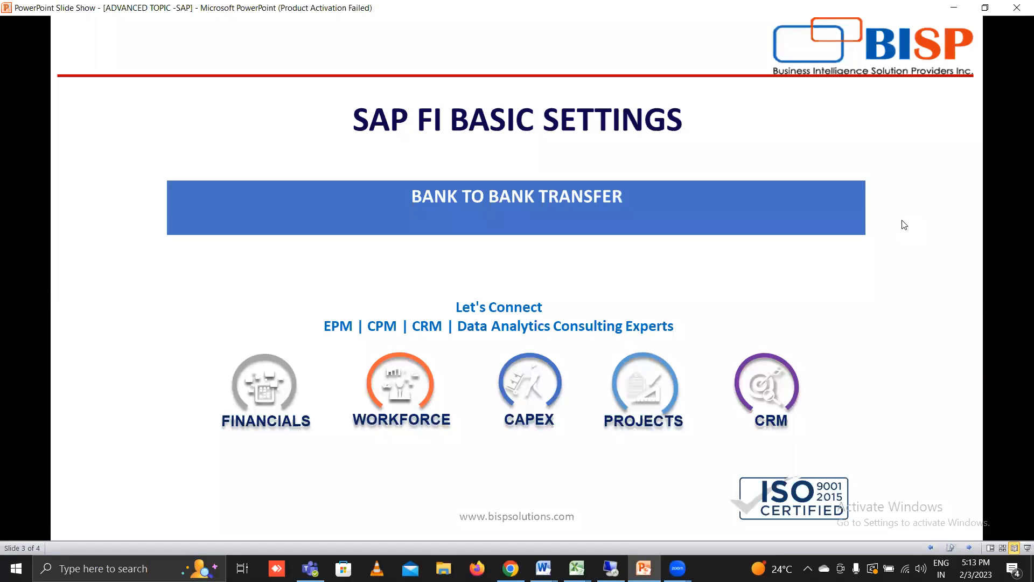
mouse_move(892, 249)
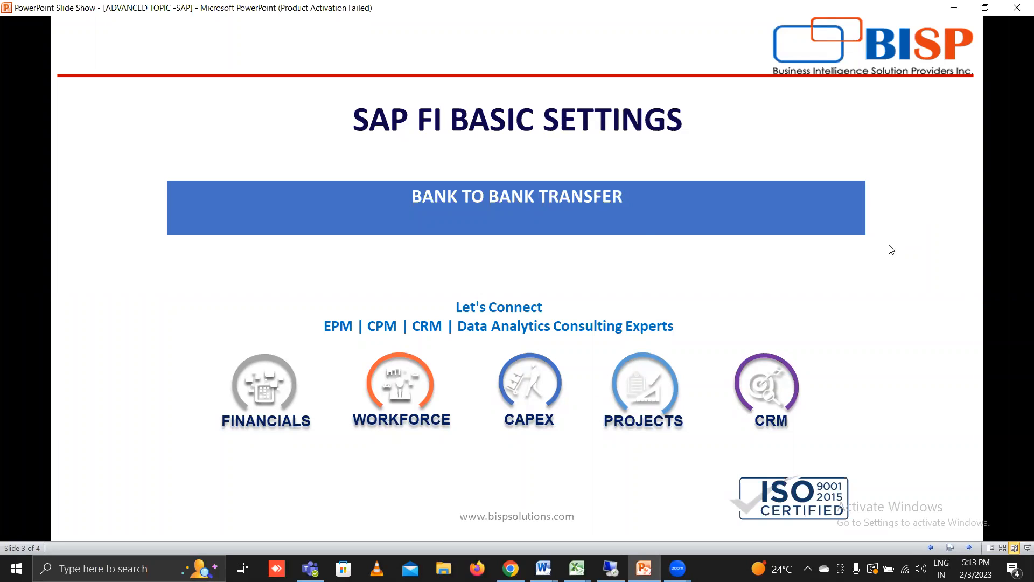
mouse_move(558, 243)
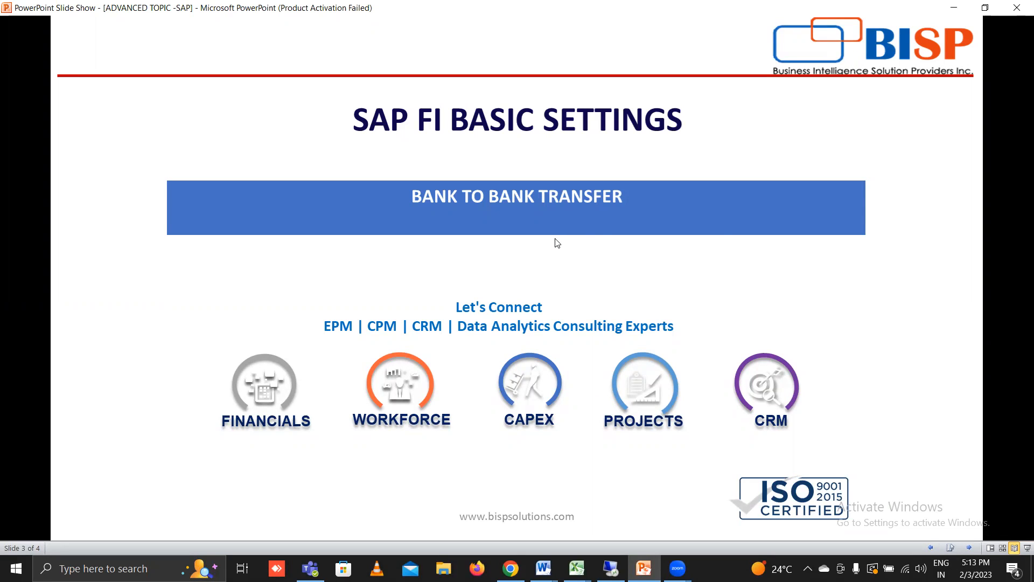
mouse_move(690, 511)
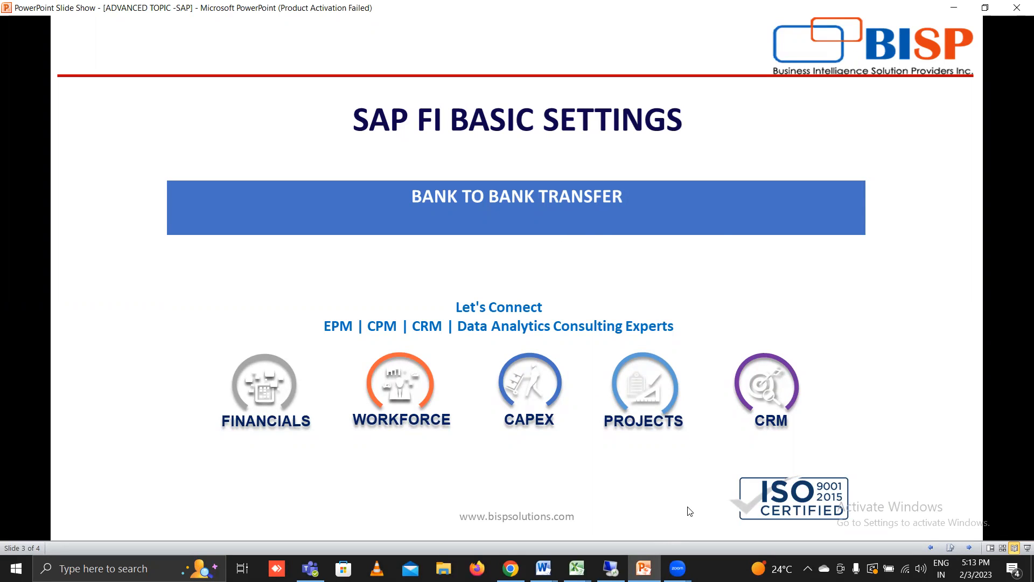
Step: Advance the slideshow to the slide on intra-company and inter-company bank transfers
key(Right)
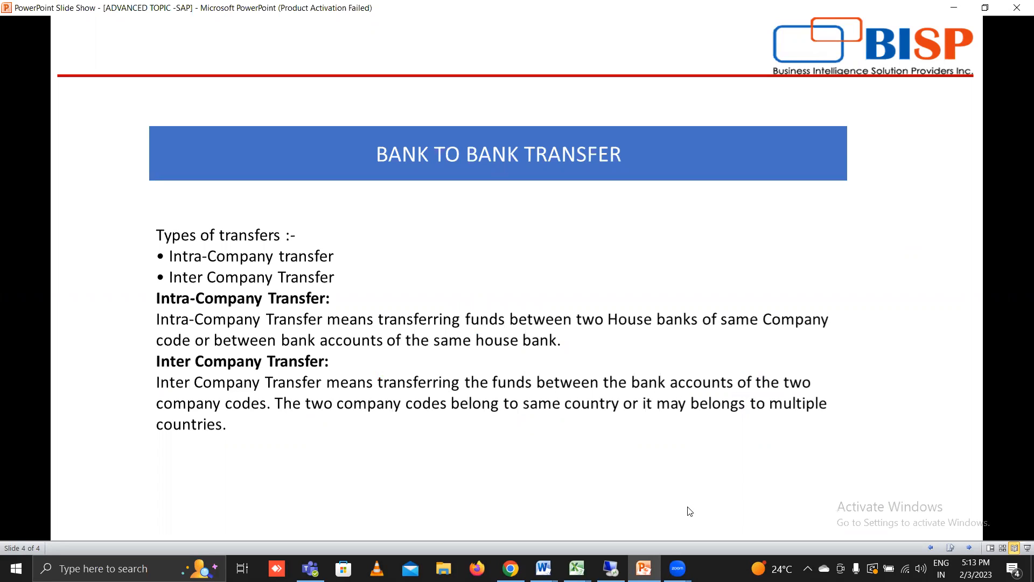
mouse_move(278, 301)
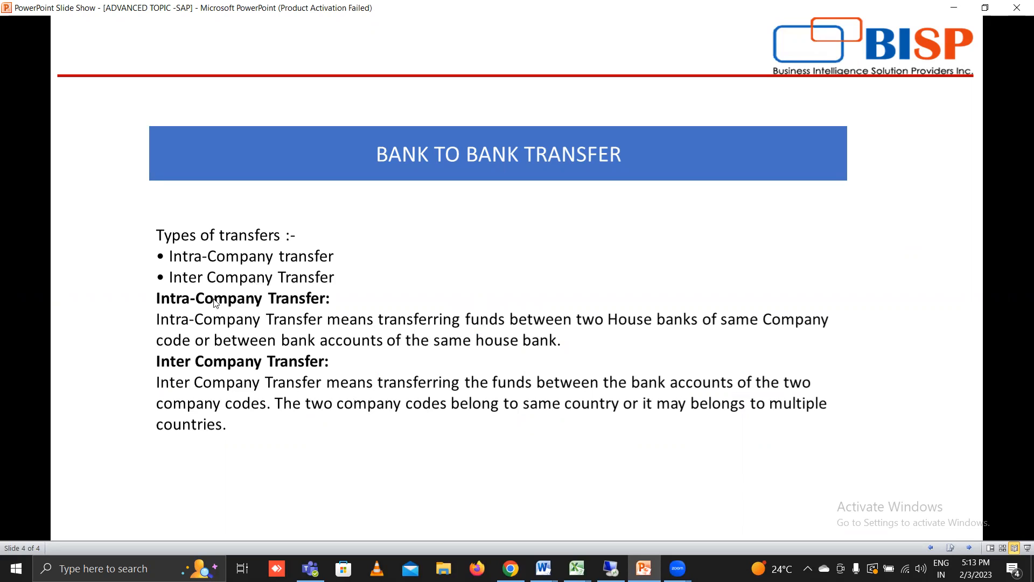
mouse_move(455, 357)
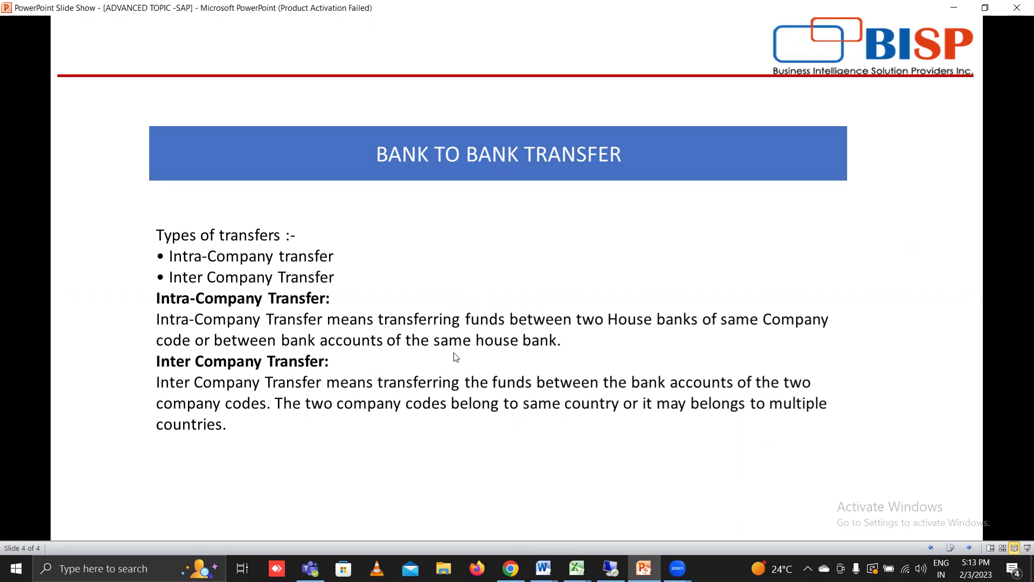
mouse_move(608, 341)
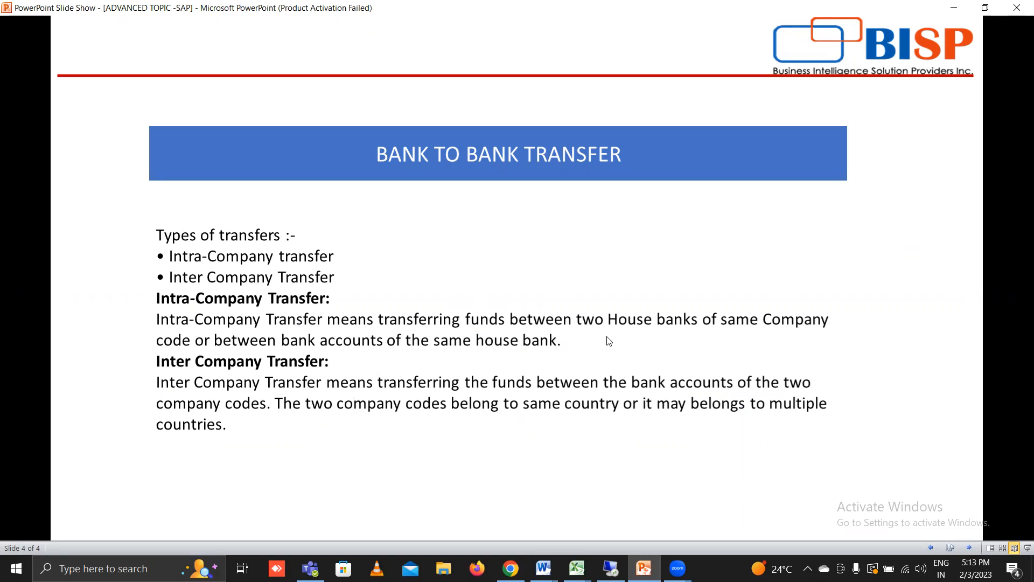
mouse_move(717, 336)
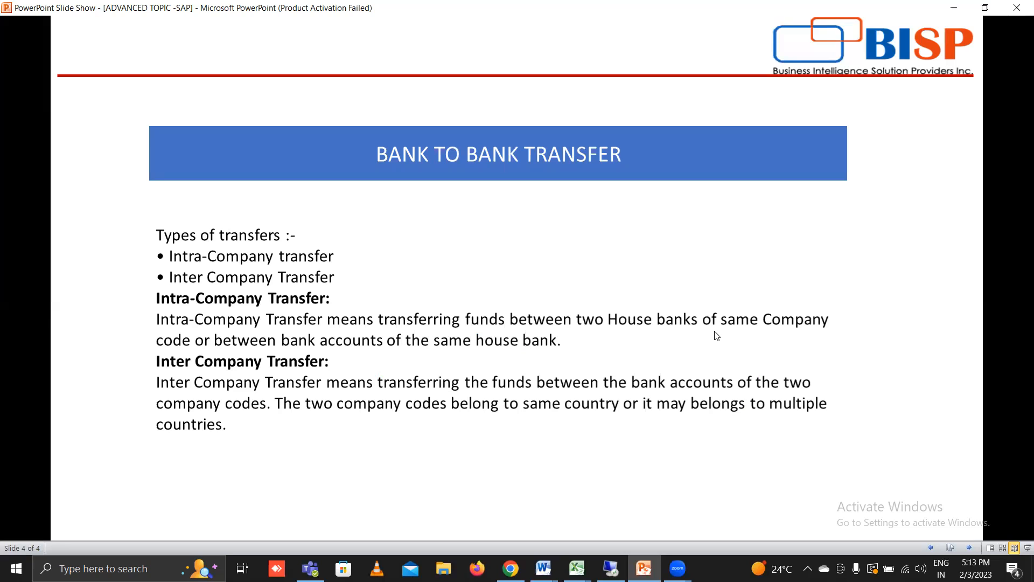
mouse_move(737, 346)
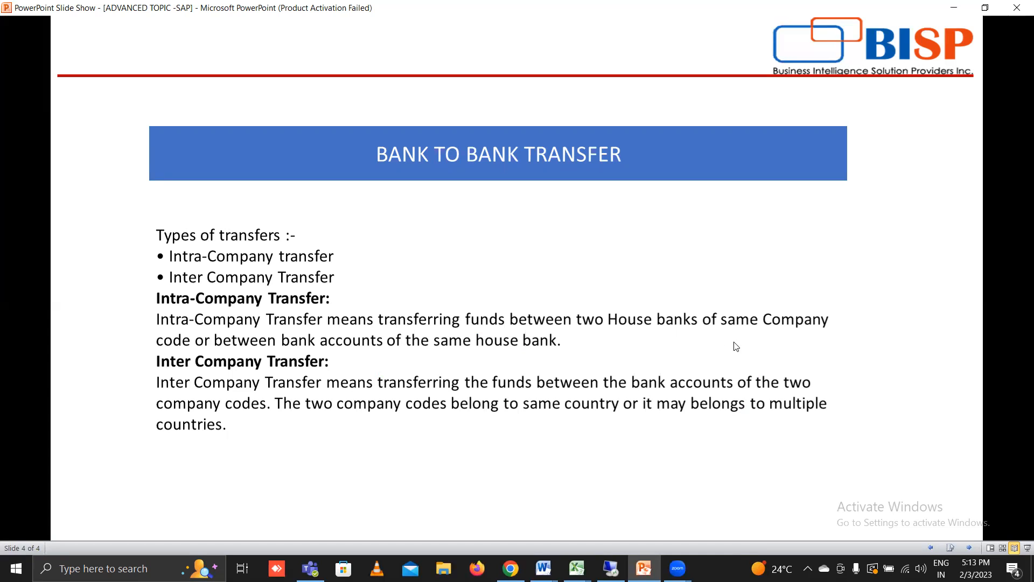
mouse_move(541, 394)
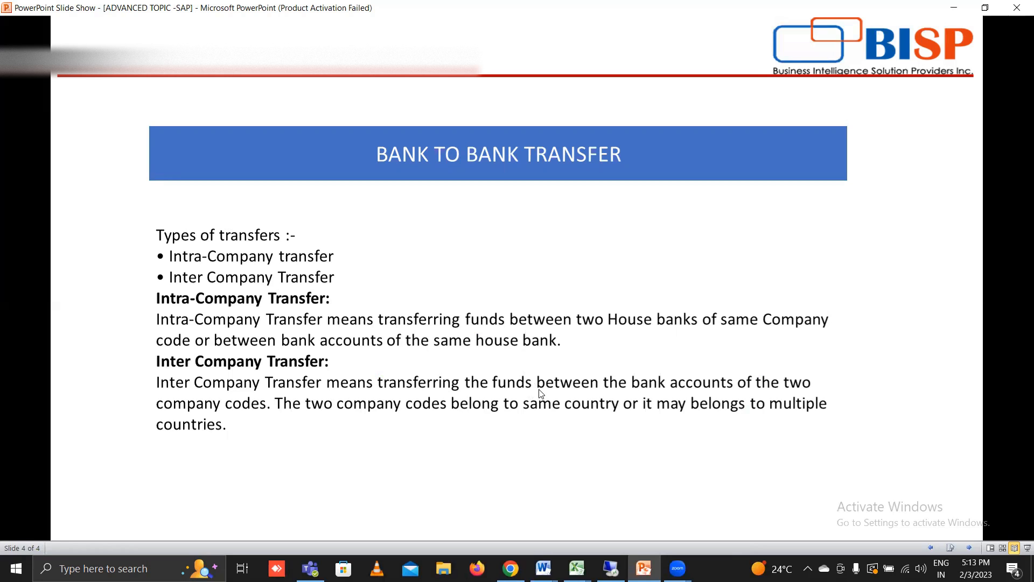
mouse_move(643, 501)
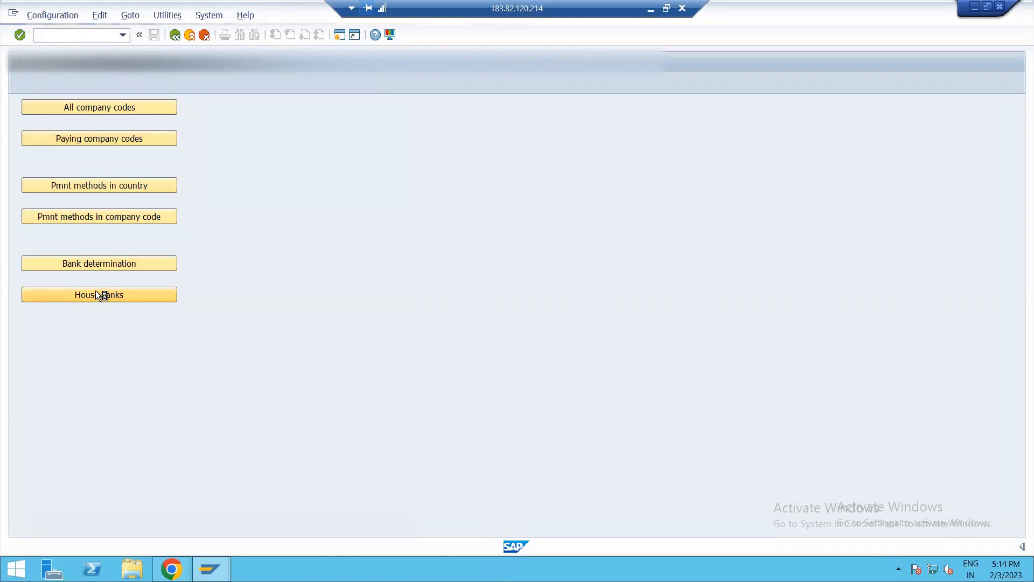
Step: In FBZP, list company code N102's house banks, HDFC1 and SBI1
click(99, 294)
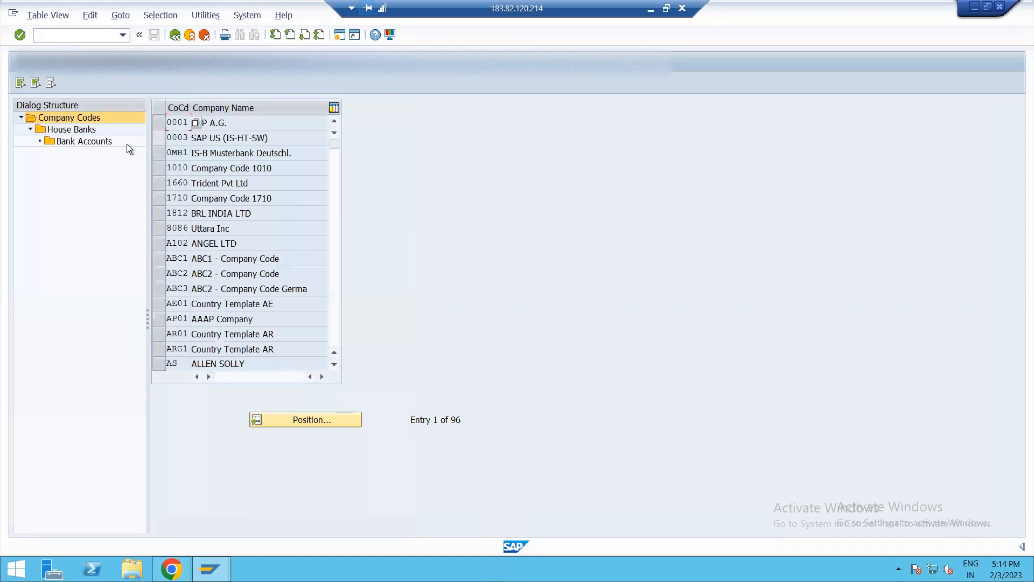
click(306, 419)
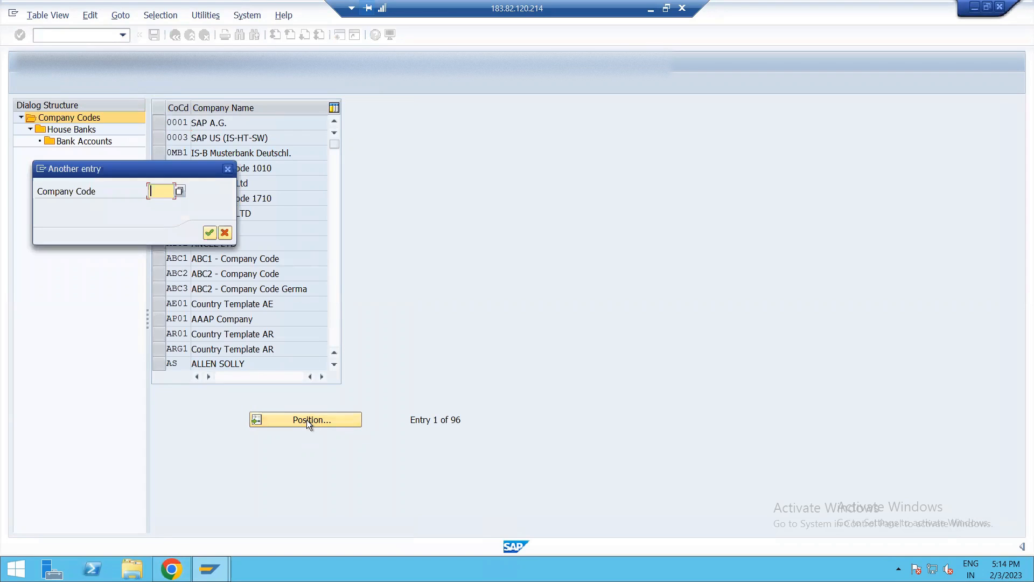
text(N102)
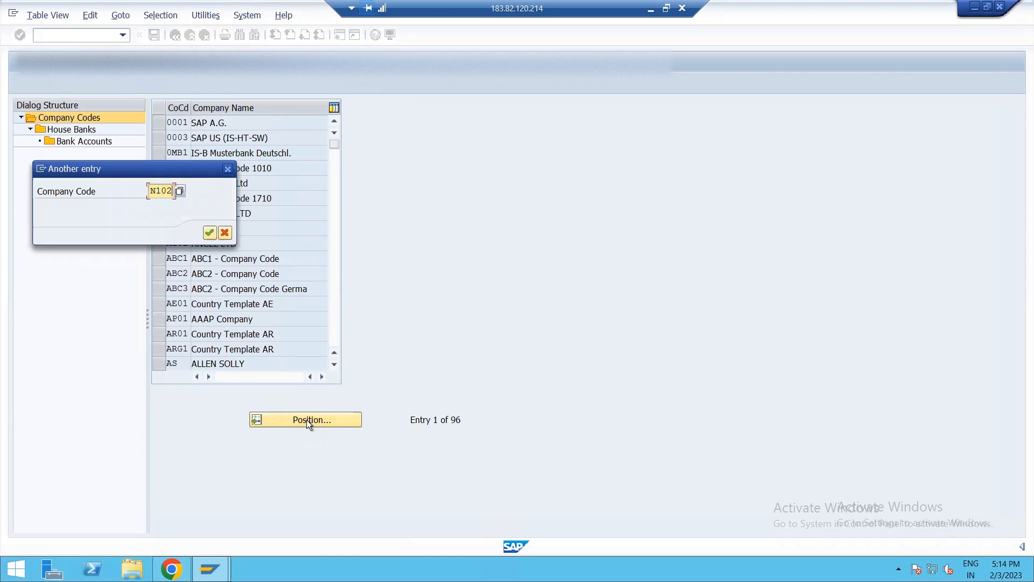
click(210, 233)
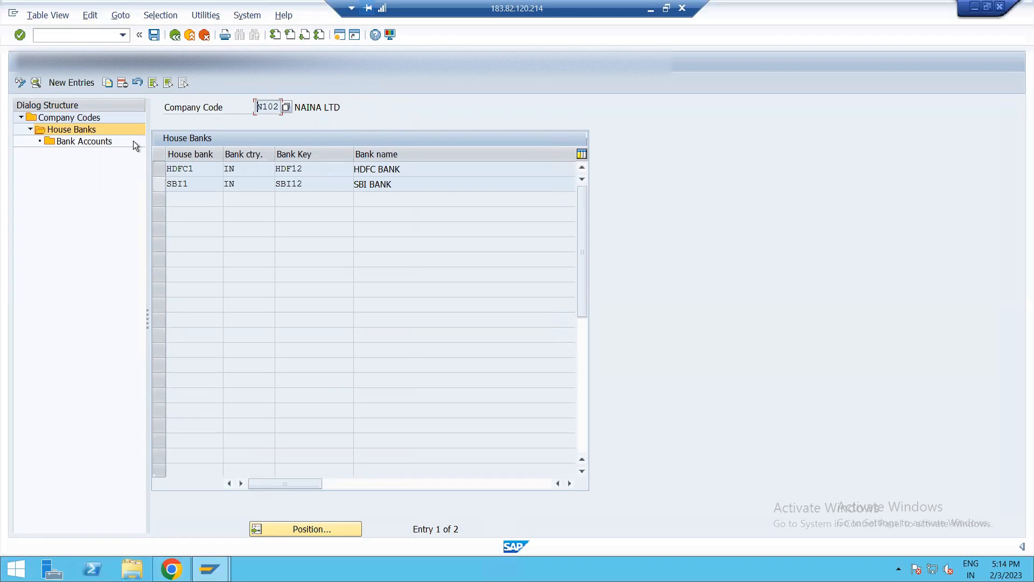
mouse_move(87, 144)
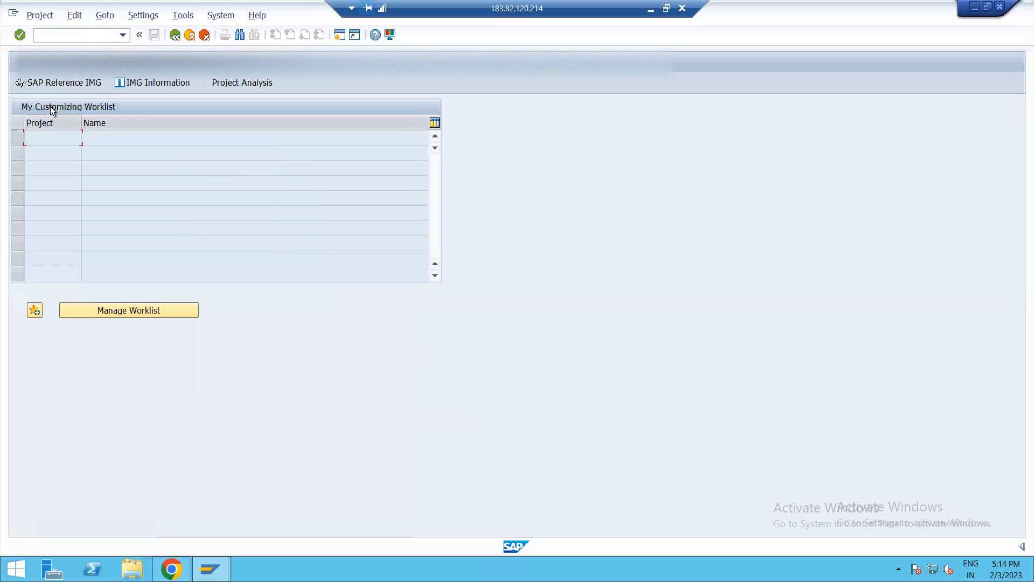
Step: Expand Financial Accounting > Bank Accounting > Business Transactions to reach payment request number ranges
click(60, 83)
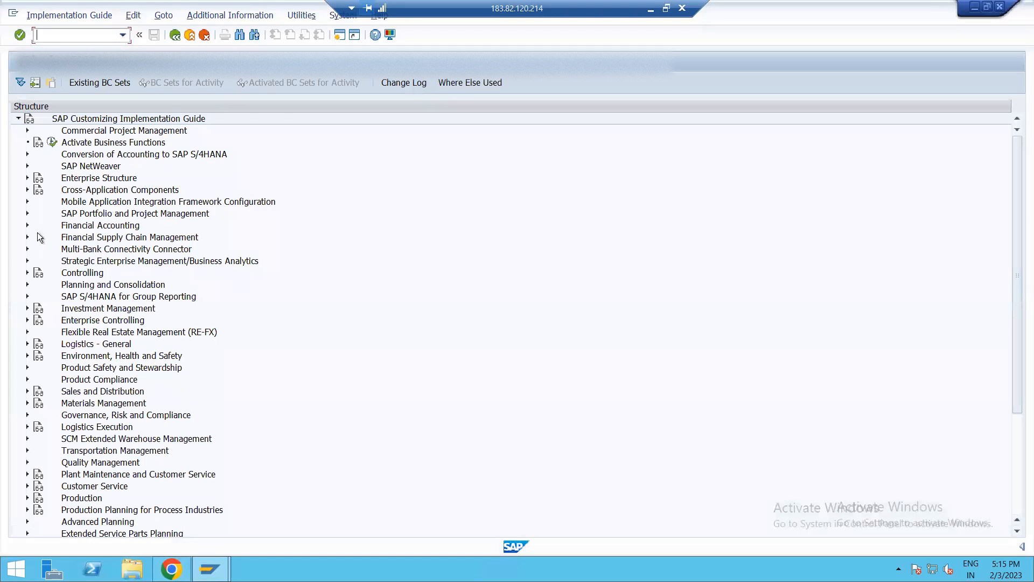
click(28, 225)
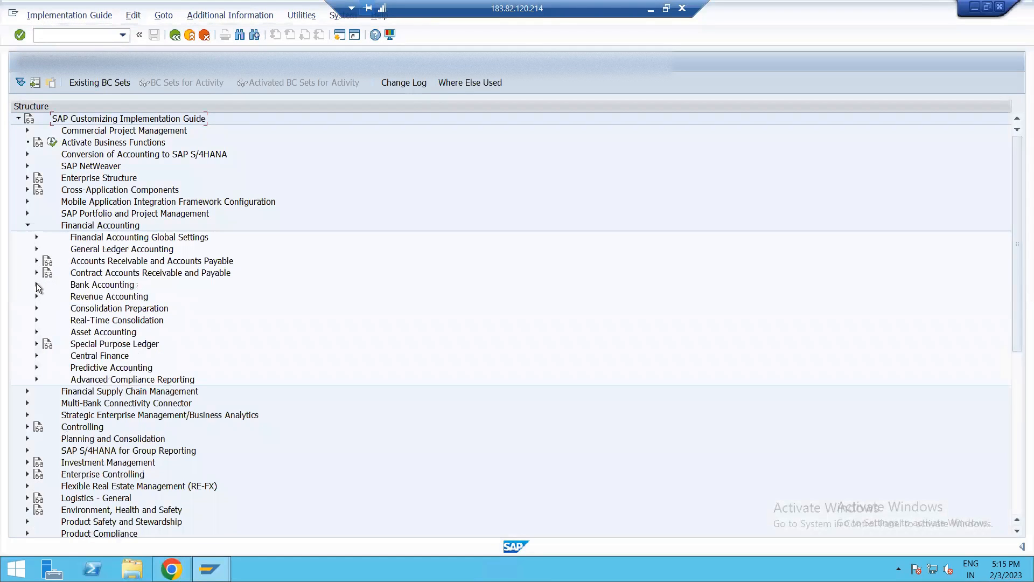
click(37, 284)
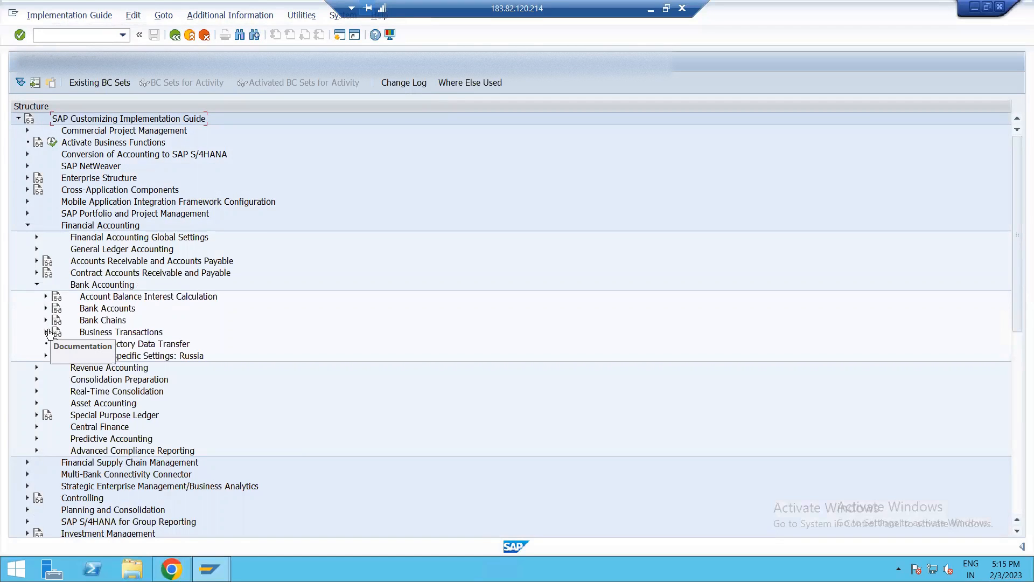
mouse_move(46, 311)
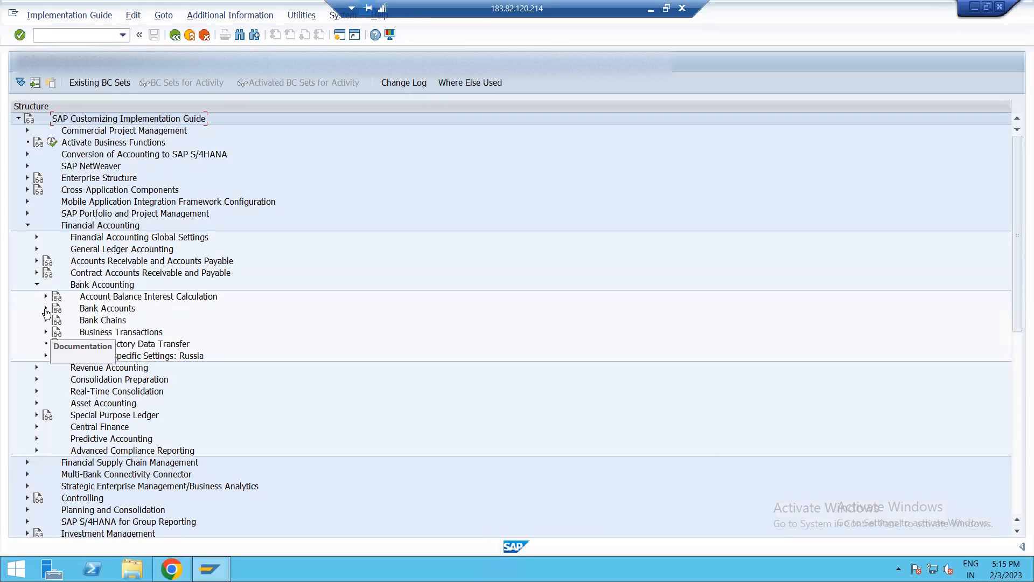
click(46, 312)
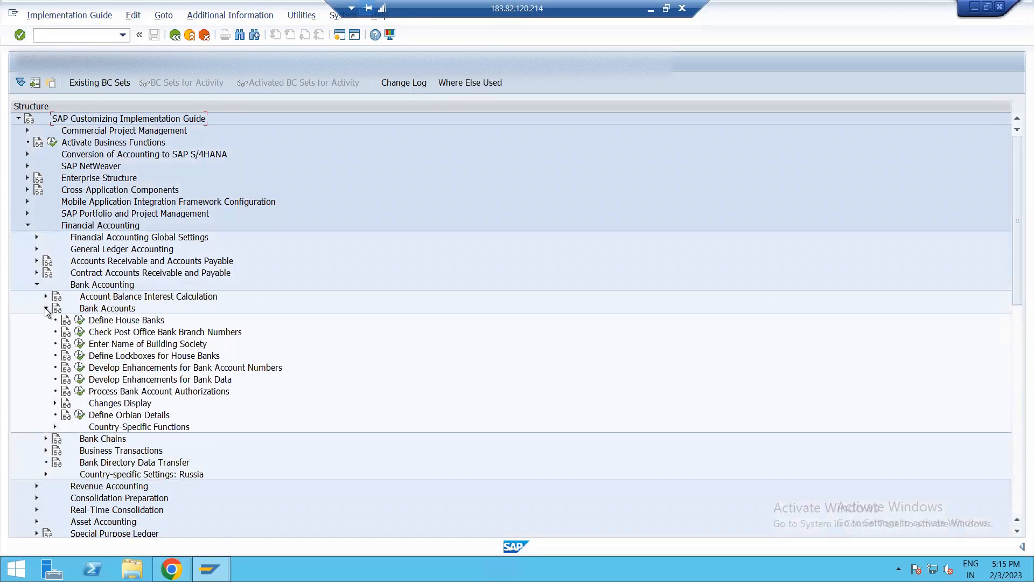
click(46, 308)
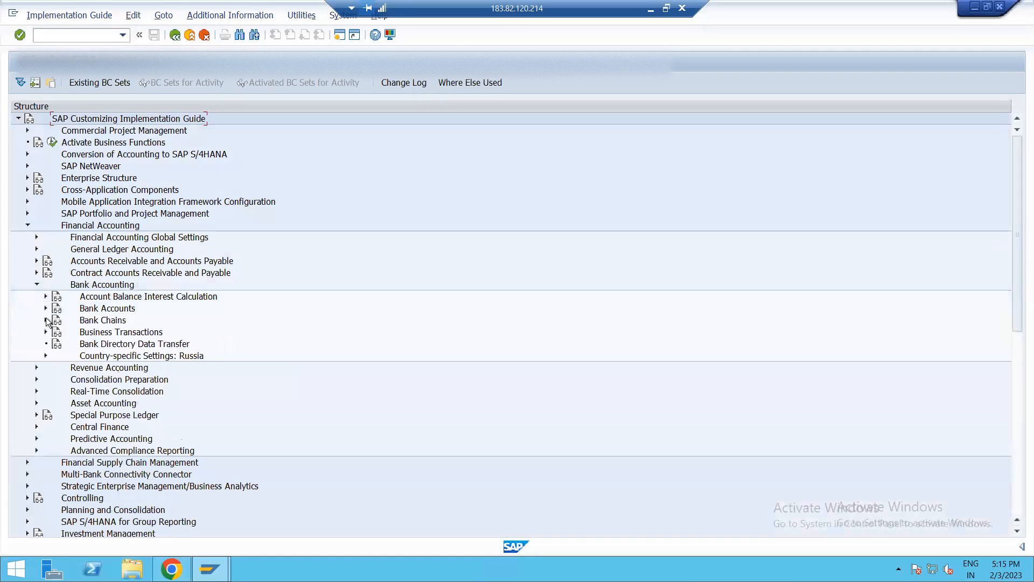
click(46, 332)
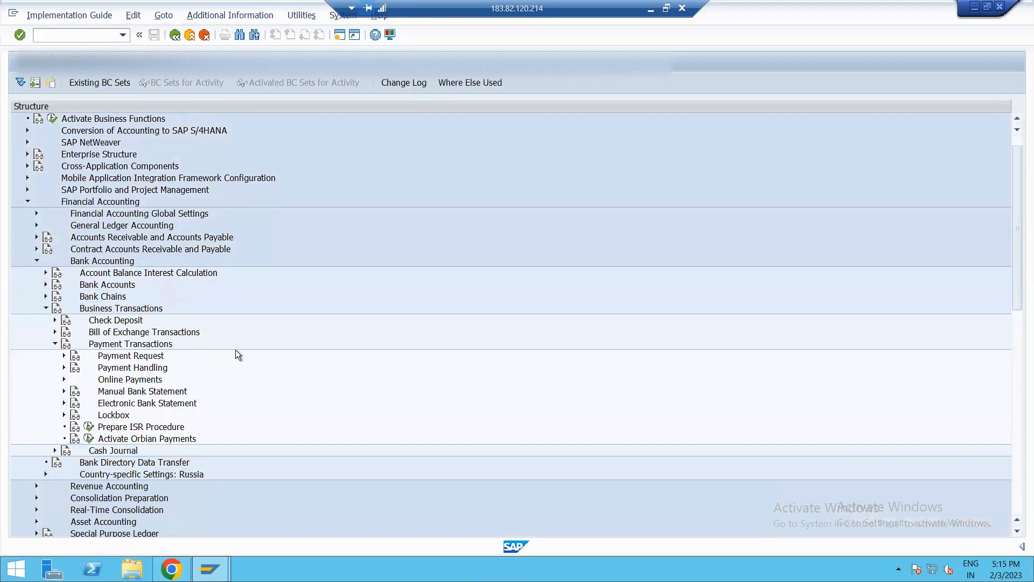
mouse_move(215, 361)
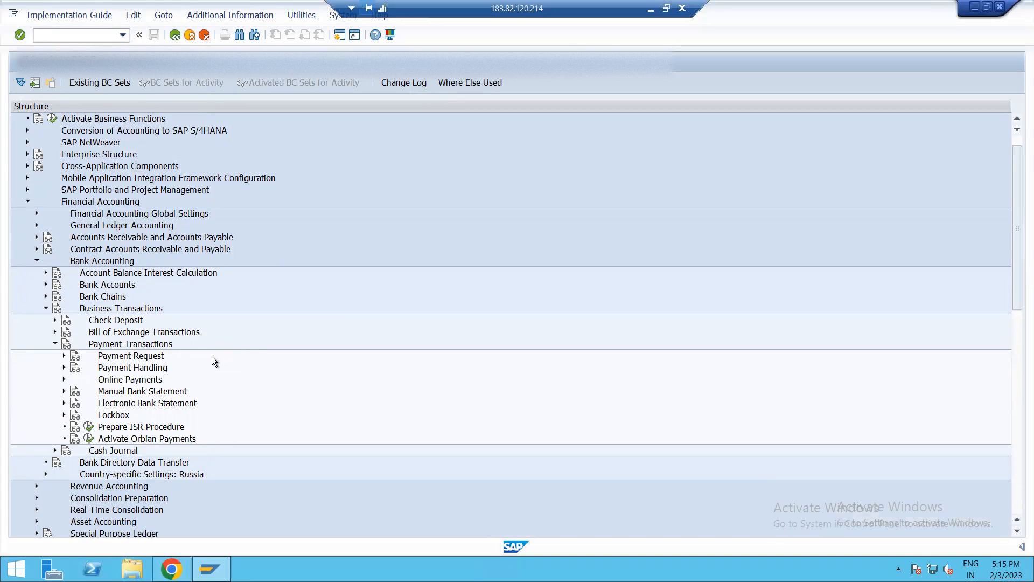
mouse_move(61, 366)
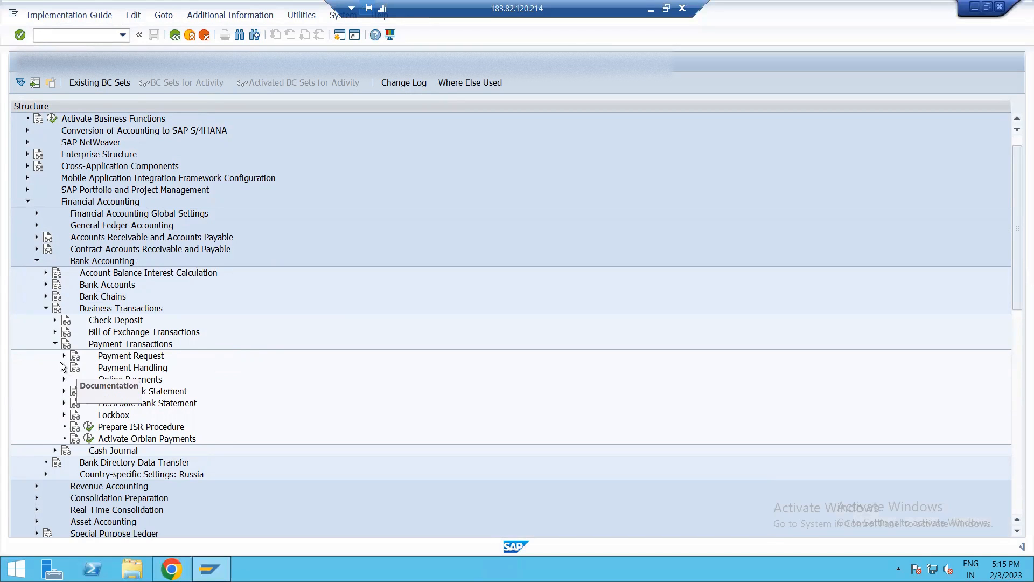
click(63, 355)
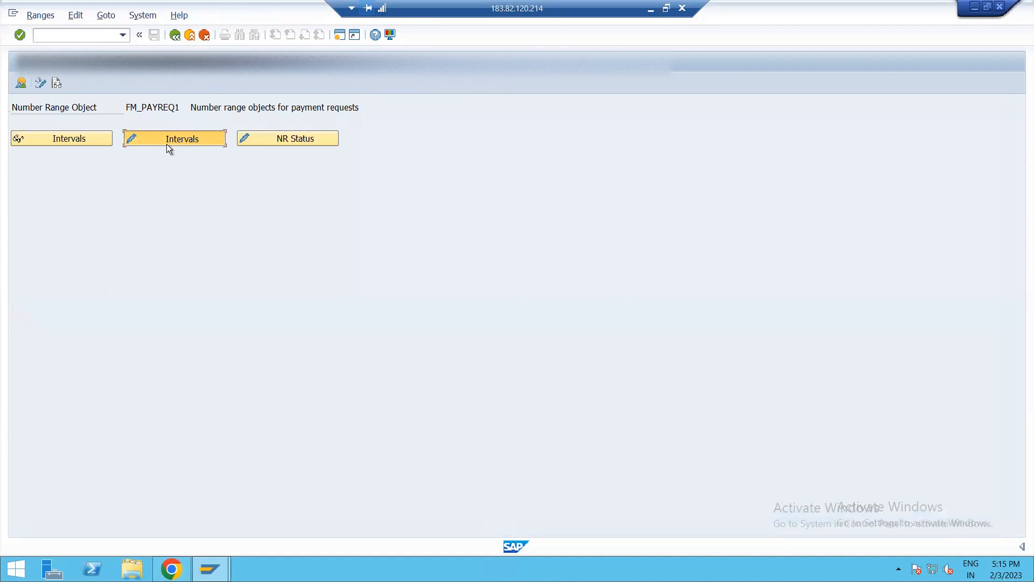
click(174, 138)
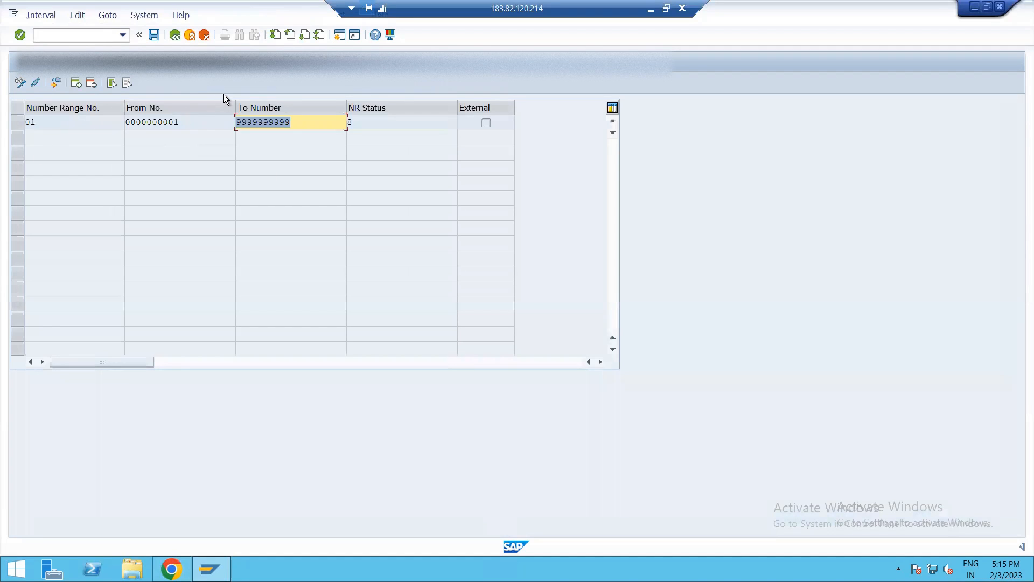
click(174, 34)
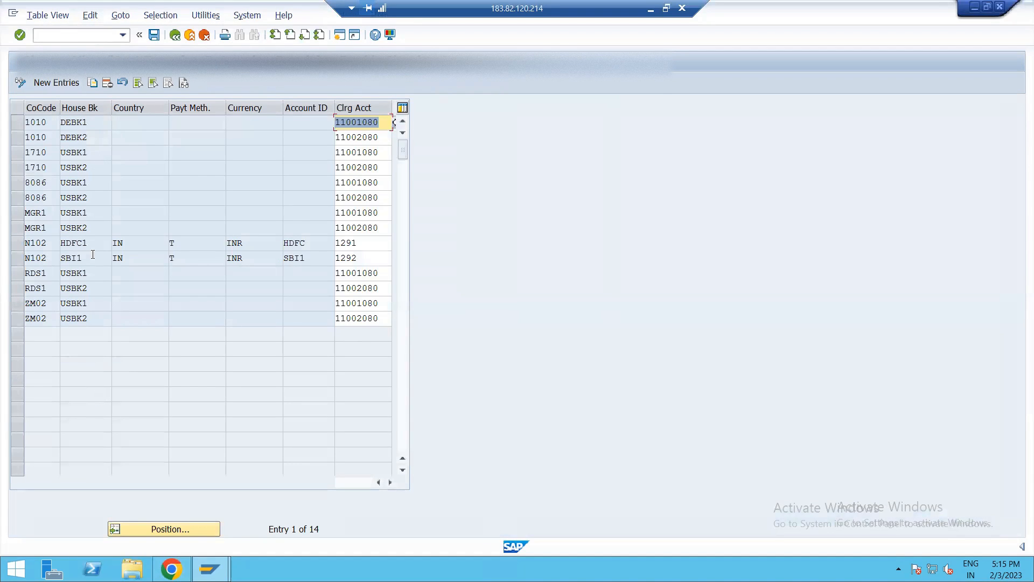
Step: Scroll to N102's HDFC1 and SBI1 rows with clearing accounts 1291 and 1292
scroll(down, 3)
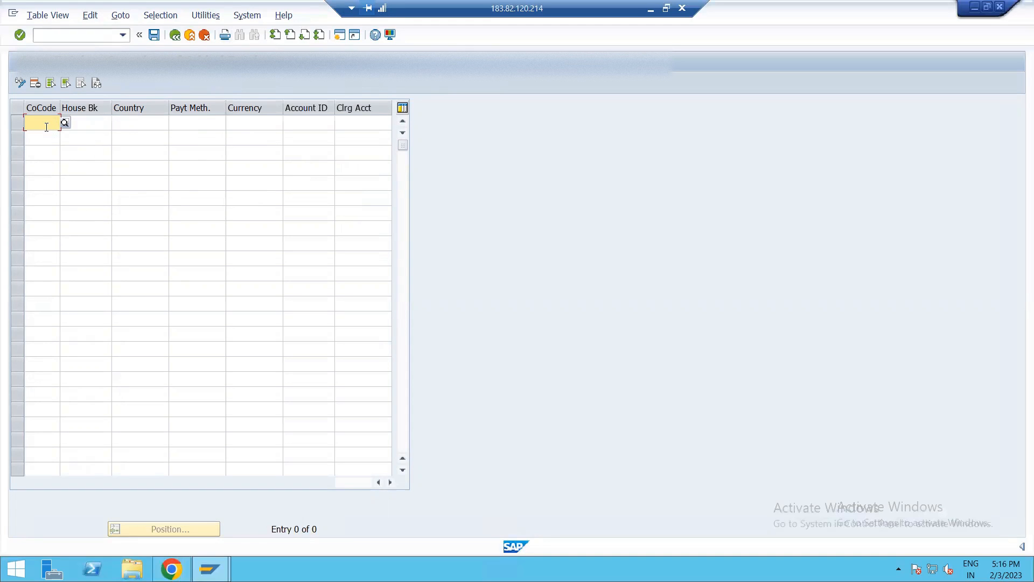
text(N)
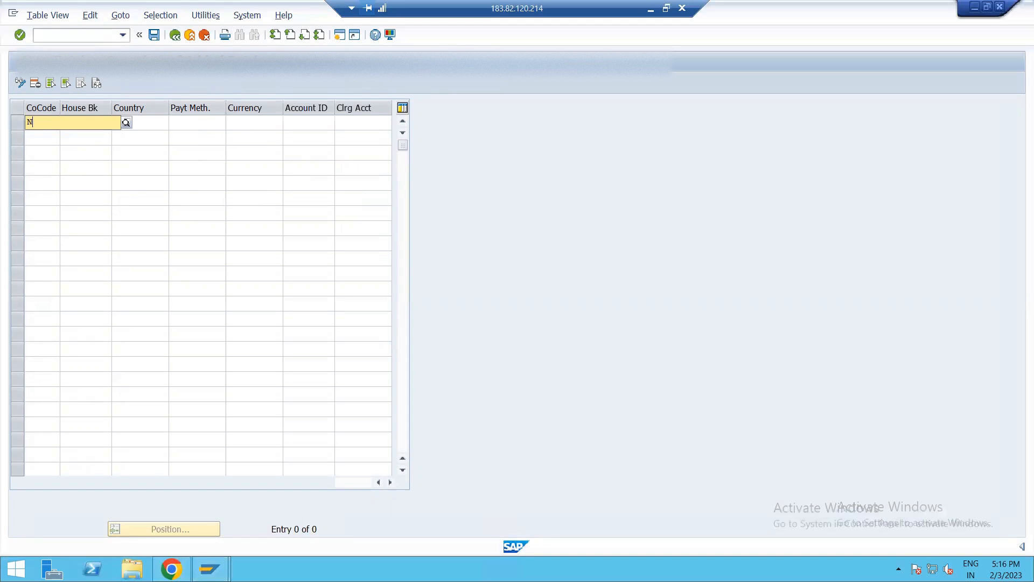
text(103)
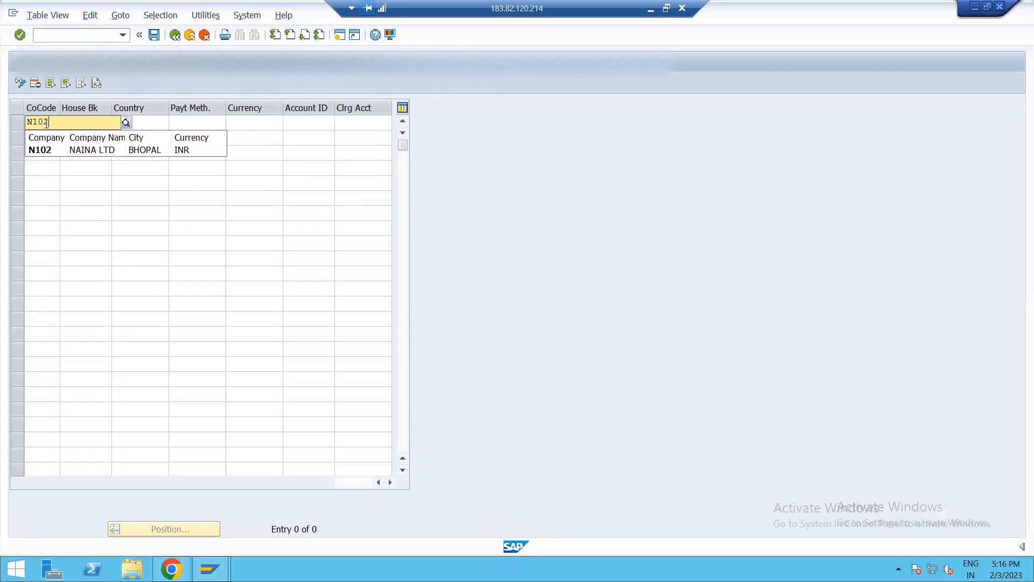
click(45, 150)
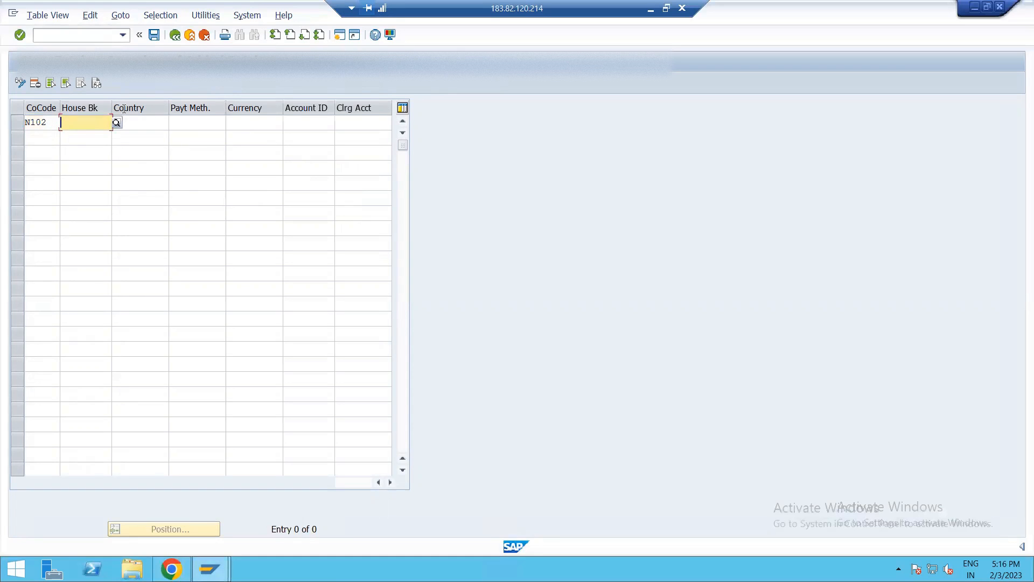
click(117, 122)
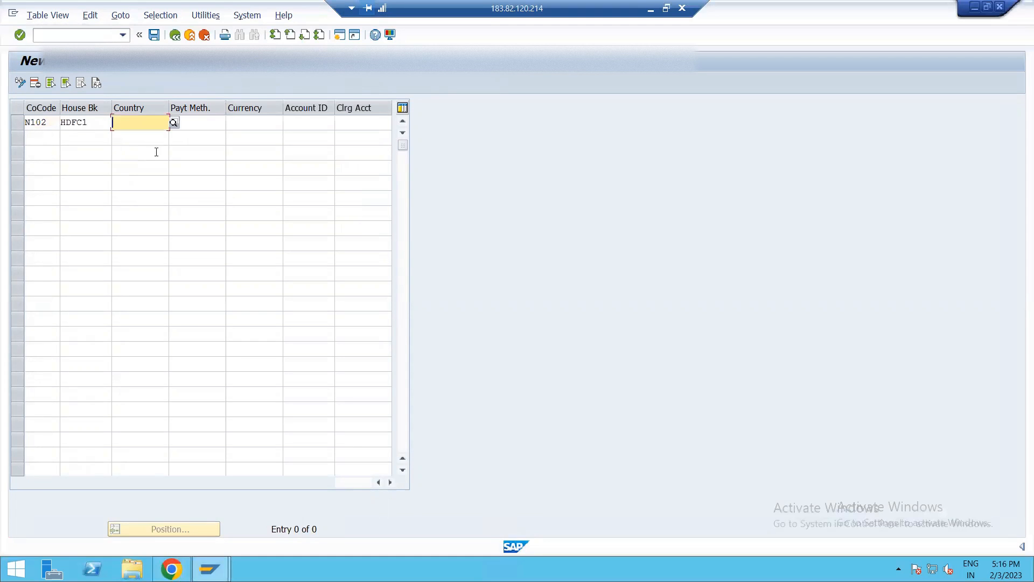
text(IN)
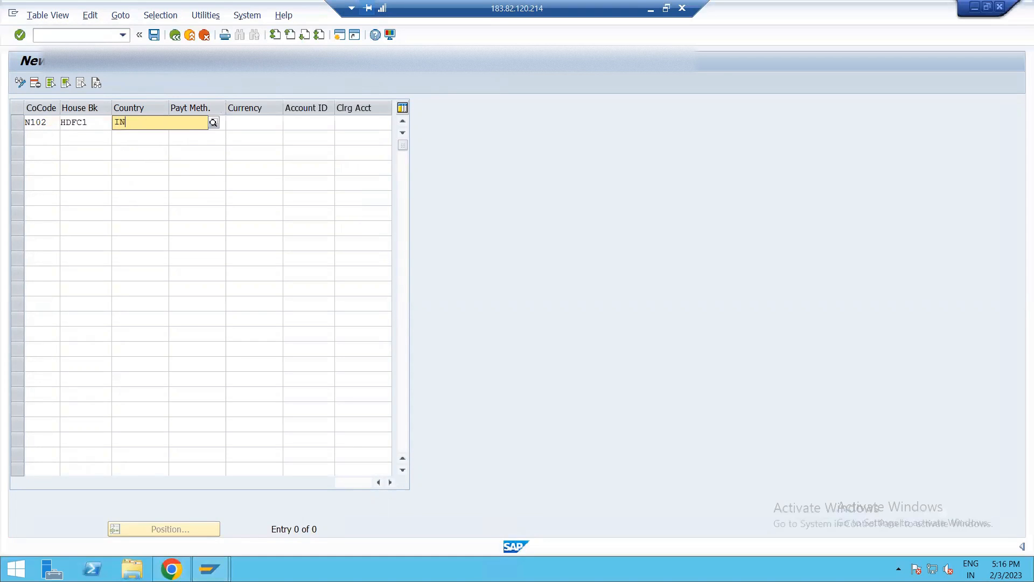
click(195, 122)
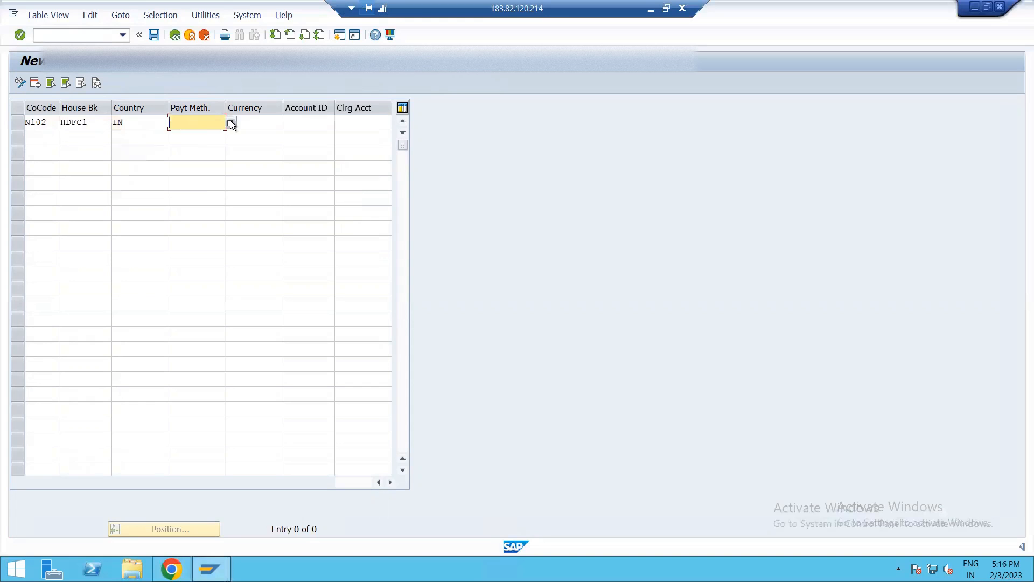
click(231, 122)
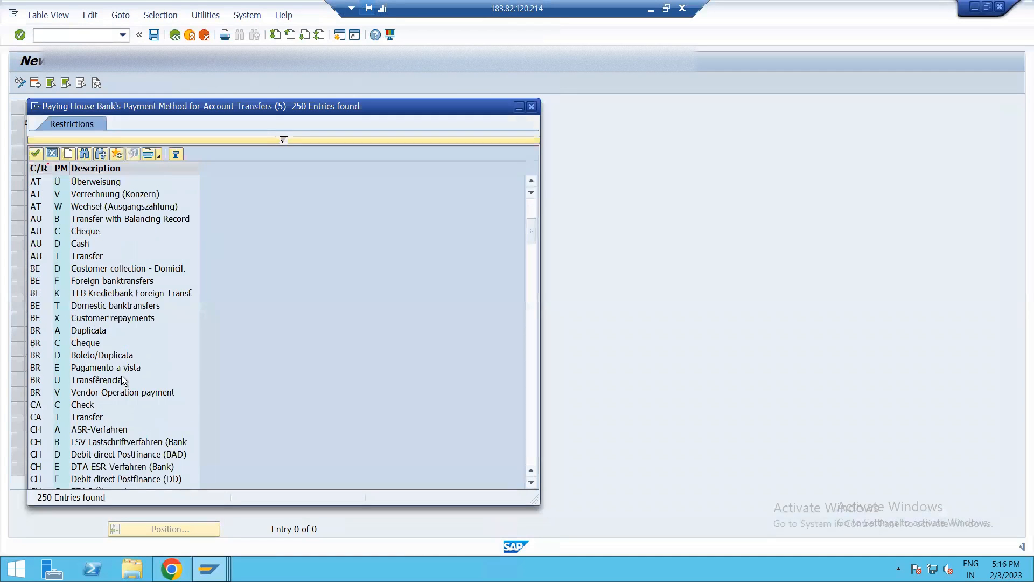
scroll(down, 3)
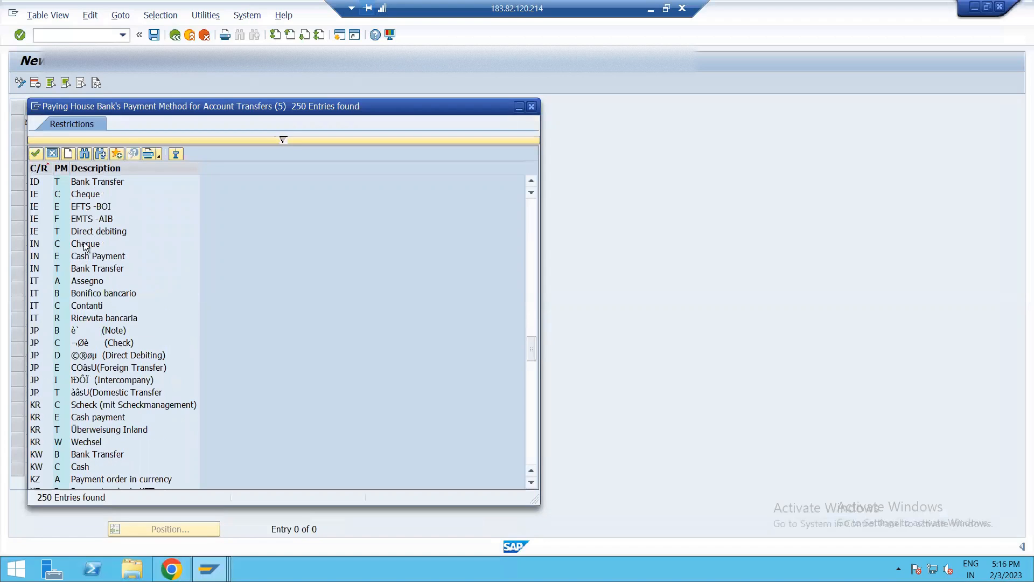
click(97, 269)
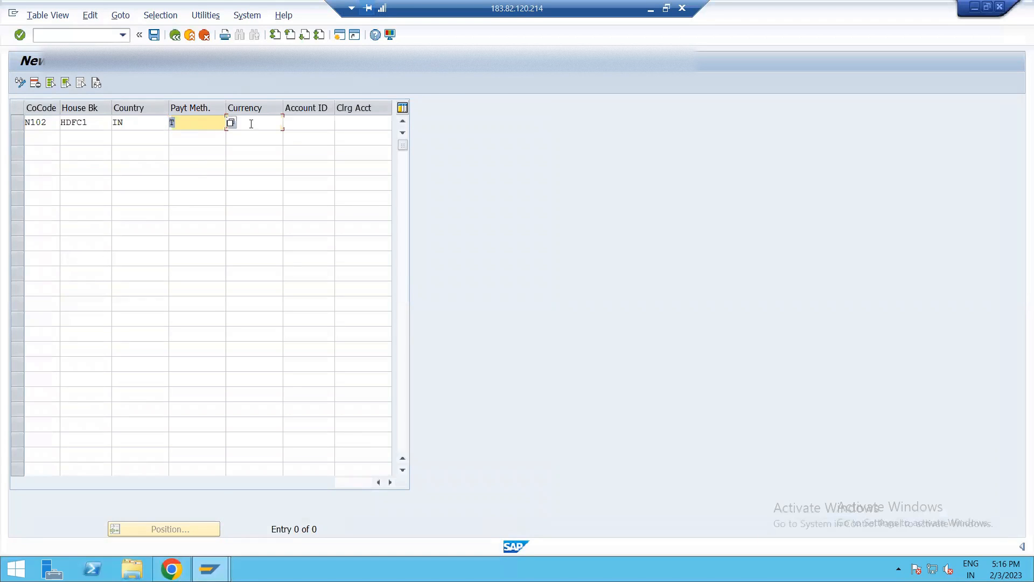
text(INR)
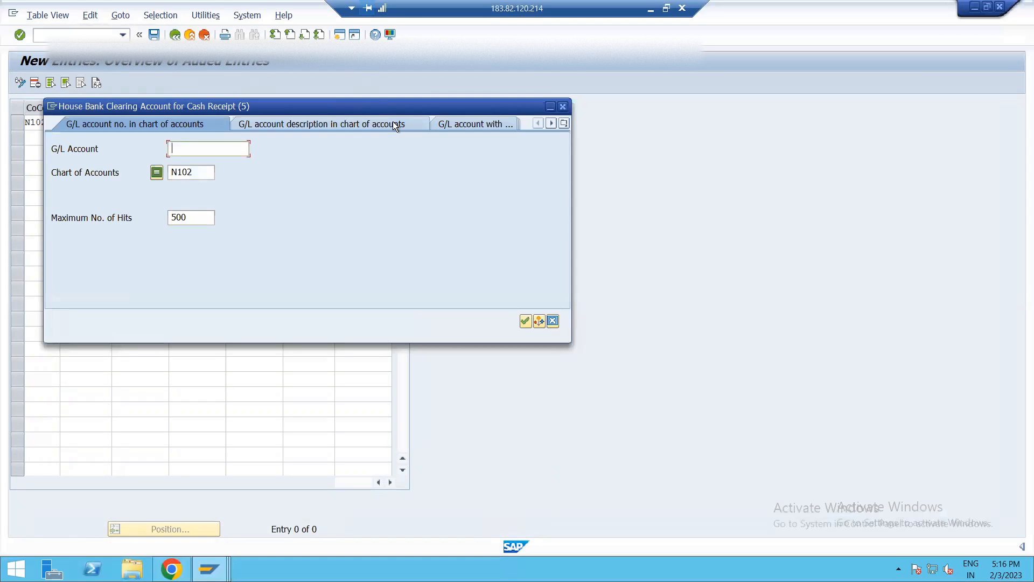
click(527, 321)
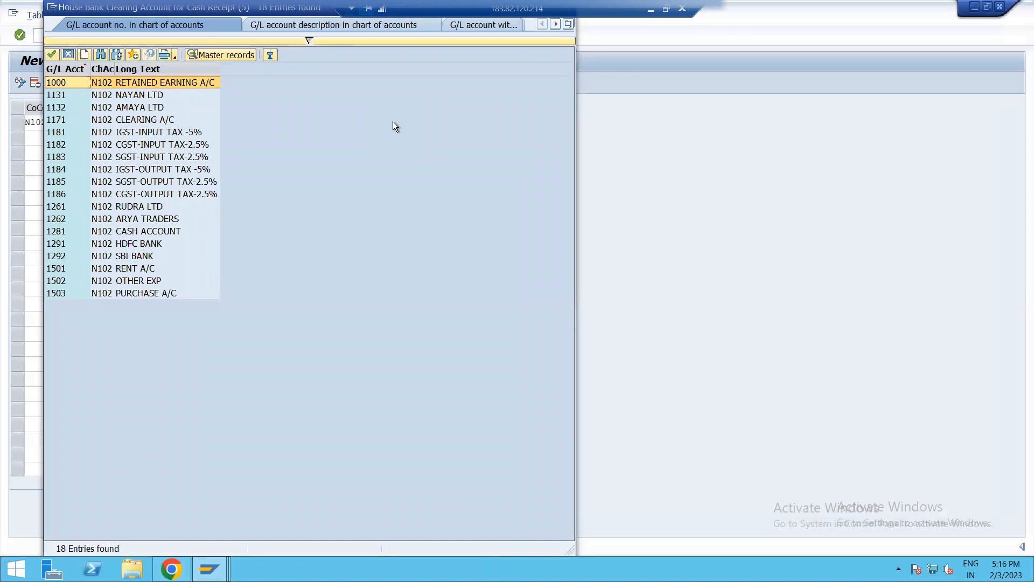
mouse_move(139, 256)
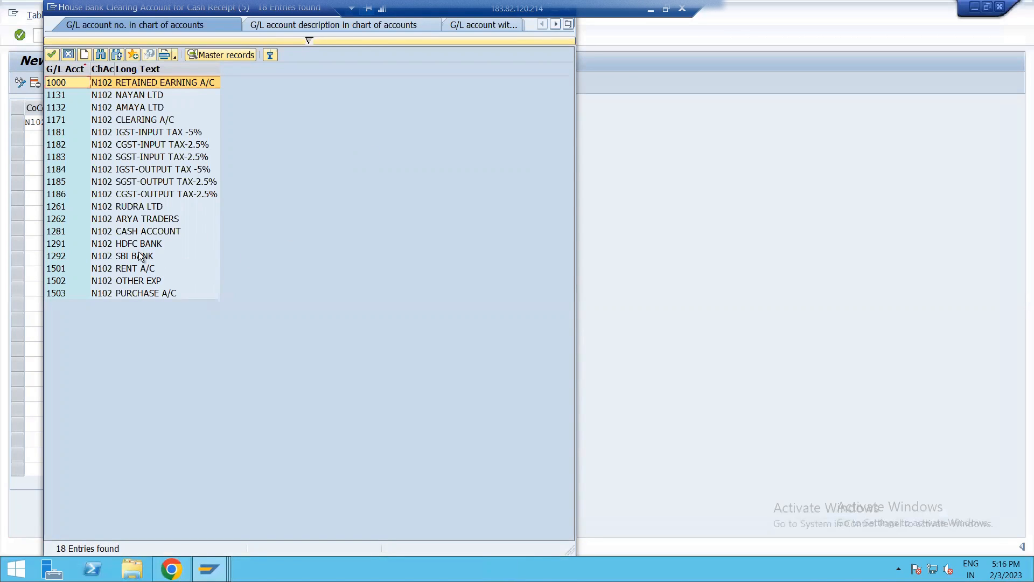
mouse_move(135, 248)
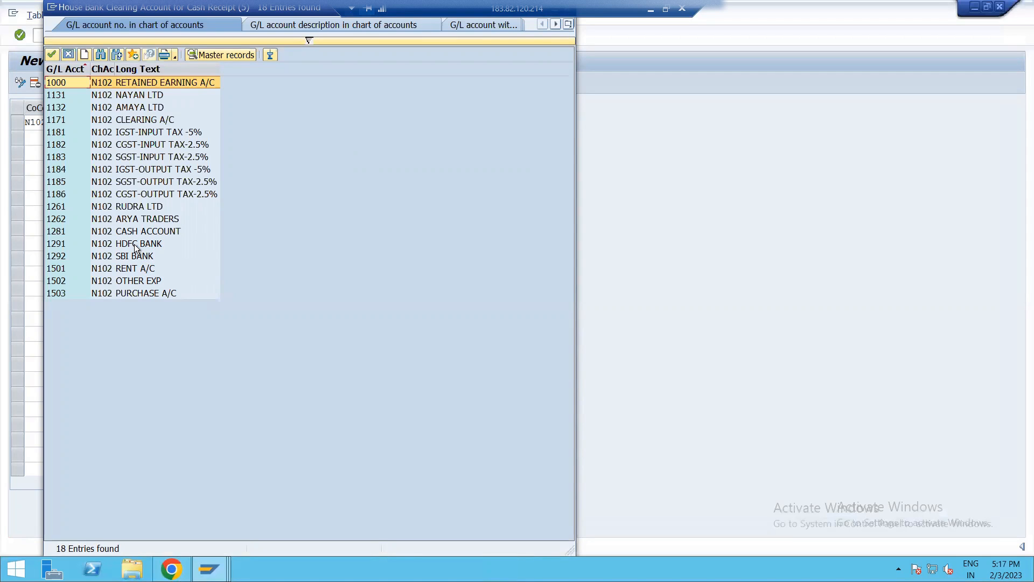
double_click(56, 244)
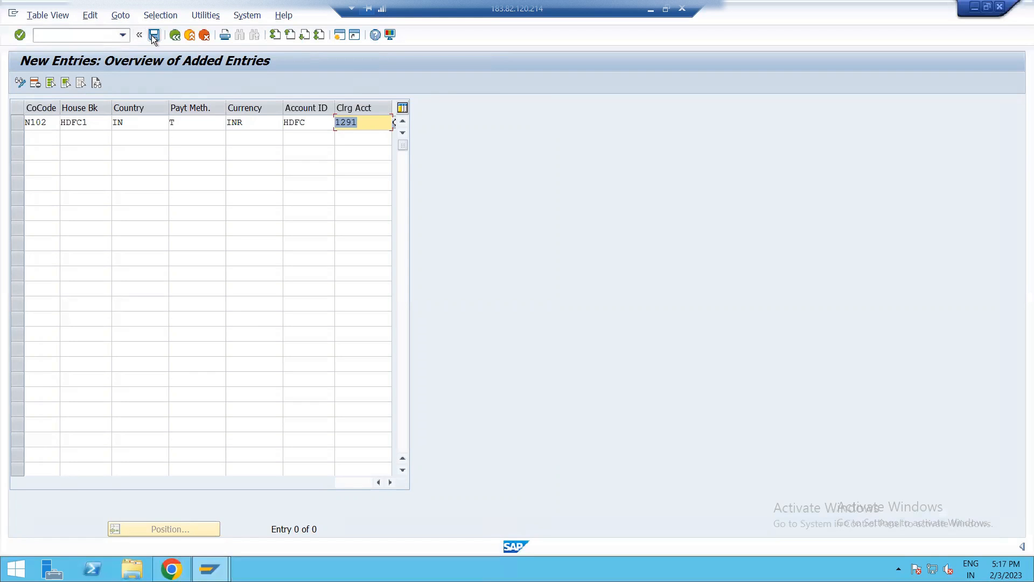
click(154, 35)
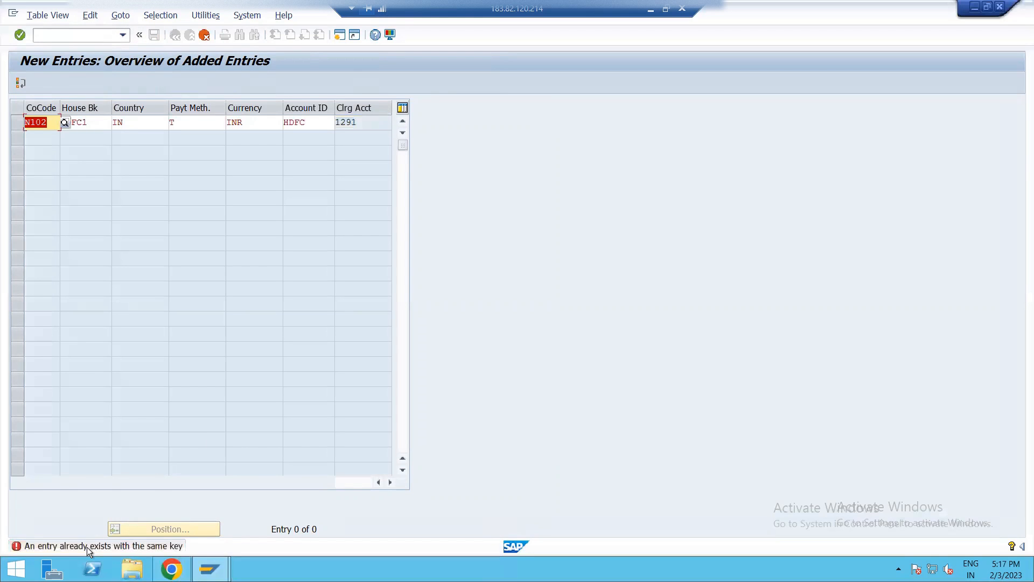
click(204, 35)
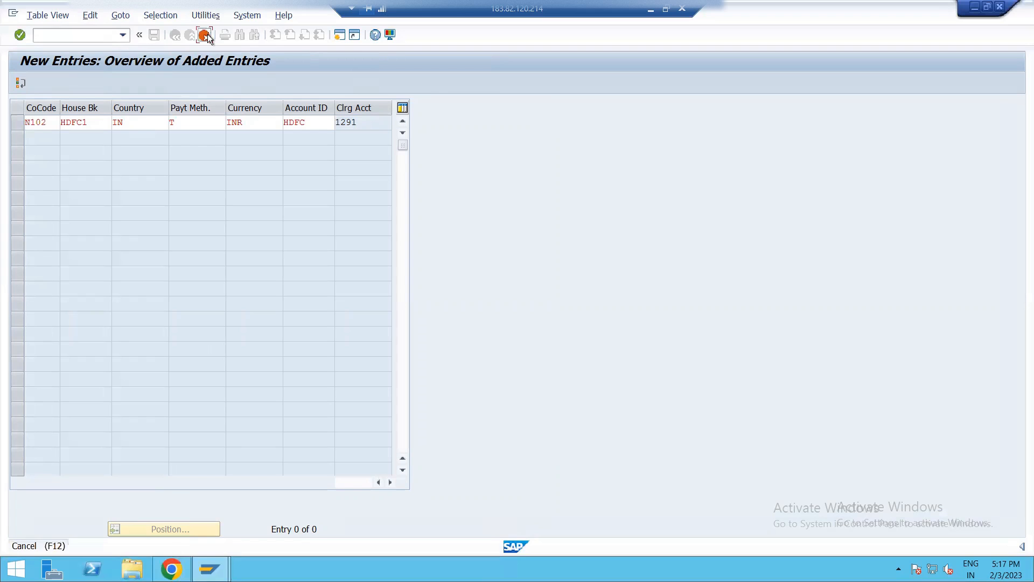
click(204, 35)
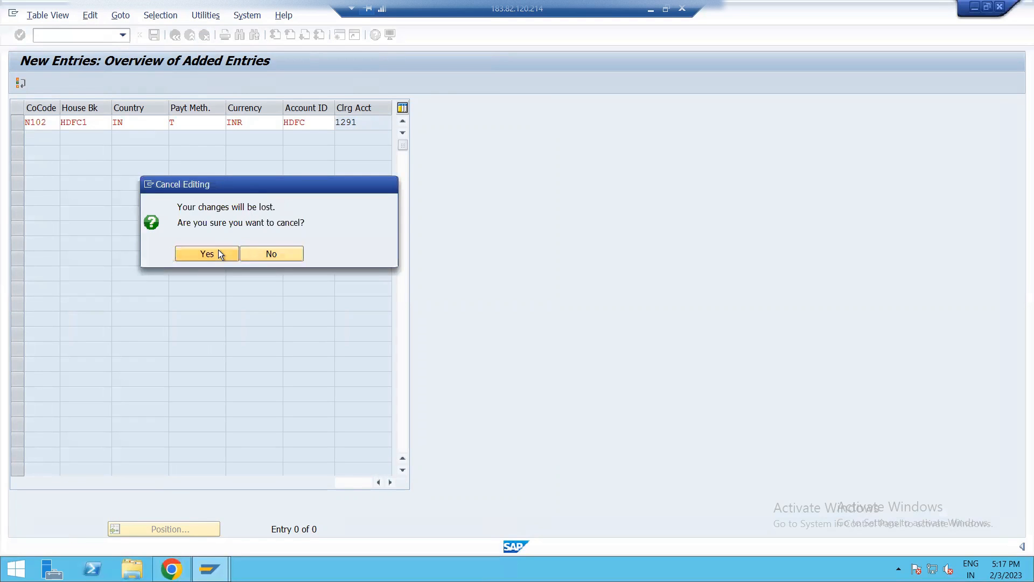
click(207, 254)
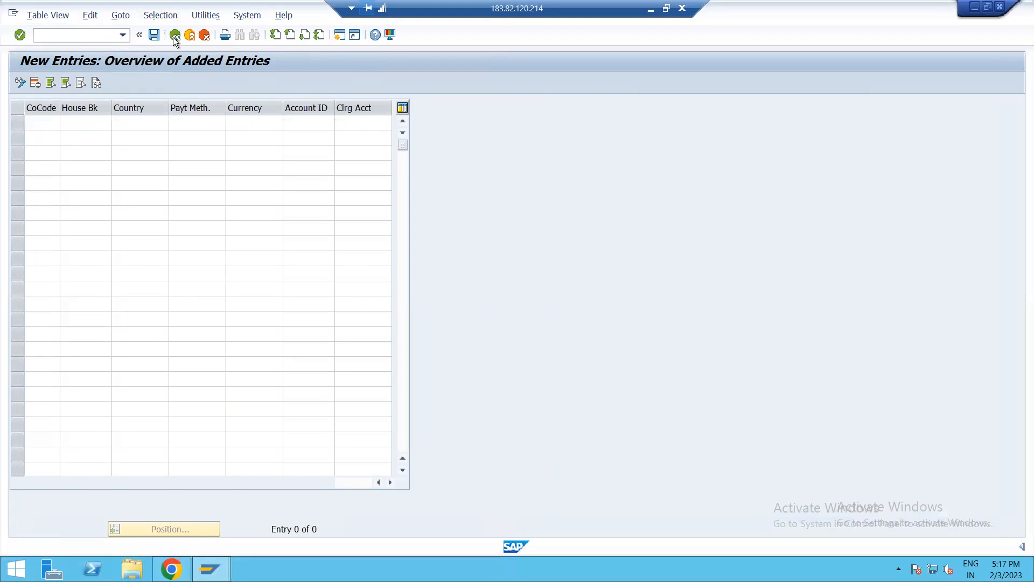
Step: Set country IN on N102's HDFC1 clearing-account row, then leave the table
click(175, 34)
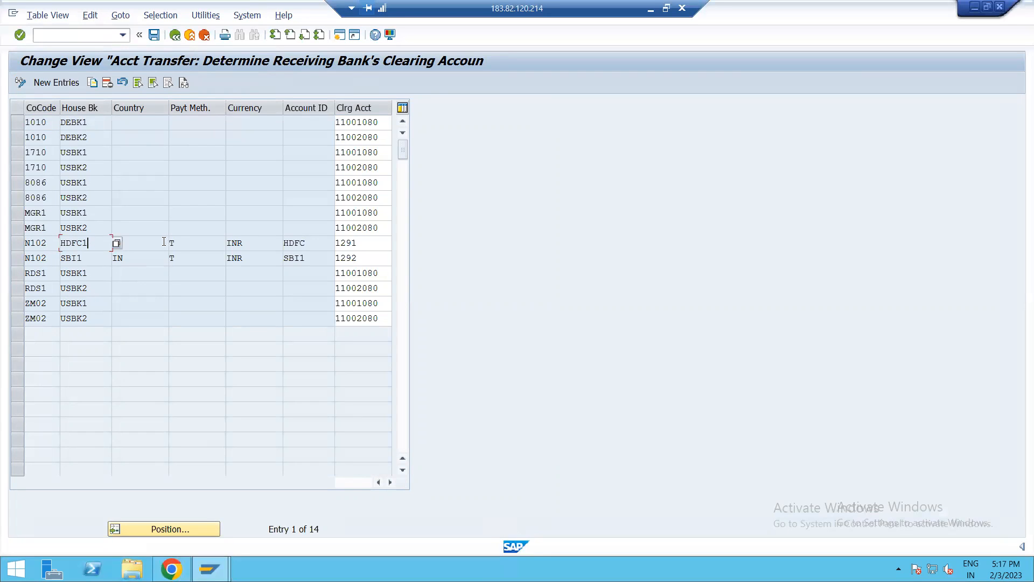
text(IN)
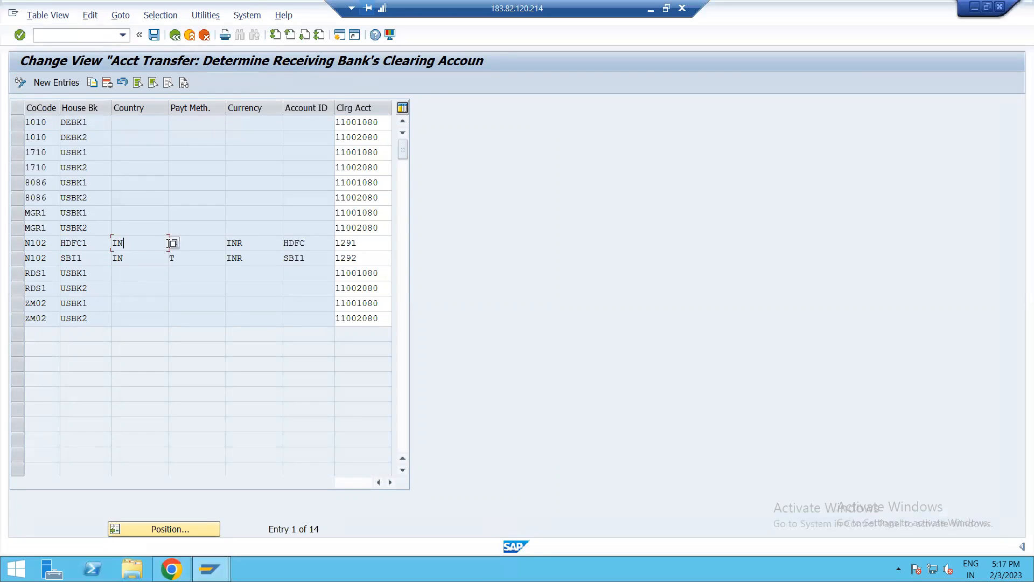
click(174, 35)
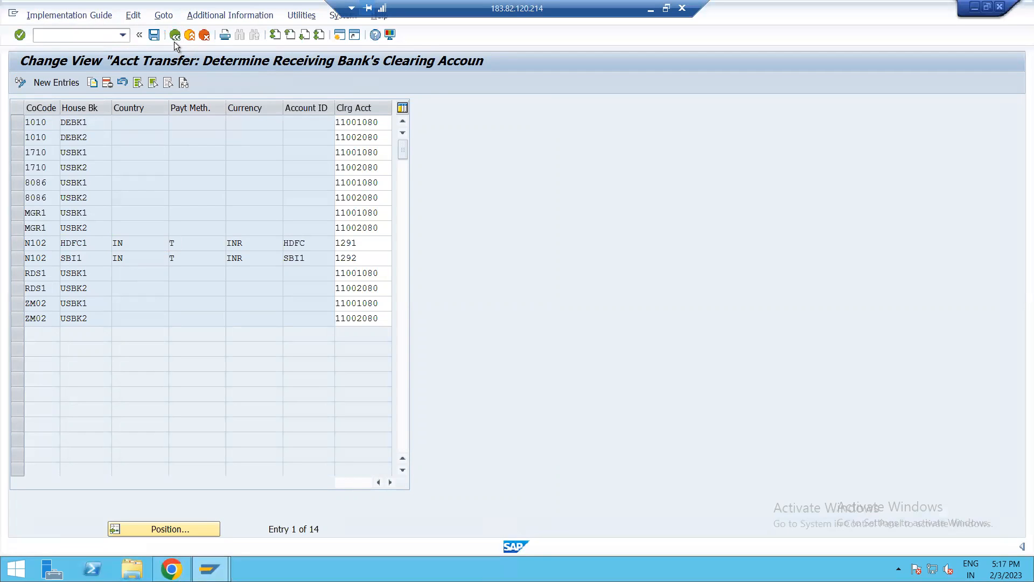
click(174, 34)
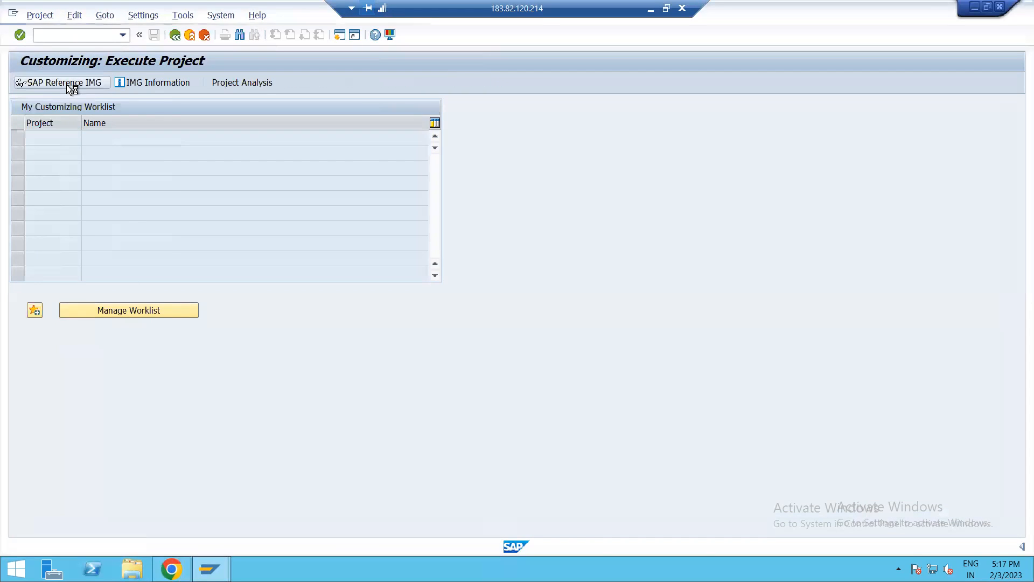
Step: Expand the IMG through Bank Accounting business transactions down to Payment Request
click(61, 82)
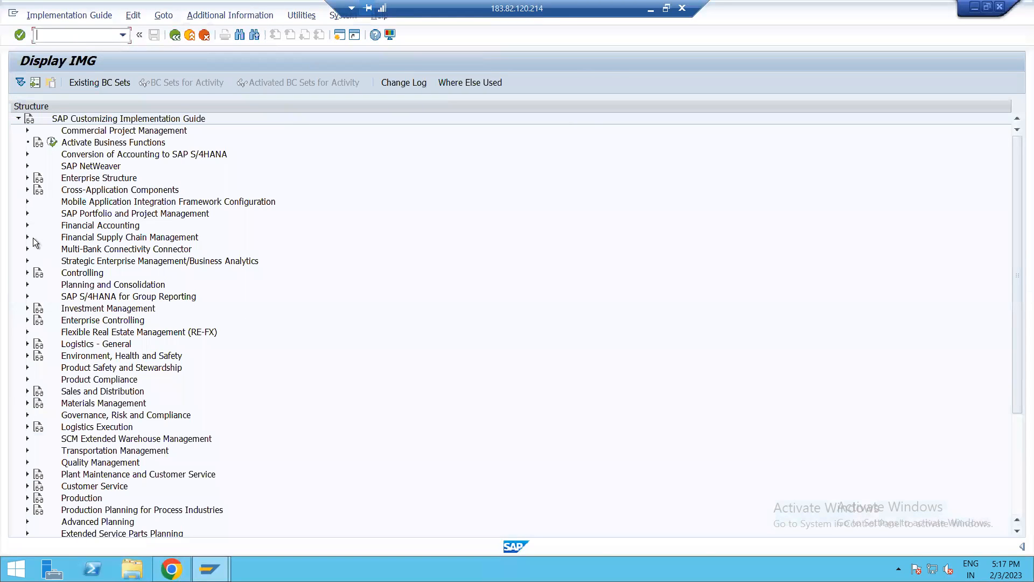
click(28, 225)
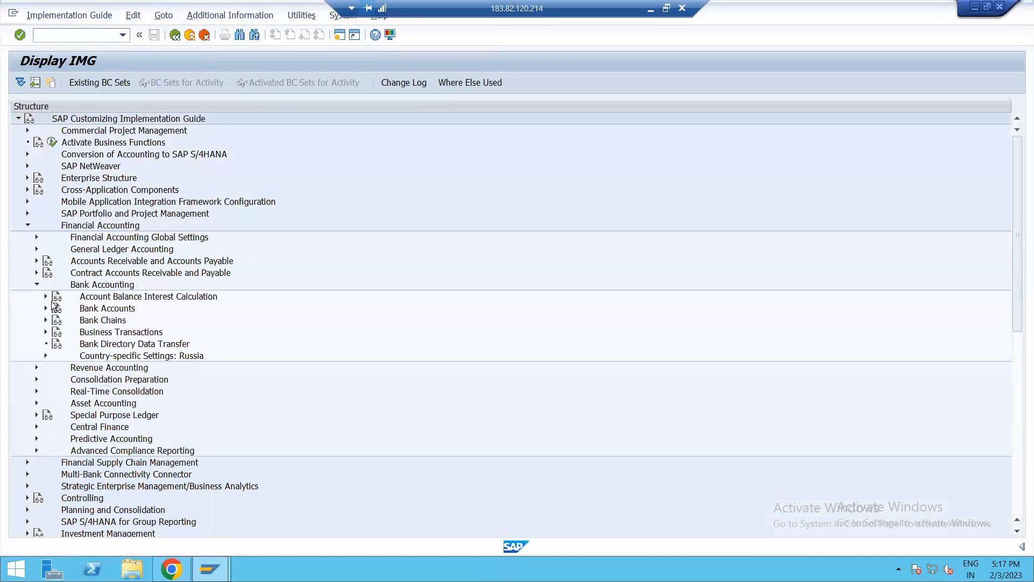
click(45, 308)
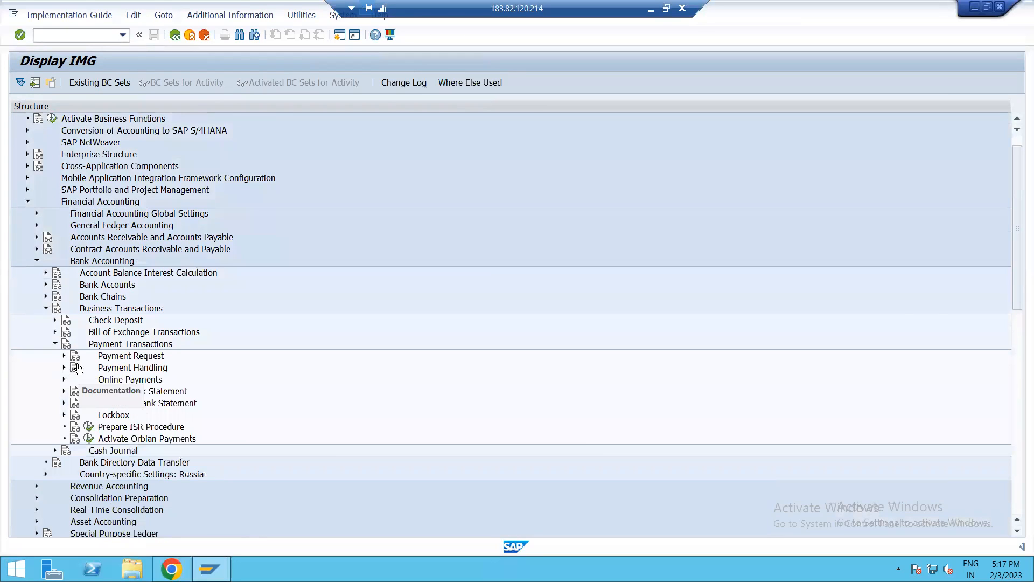
click(64, 355)
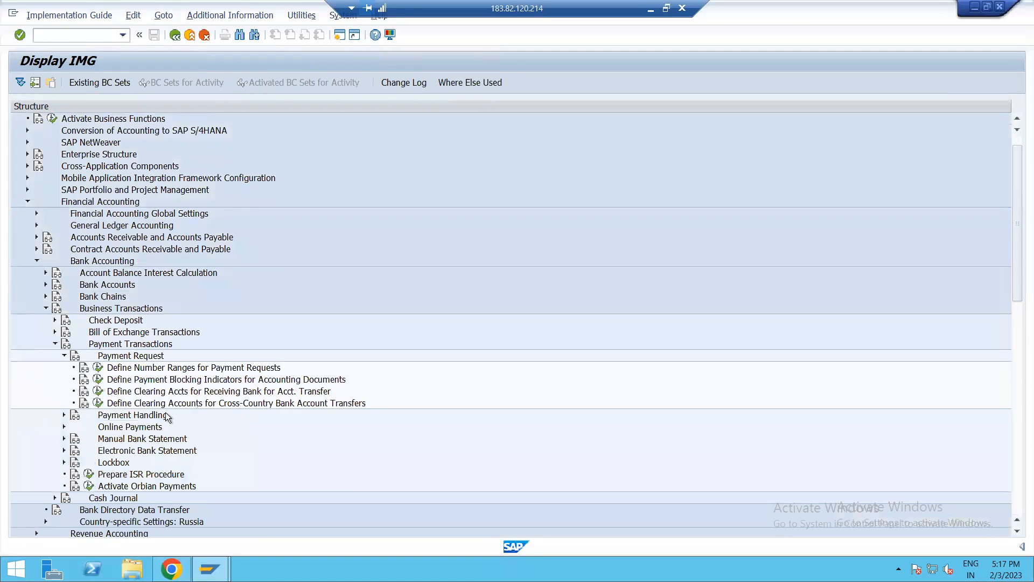
mouse_move(284, 407)
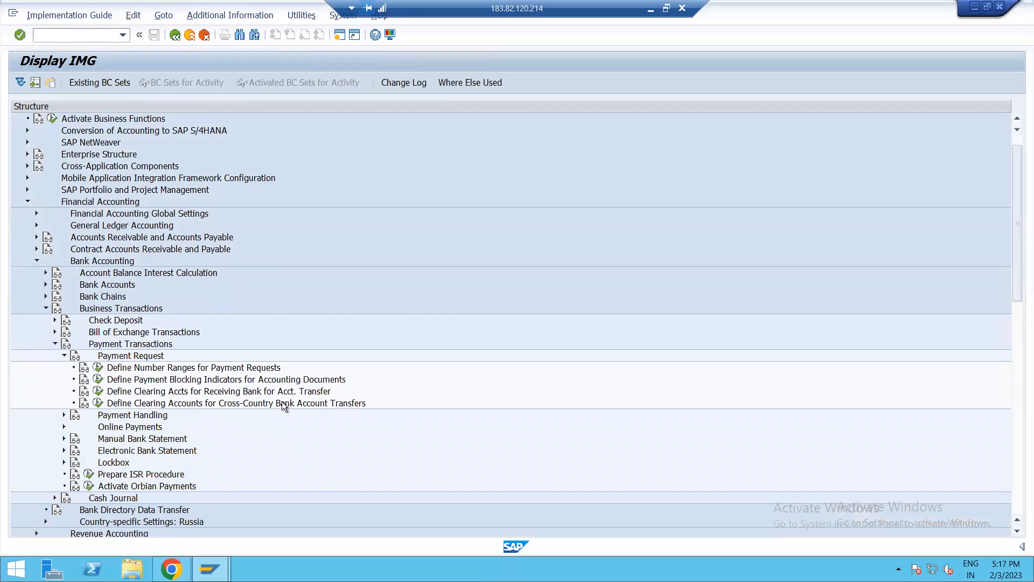
mouse_move(262, 388)
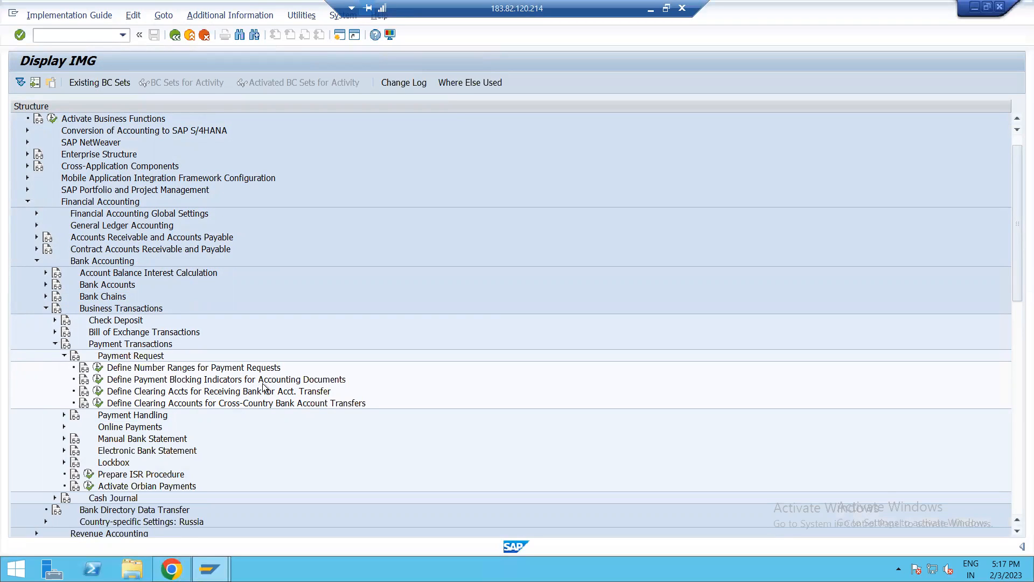
mouse_move(244, 415)
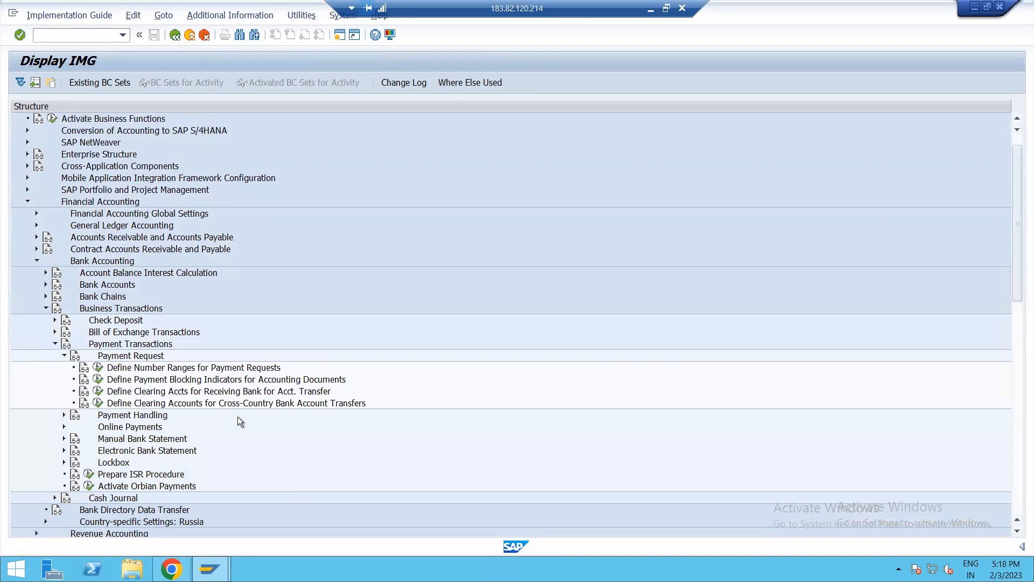
mouse_move(252, 514)
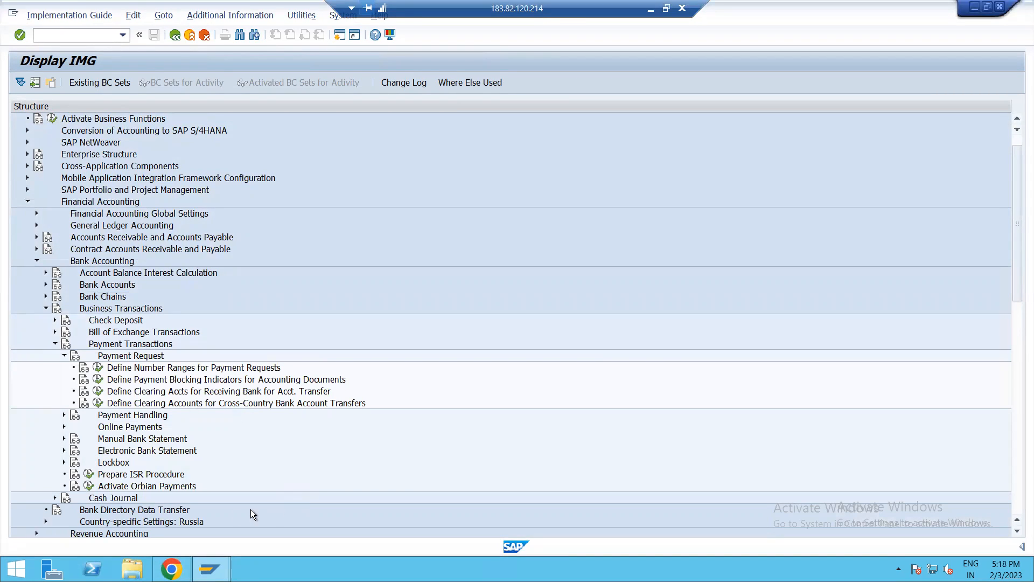
mouse_move(98, 410)
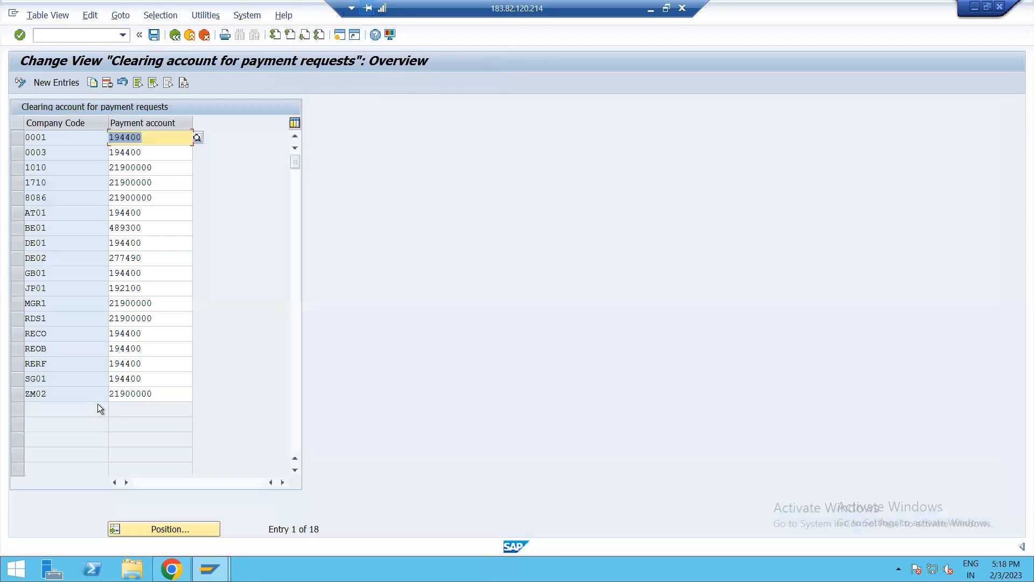
mouse_move(56, 82)
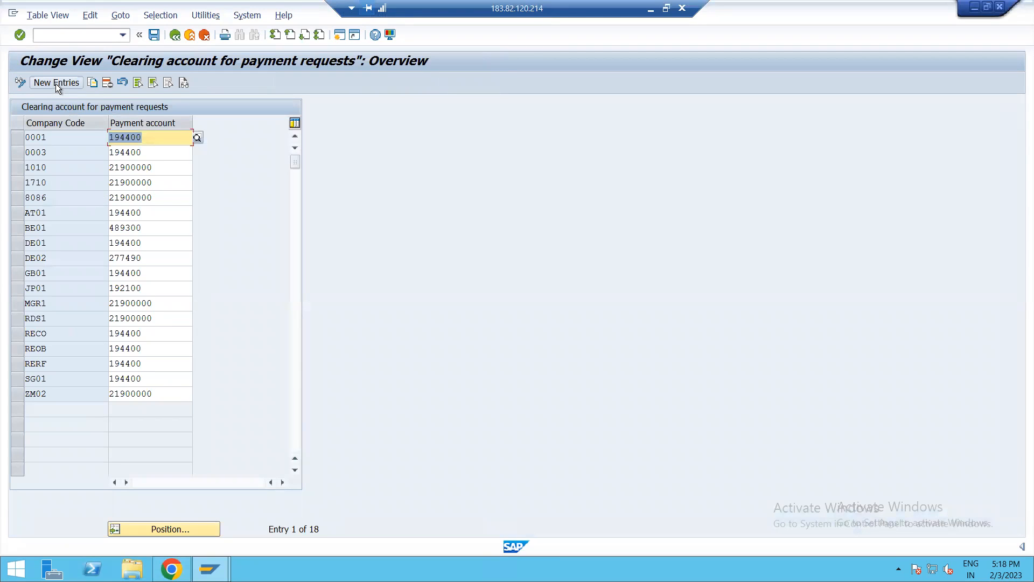
Step: Open New Entries for payment-request clearing accounts and back out without adding anything
click(55, 82)
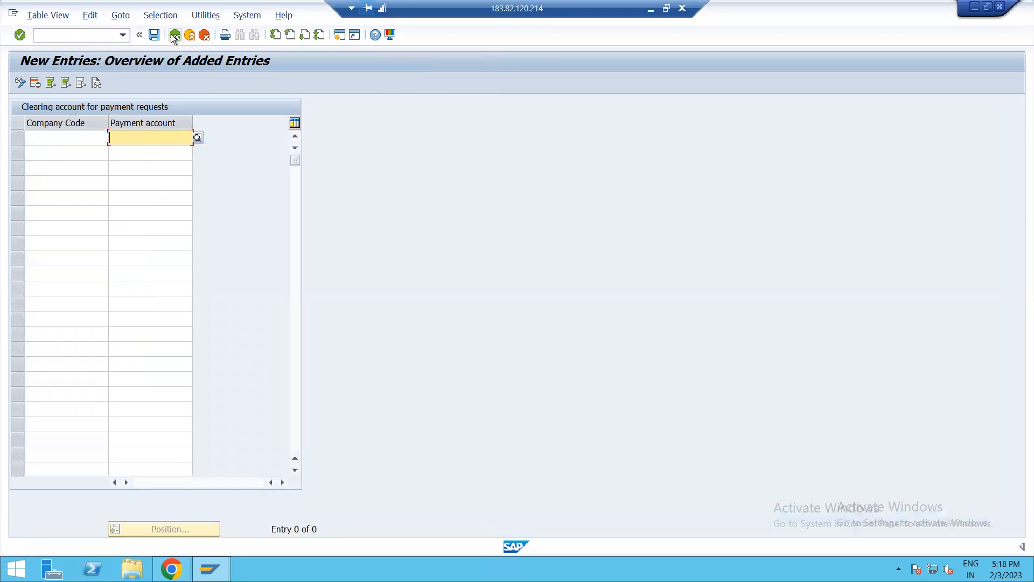
click(174, 35)
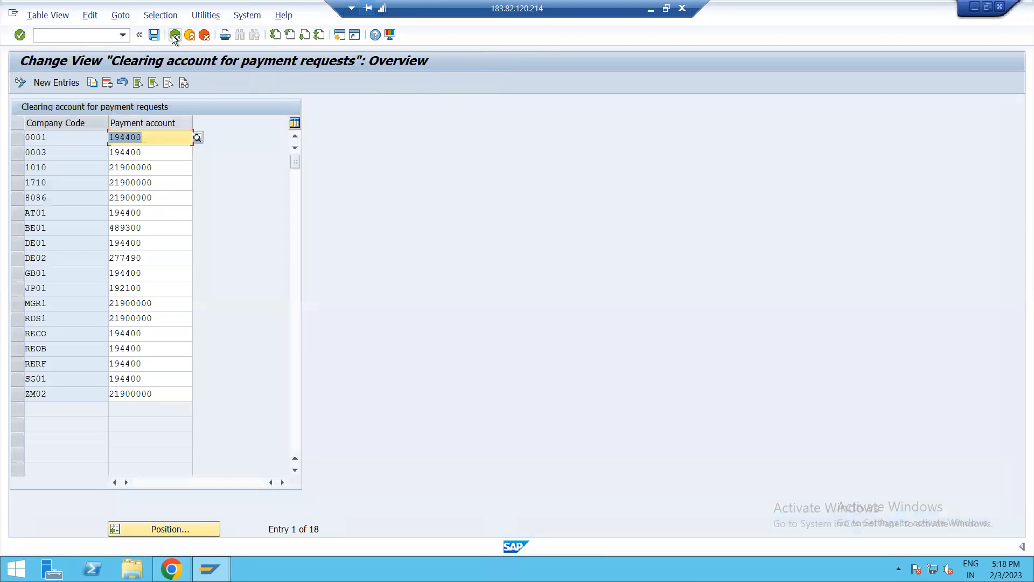
click(175, 34)
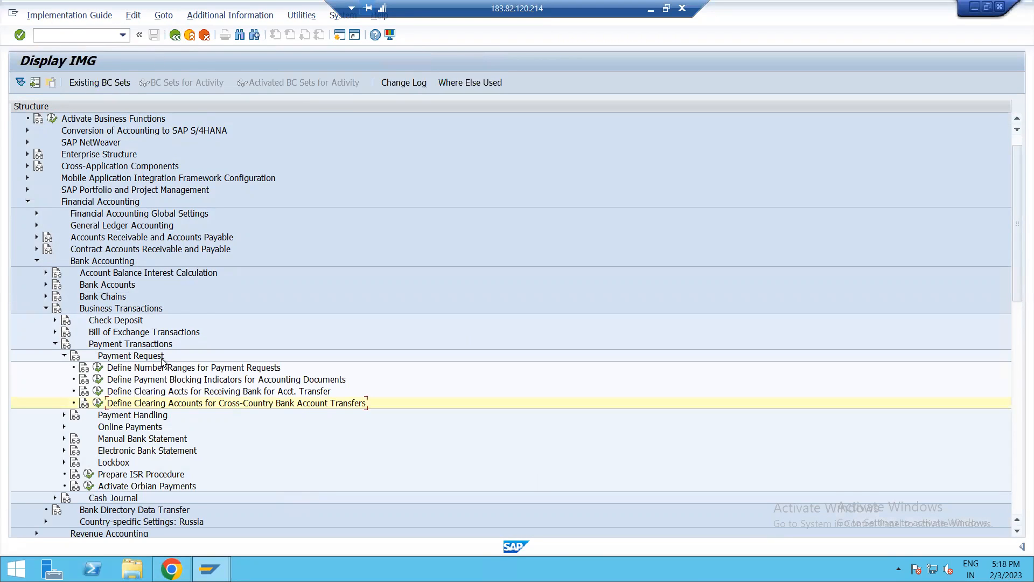
Step: Open Define Account Determination under Payment Handling > Bank Clearing Account Determination
click(62, 415)
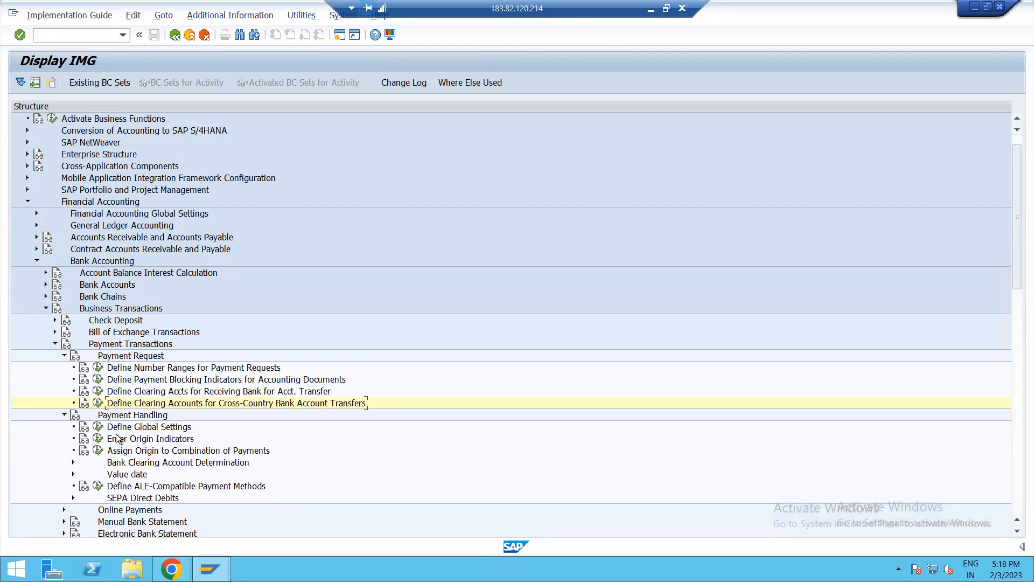
mouse_move(127, 497)
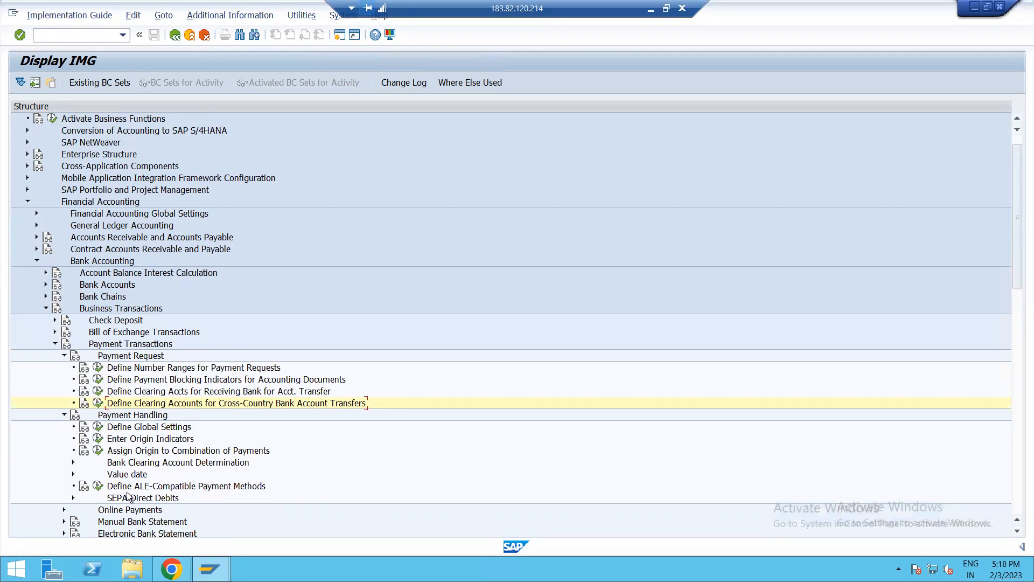
click(73, 462)
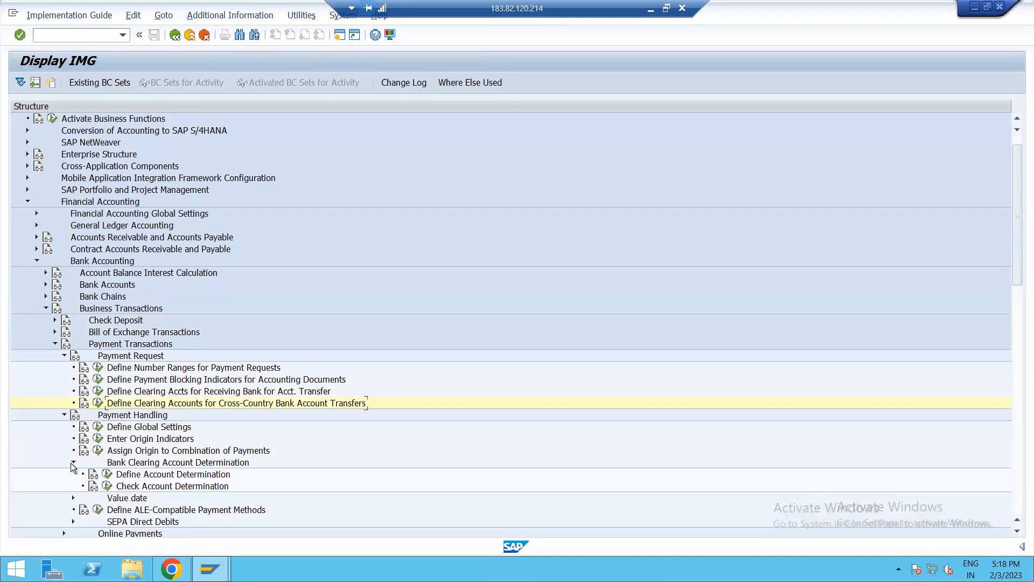
click(172, 474)
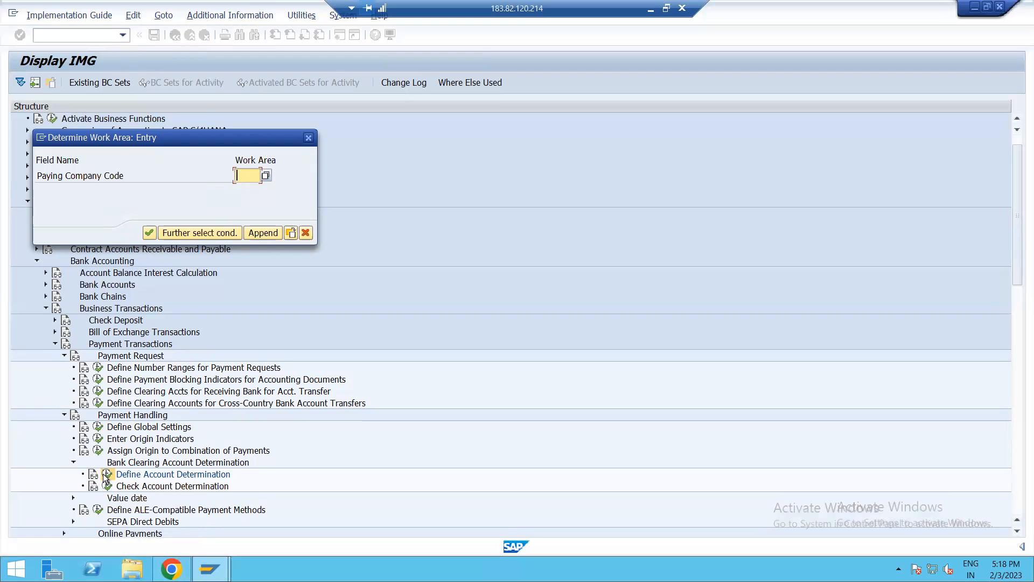
Step: Review N102 account determination mapping HDFC1 to 1291 and SBI1 to 1292
text(N102)
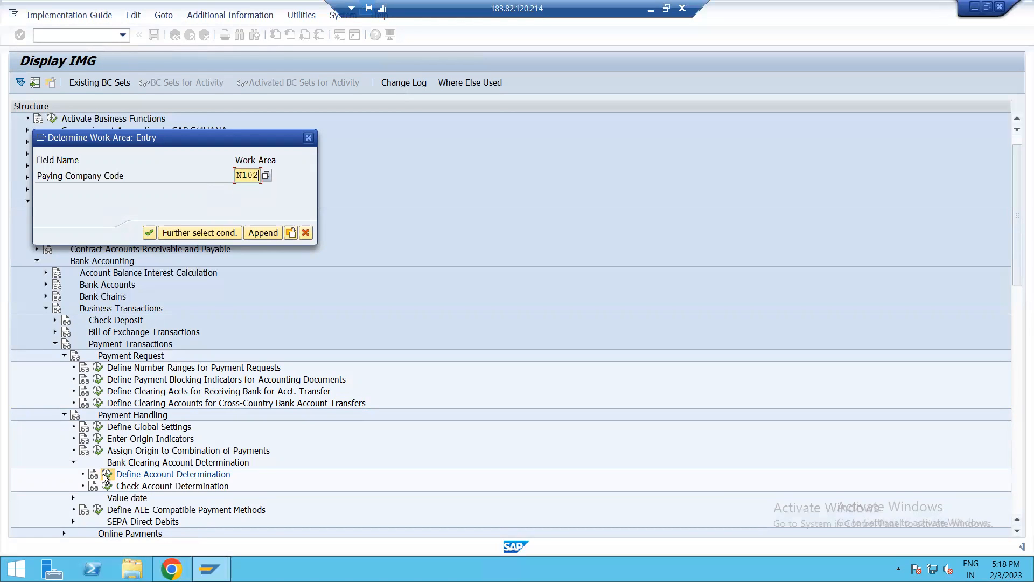
click(149, 233)
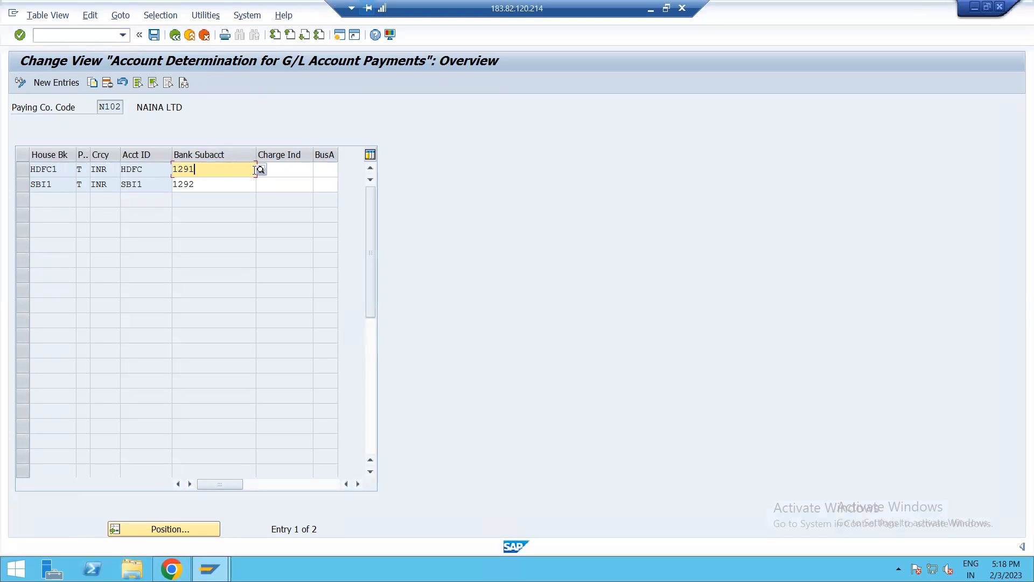
click(268, 196)
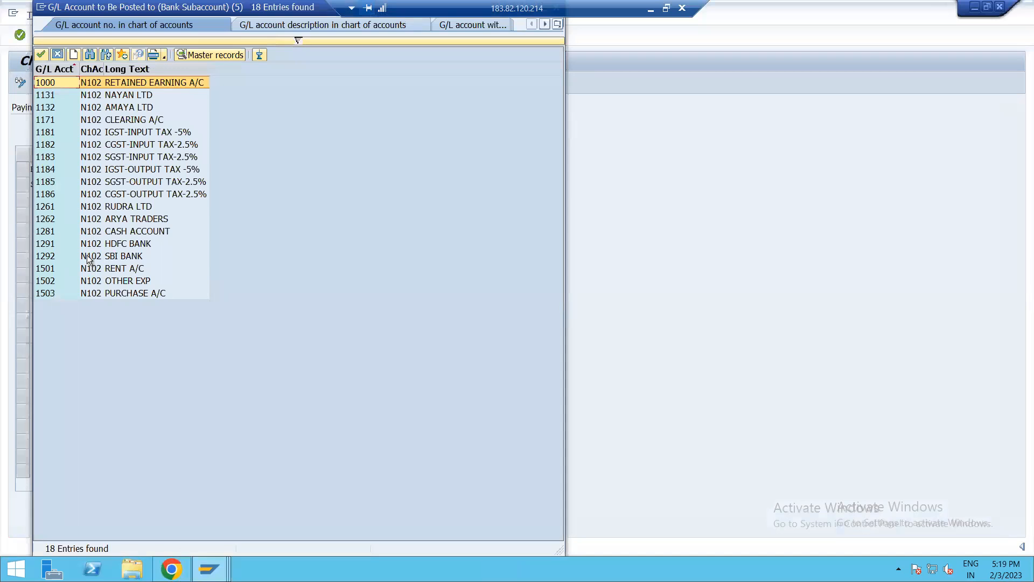
mouse_move(74, 264)
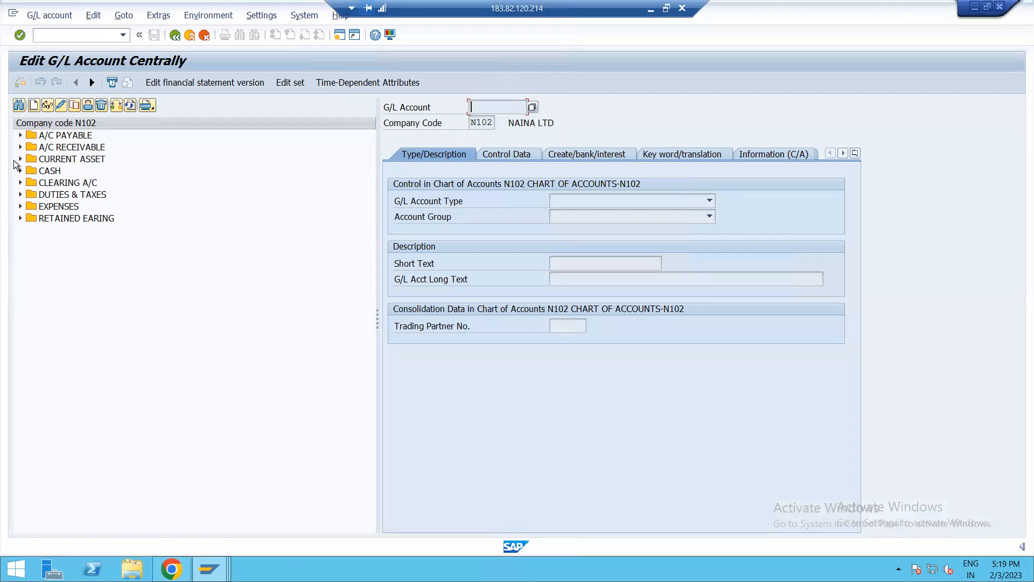
Step: Open G/L account 01291 HDFC BANK and review its control data, bank settings and house bank HDFC1
click(20, 158)
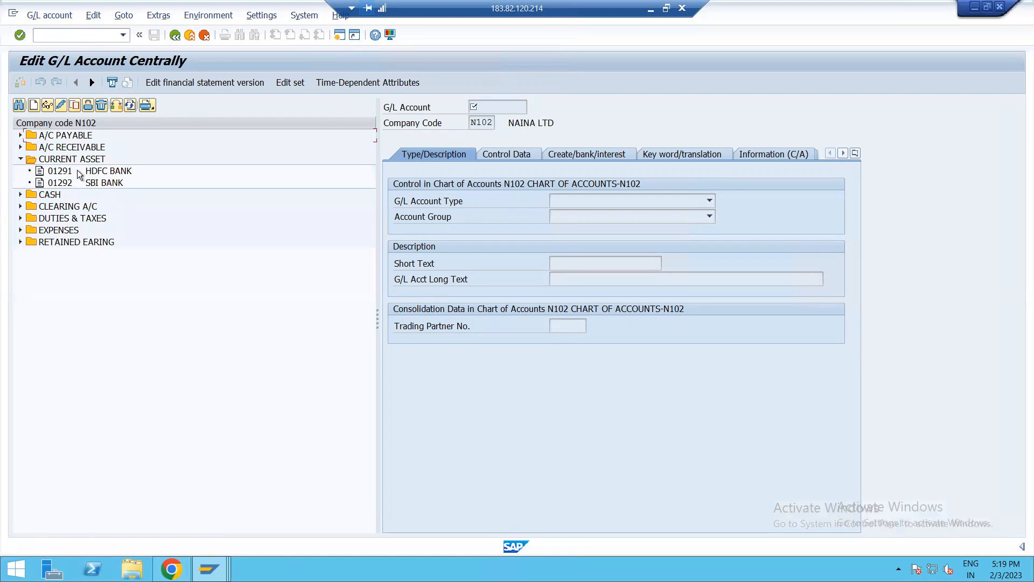
click(87, 171)
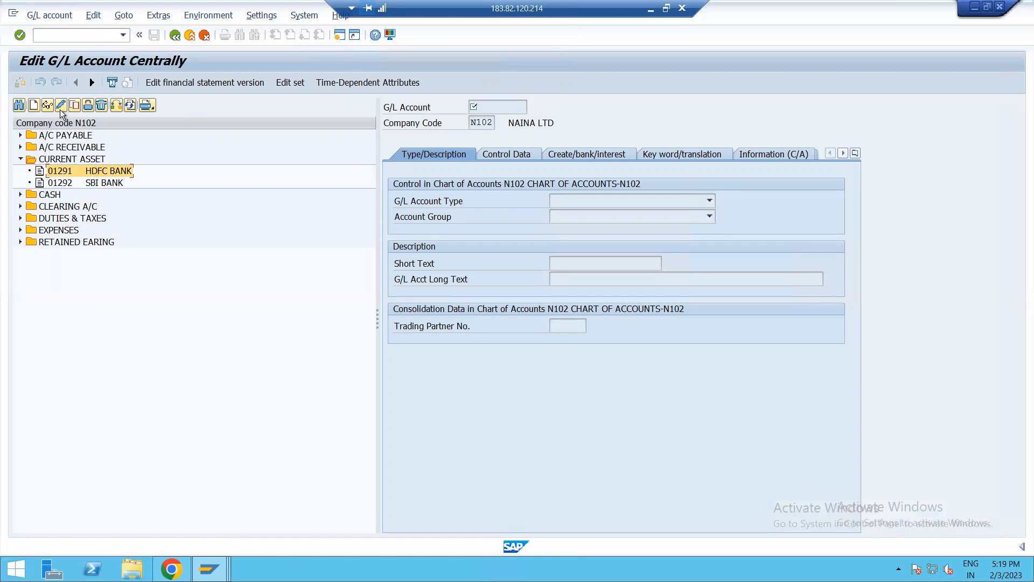
mouse_move(260, 170)
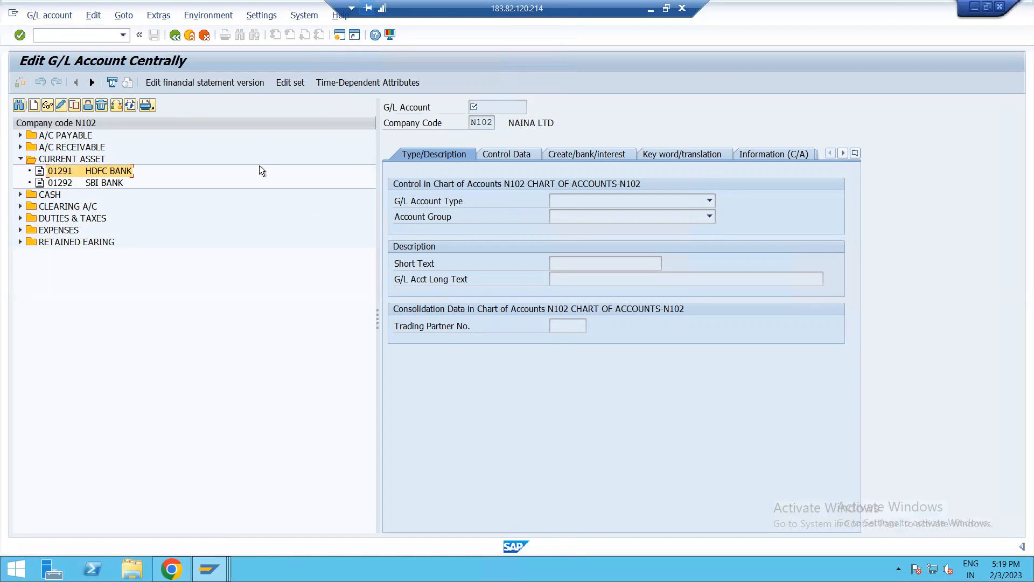
mouse_move(112, 171)
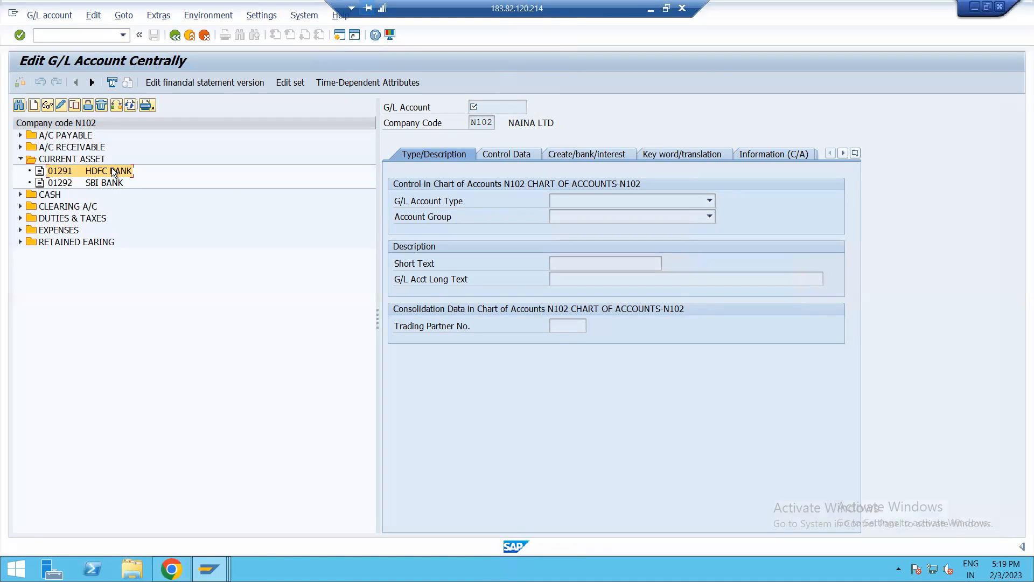
double_click(89, 171)
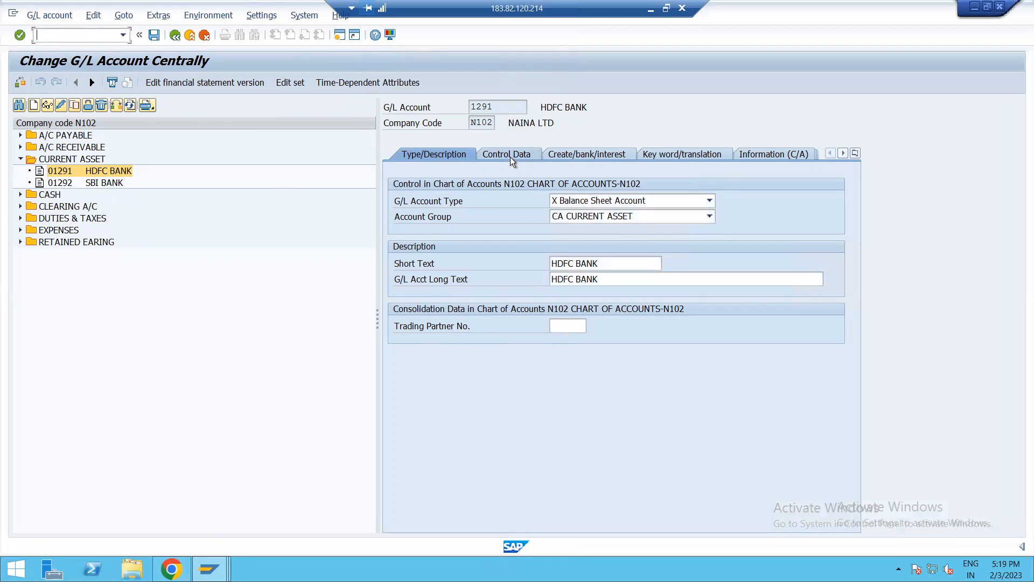
click(508, 154)
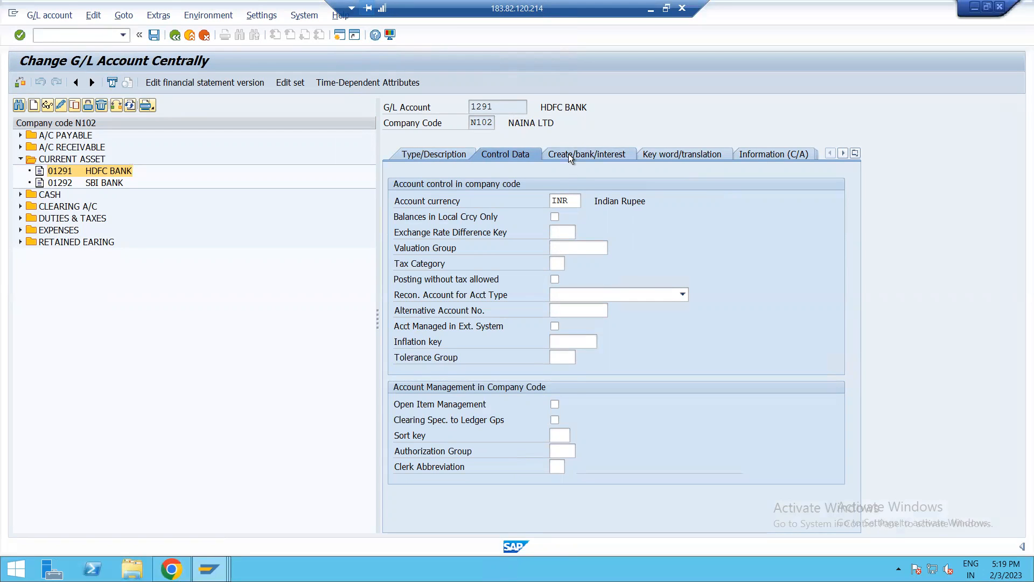
click(588, 154)
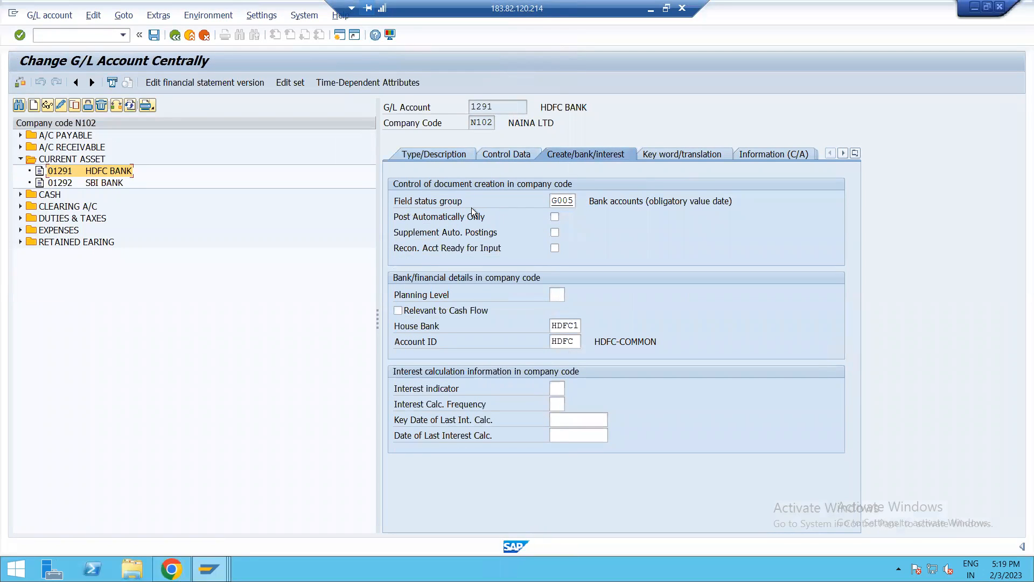
mouse_move(695, 227)
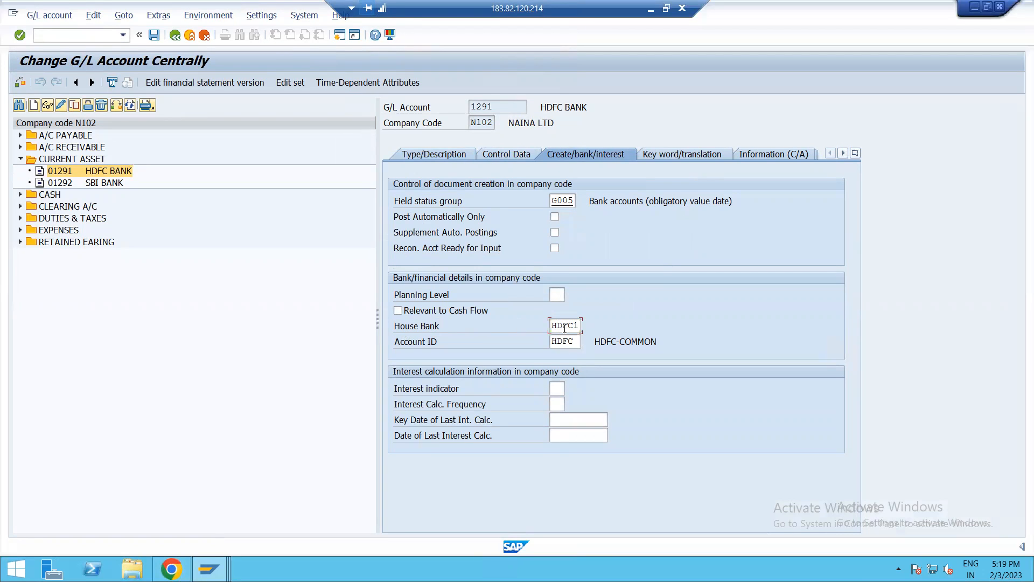
click(576, 326)
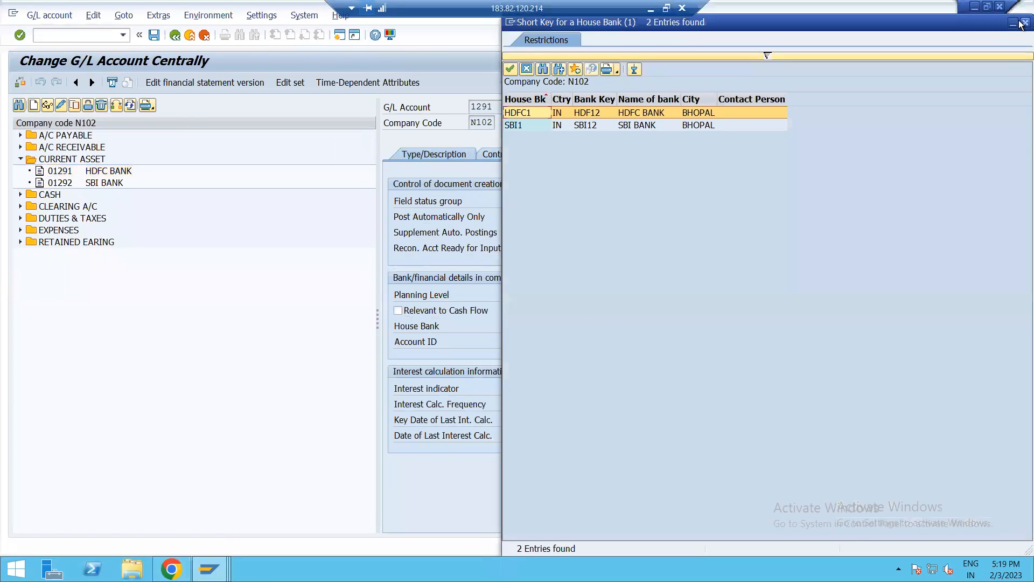
click(1025, 25)
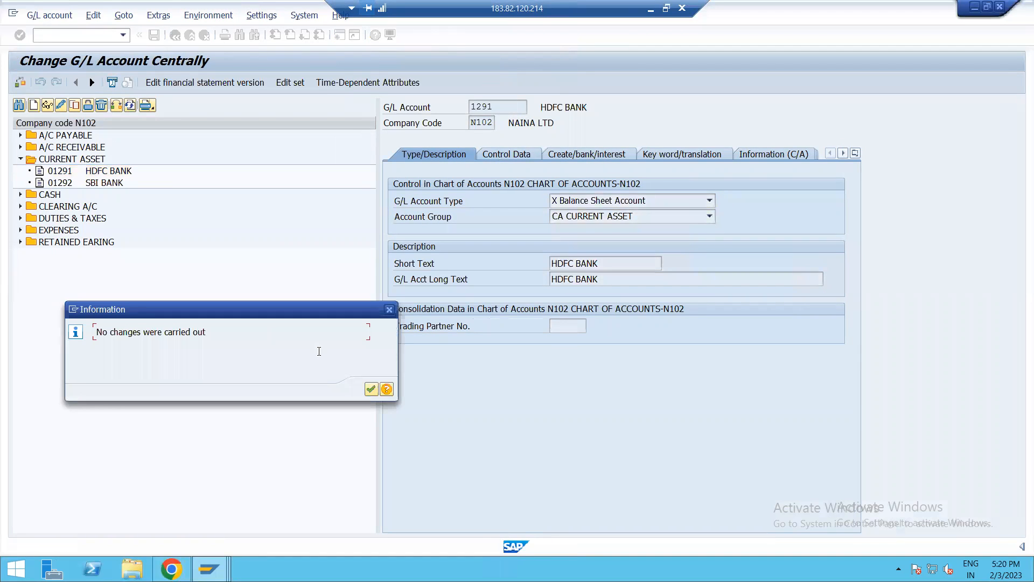
Step: Acknowledge the 'No changes were carried out' message to leave account 1291
click(371, 389)
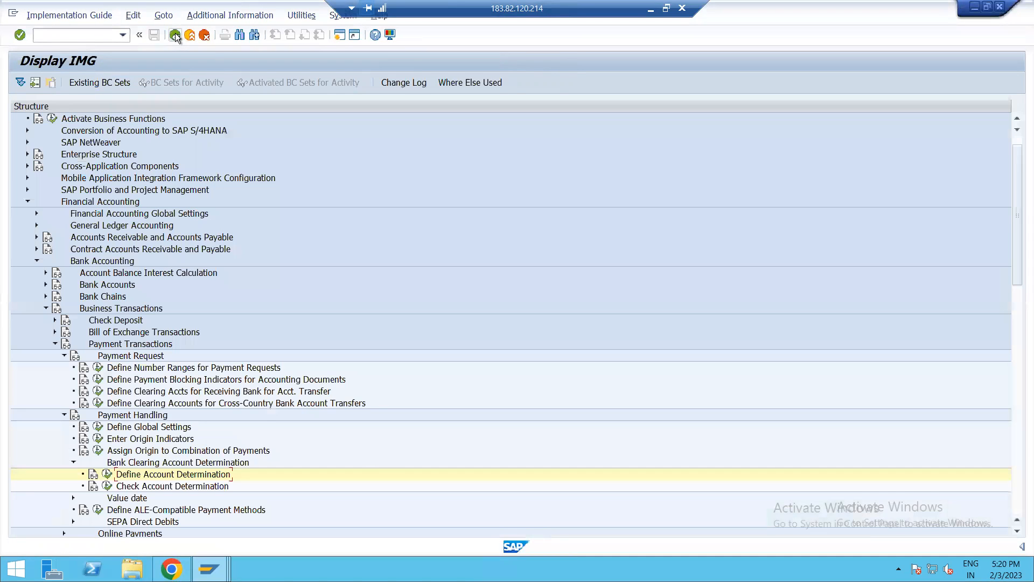
mouse_move(175, 36)
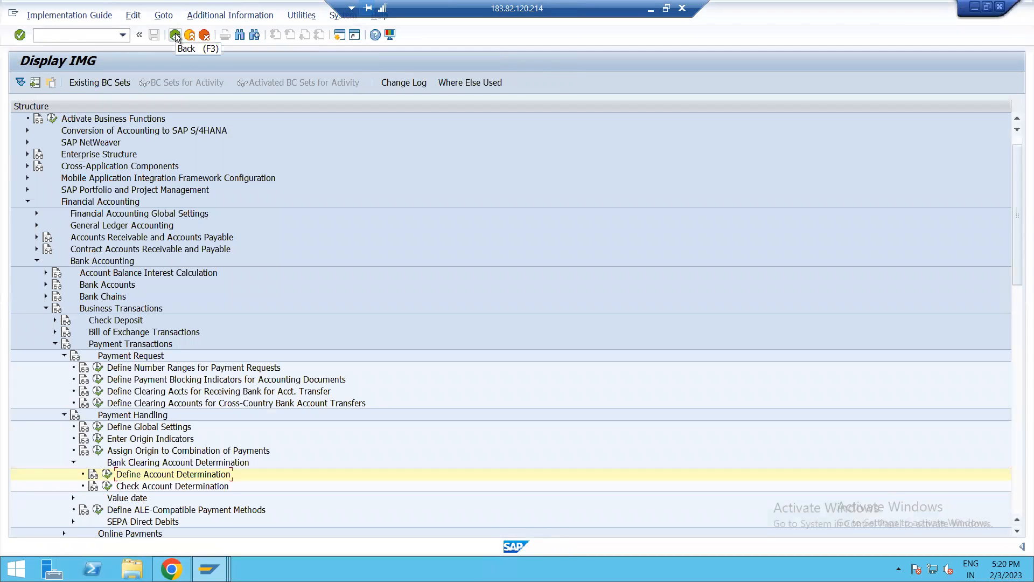
mouse_move(170, 59)
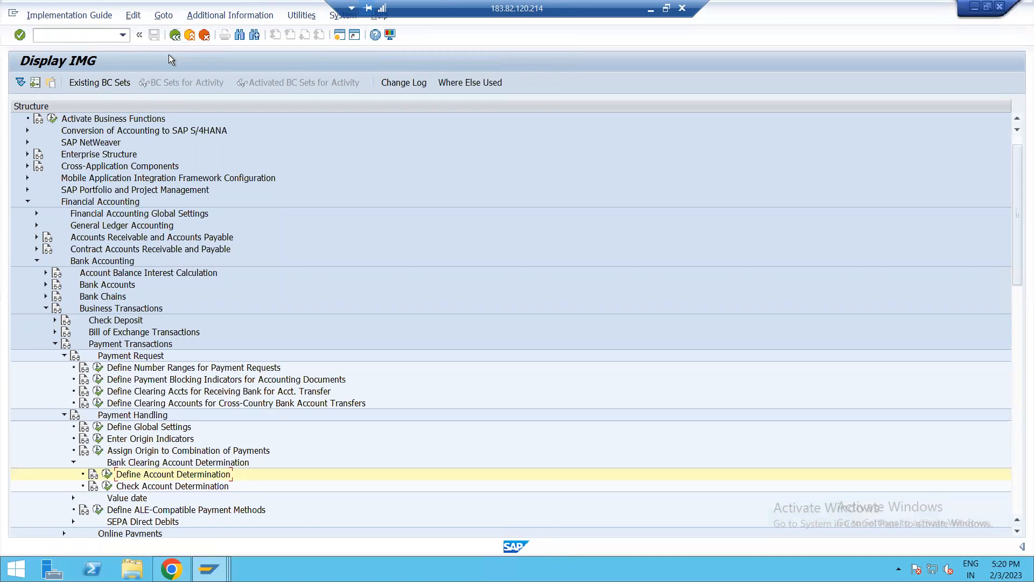
mouse_move(129, 499)
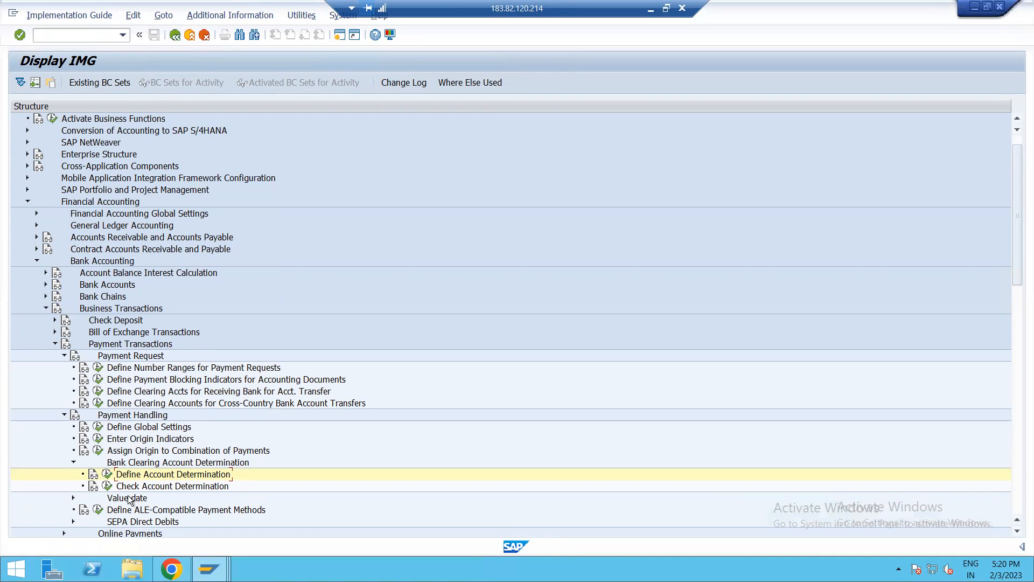
mouse_move(117, 489)
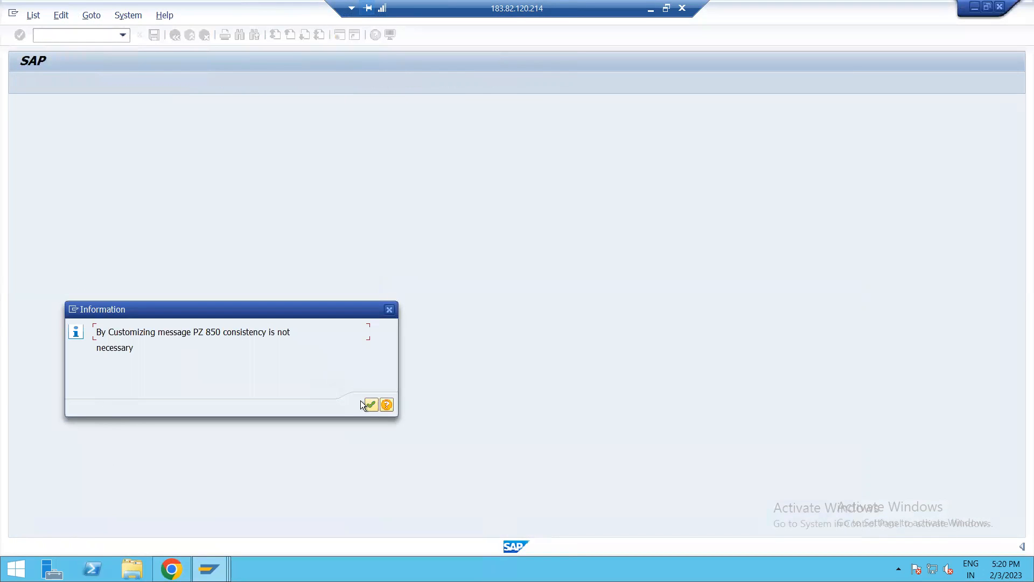
Step: Dismiss the consistency note and run Check Account Determination for house bank clearing accounts
click(371, 404)
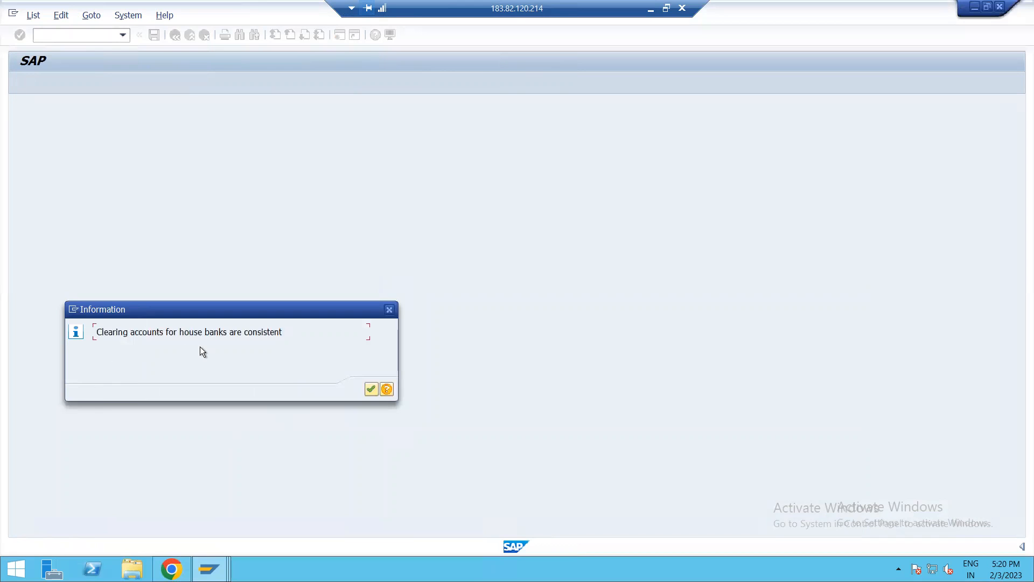
mouse_move(371, 389)
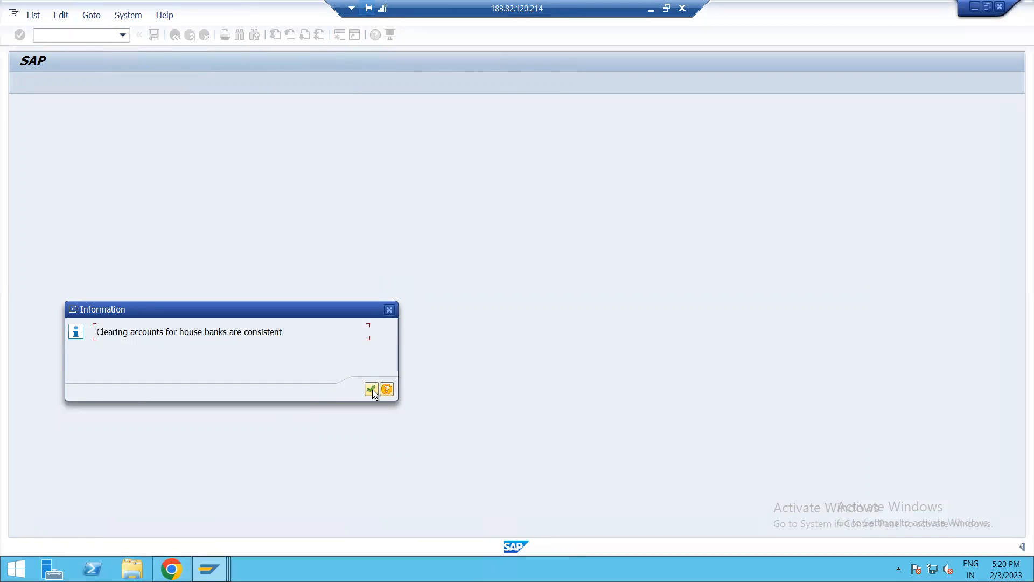
click(370, 388)
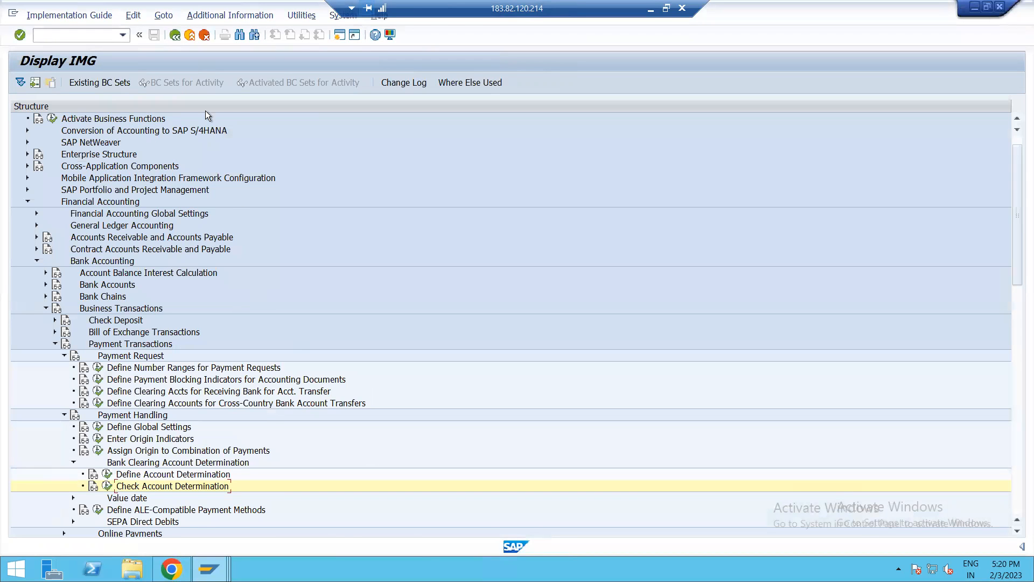
mouse_move(337, 28)
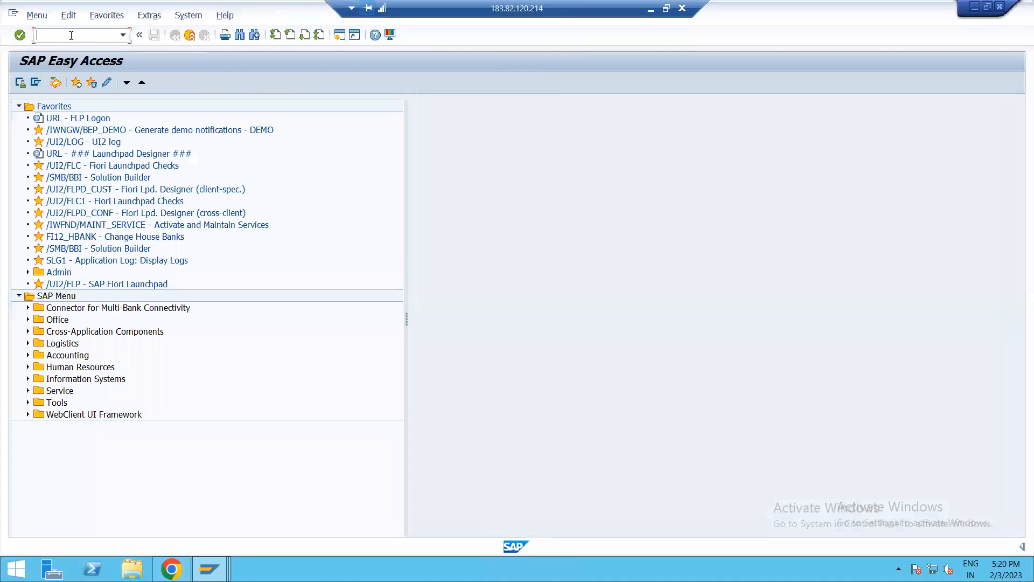
Step: In OT81, select house bank HDFC1 and account ID HDFC for N102, then start a new code
text(OT)
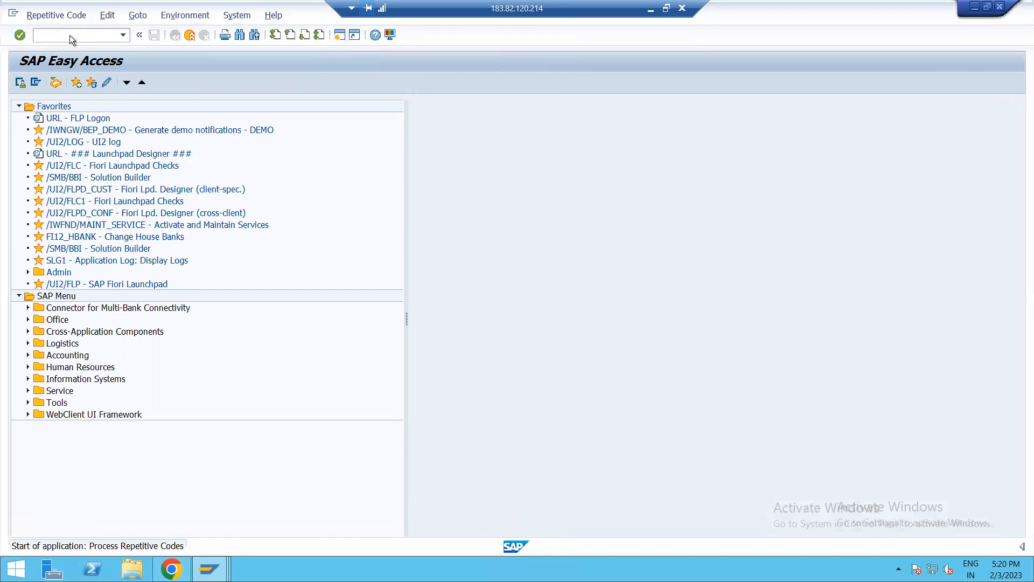
key(Enter)
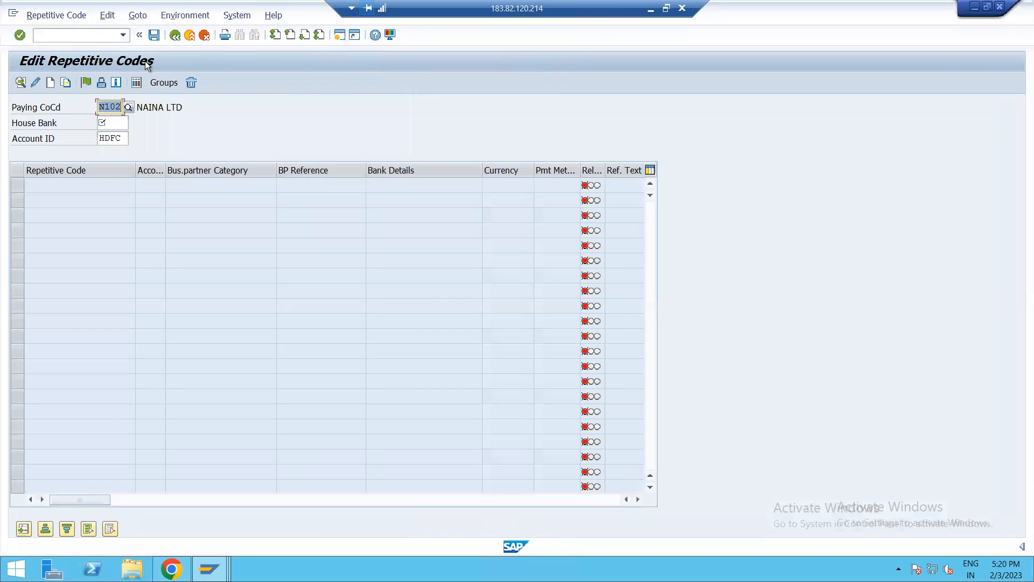
mouse_move(135, 288)
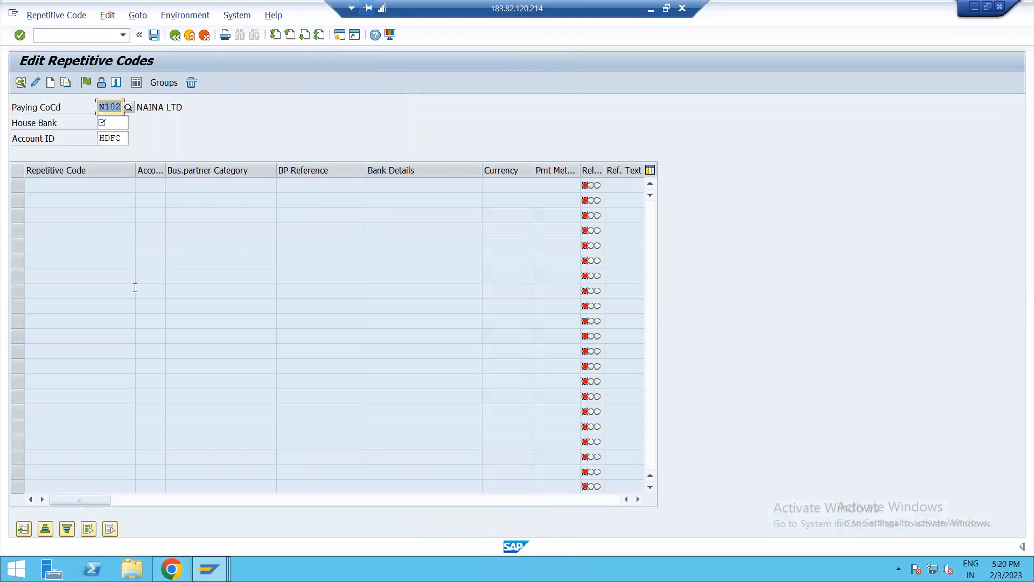
mouse_move(139, 77)
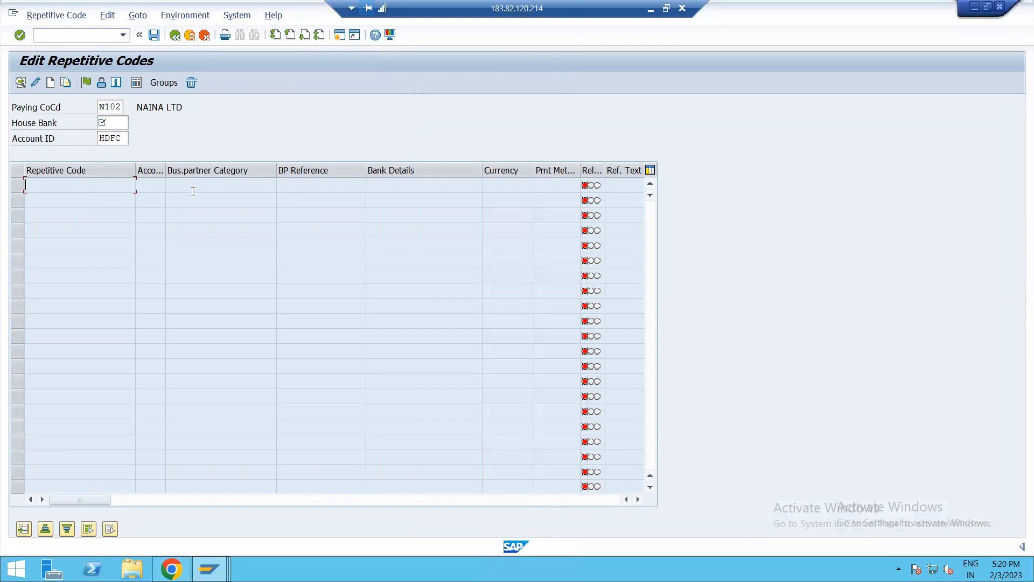
mouse_move(108, 177)
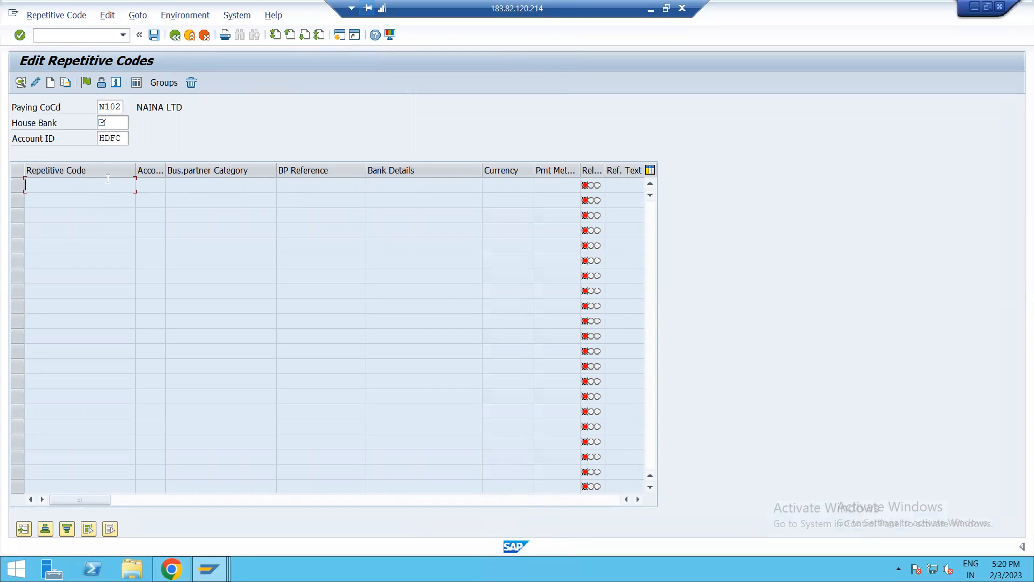
click(111, 123)
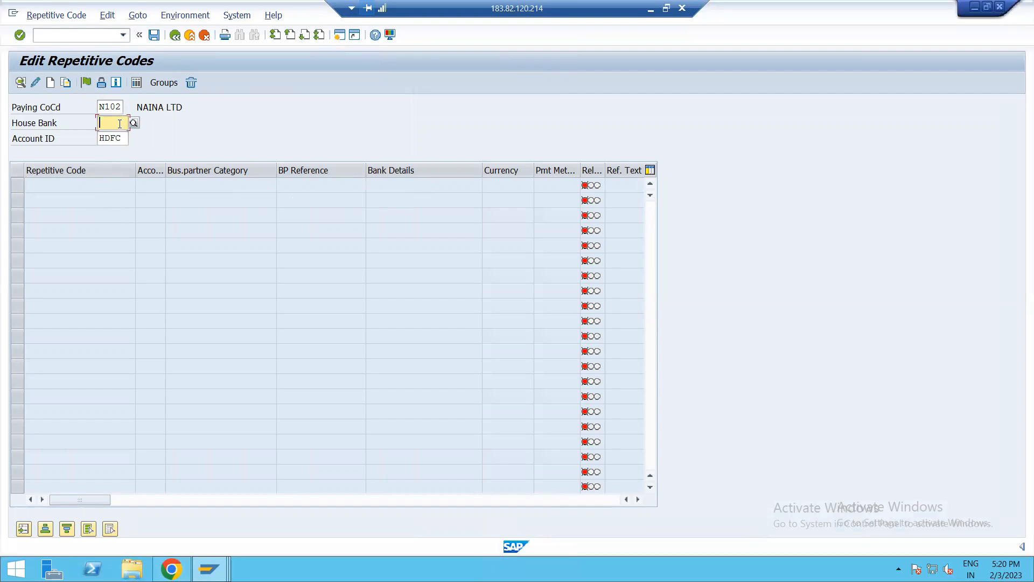
click(133, 123)
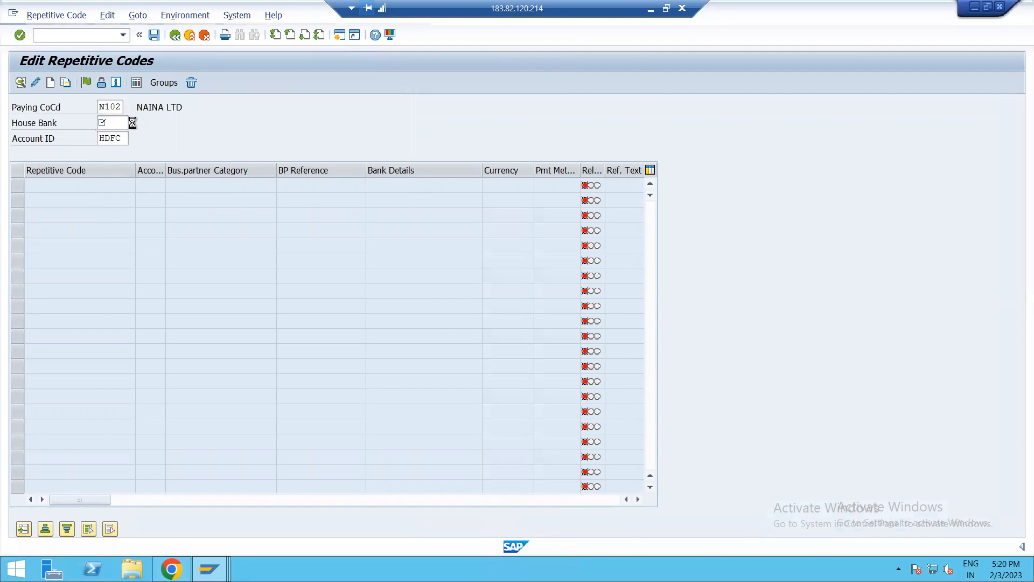
click(132, 123)
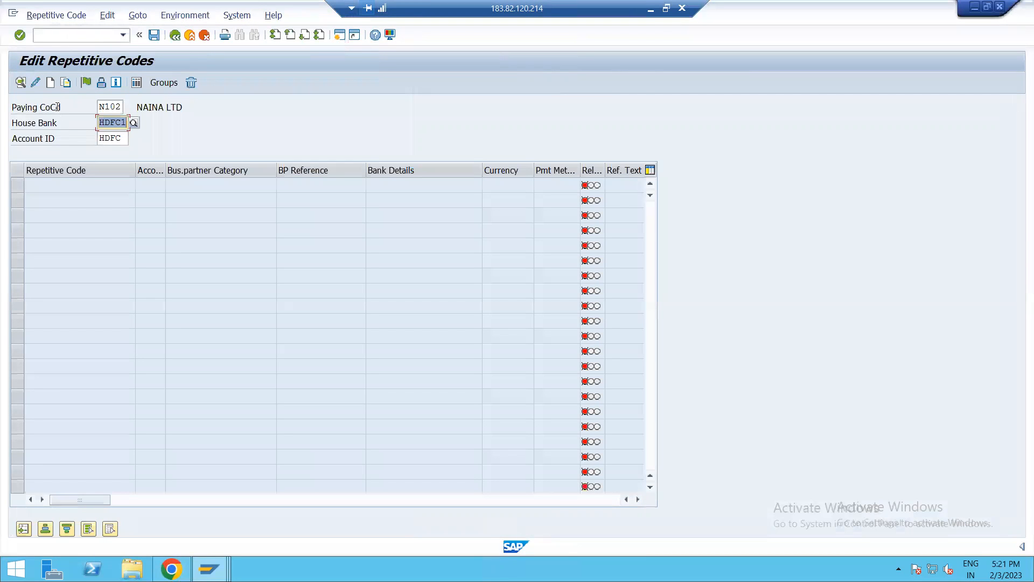
click(112, 139)
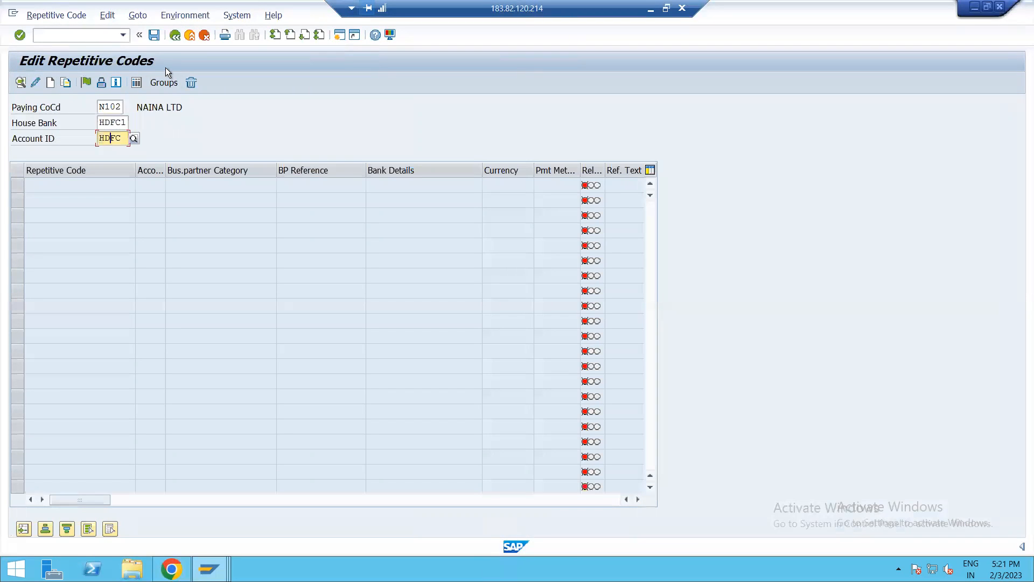
click(49, 82)
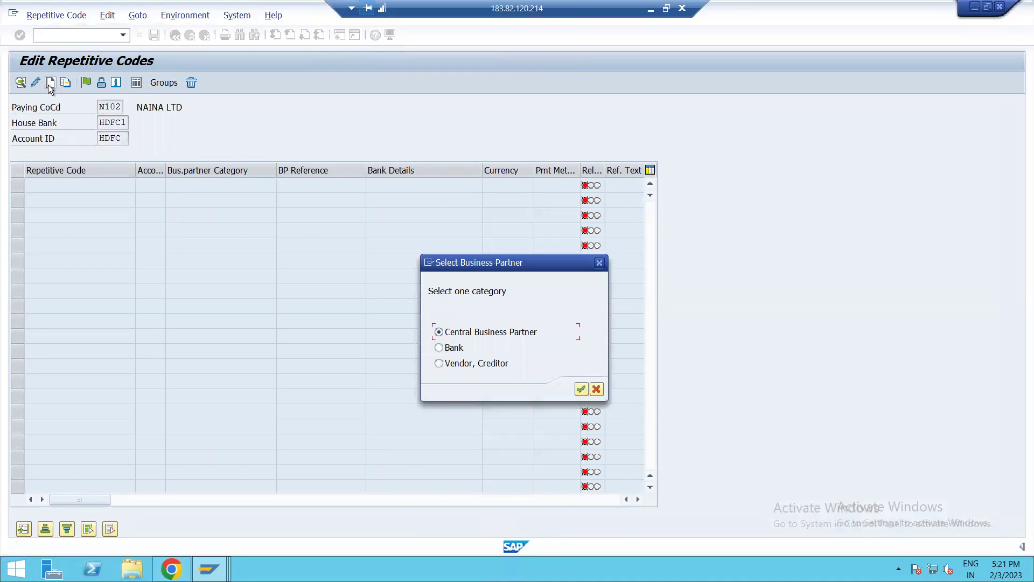
Step: Choose Bank as the partner category and name the repetitive code 'HDFC TO SBI'
click(439, 348)
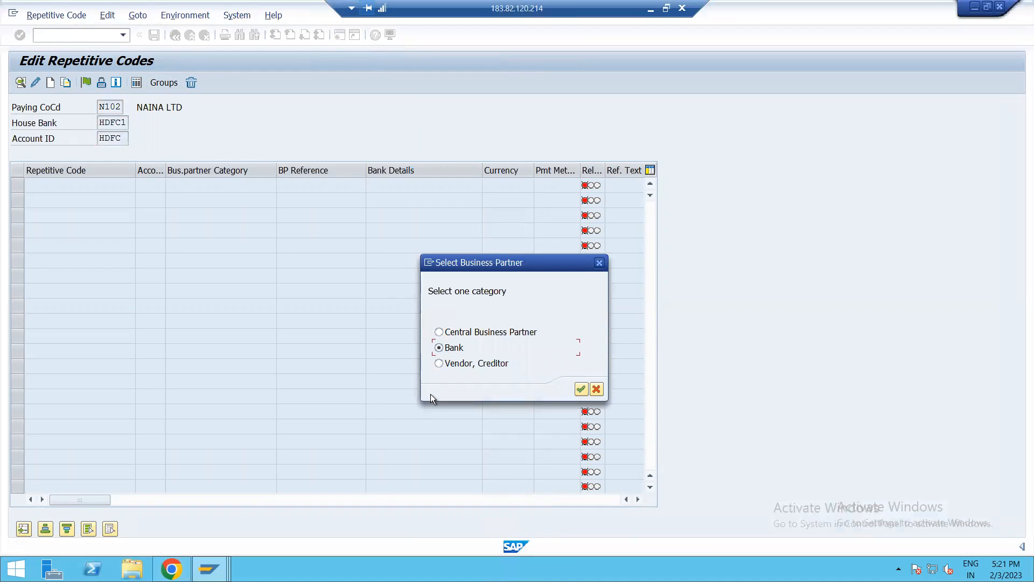
mouse_move(582, 389)
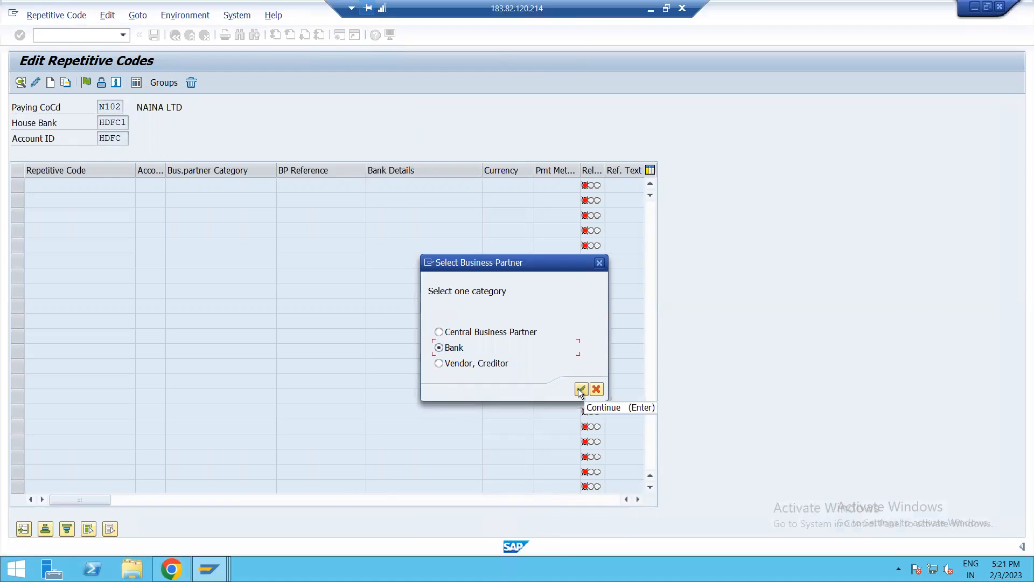
click(581, 389)
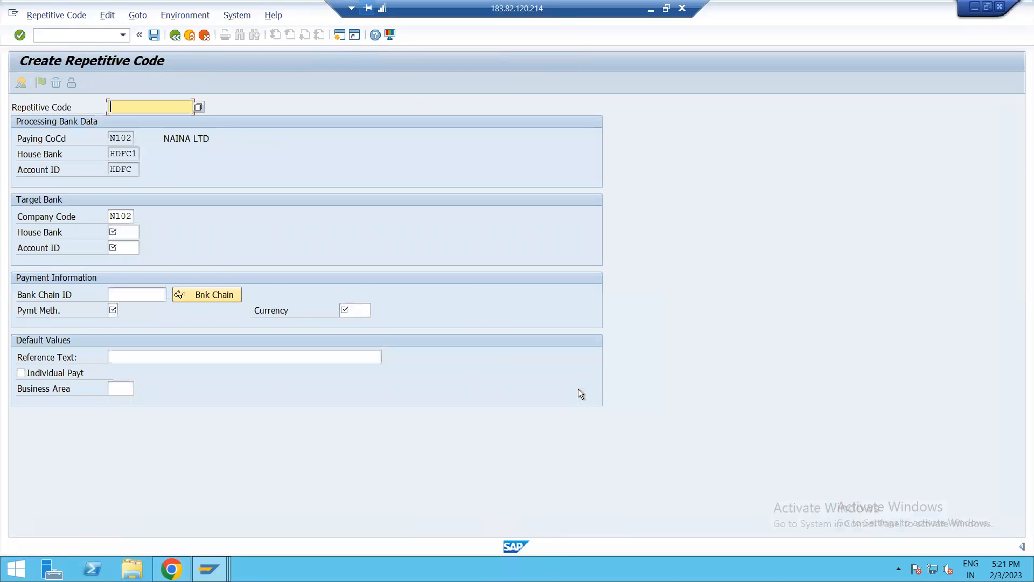
click(151, 107)
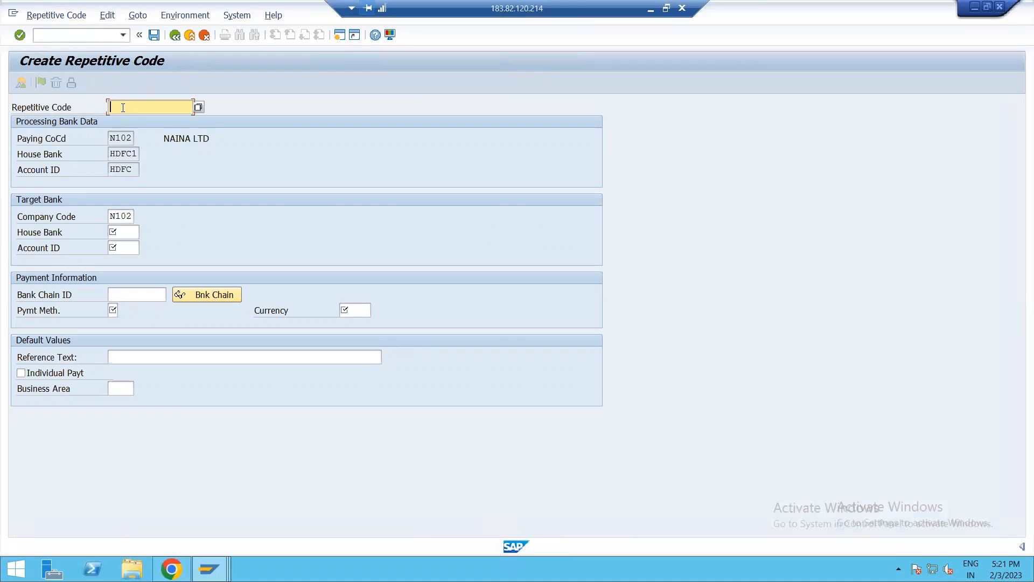
text(HSTC)
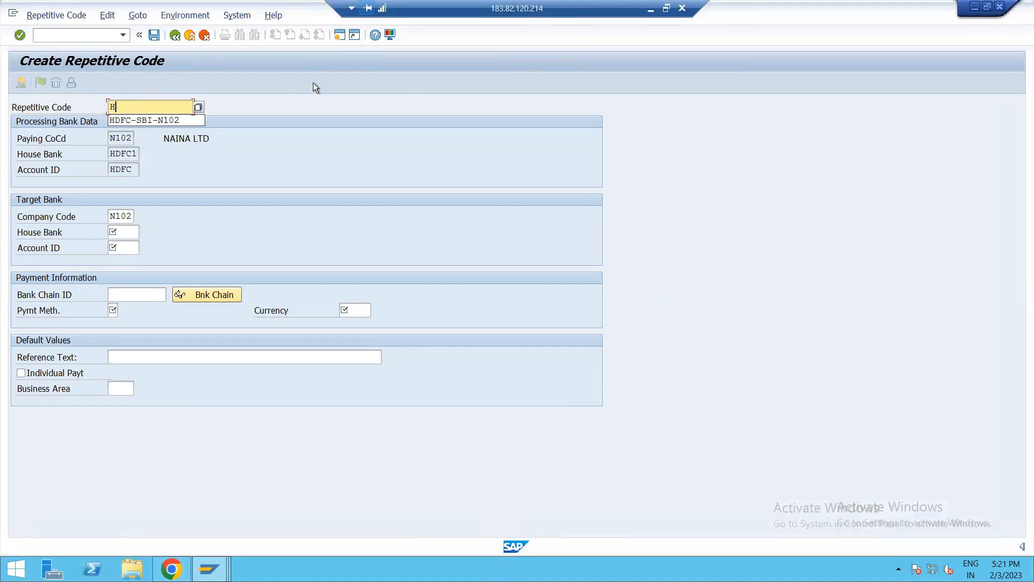
key(Backspace)
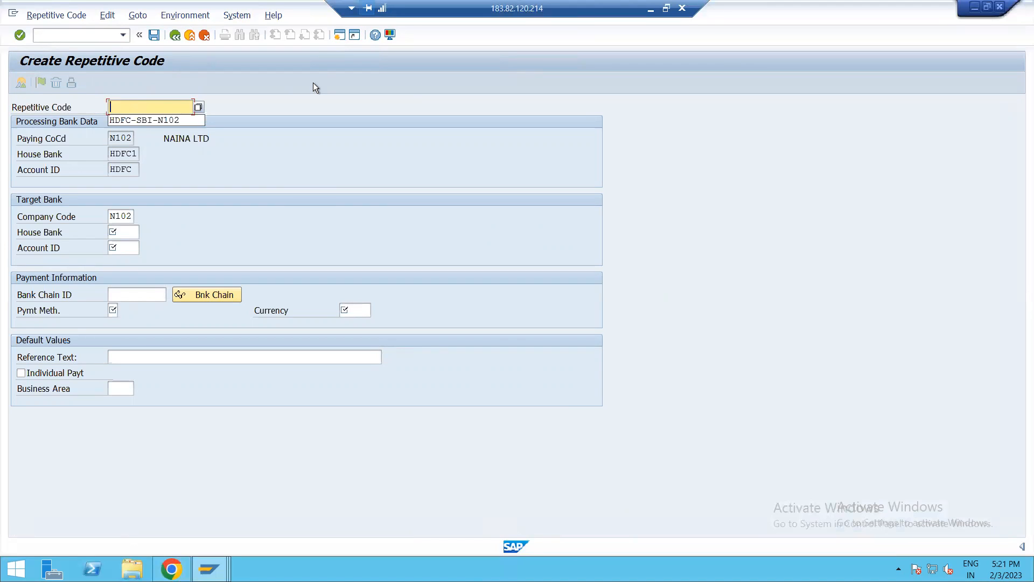
text(HDFC 2)
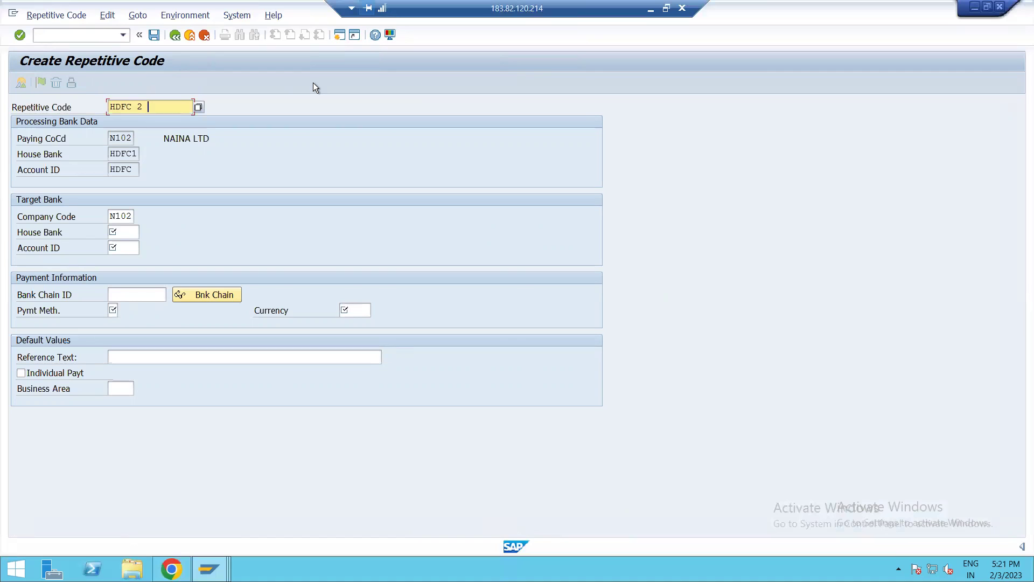
mouse_move(300, 100)
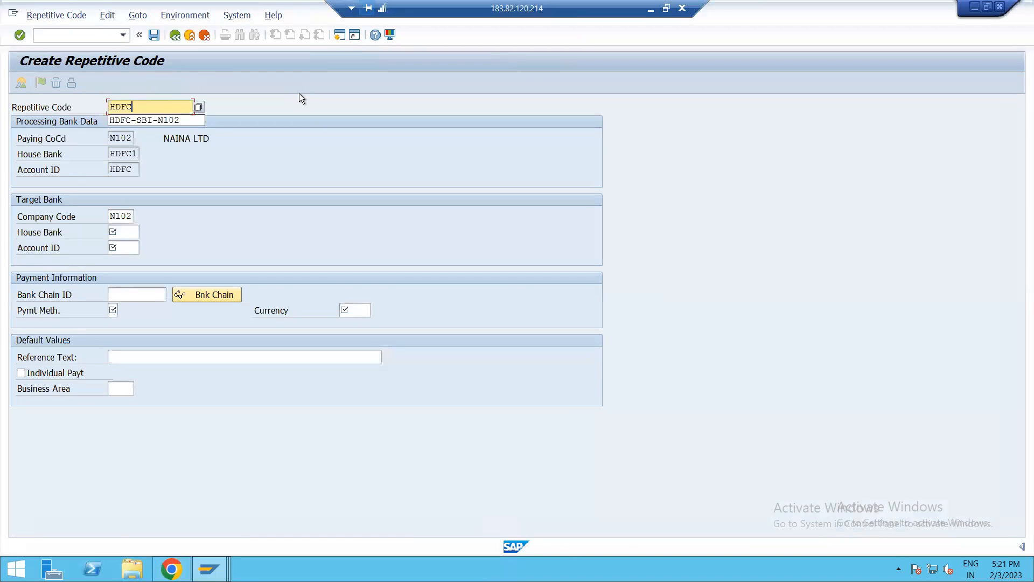
text(TO)
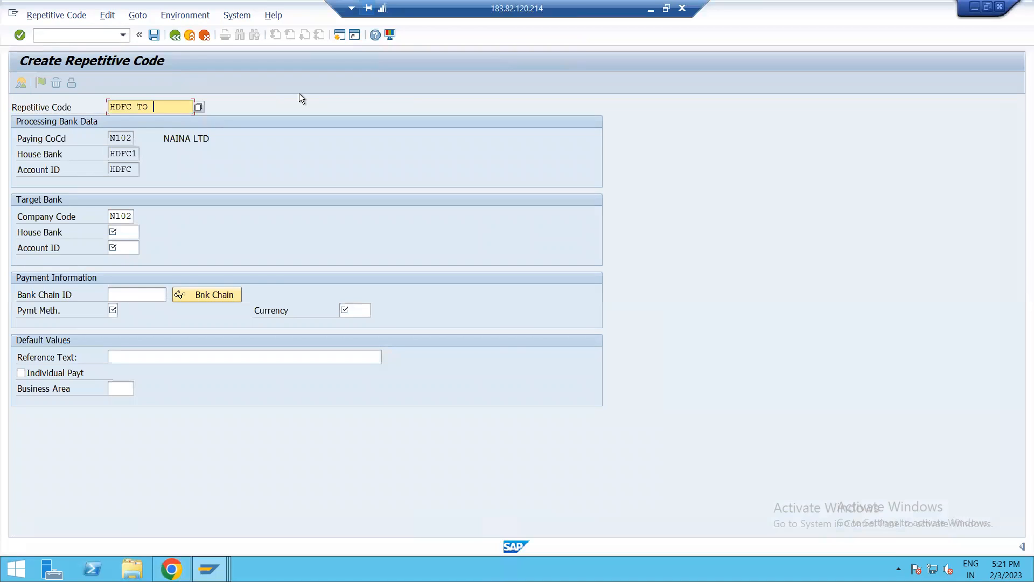
text(SBI)
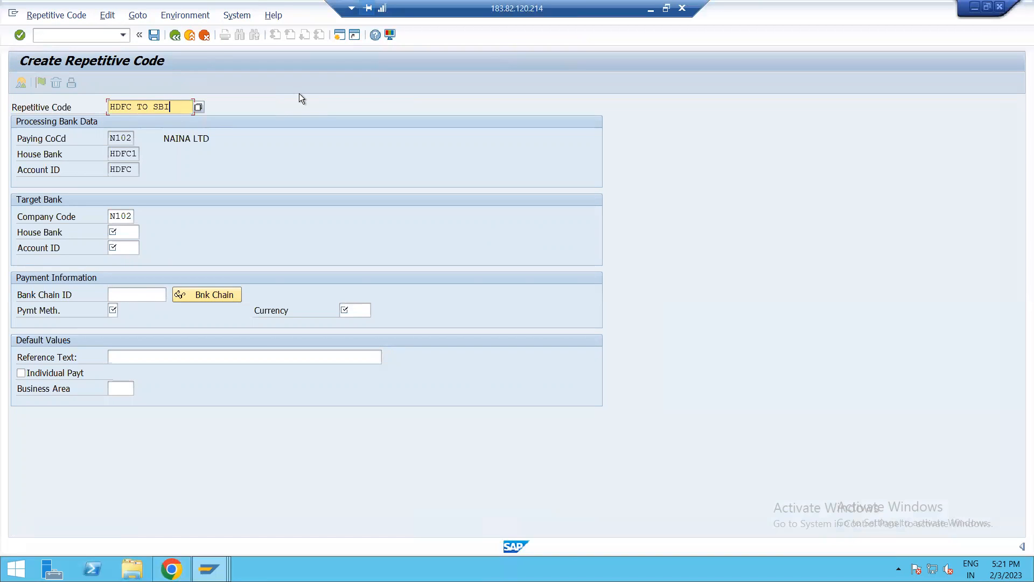
mouse_move(58, 157)
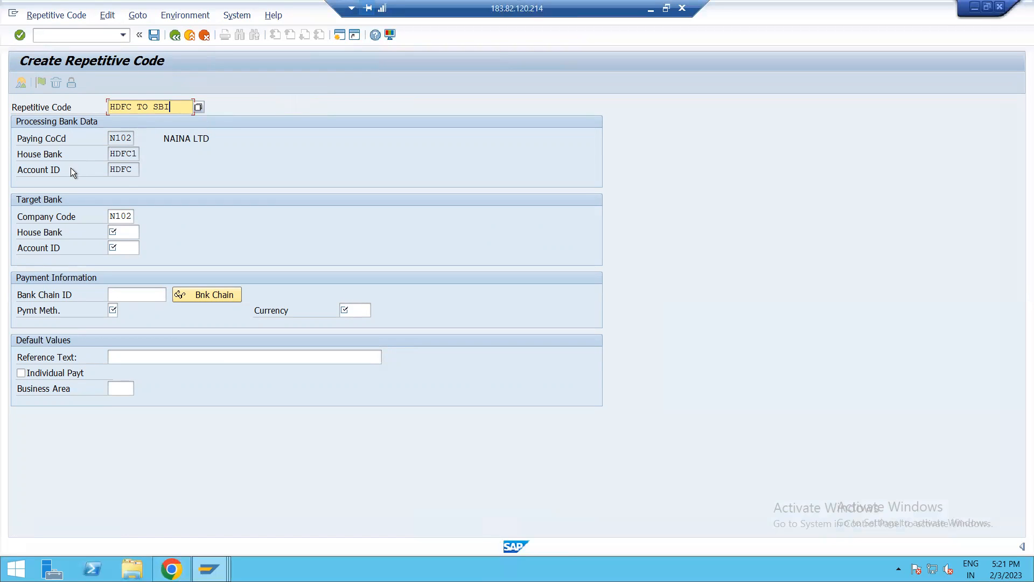
mouse_move(85, 142)
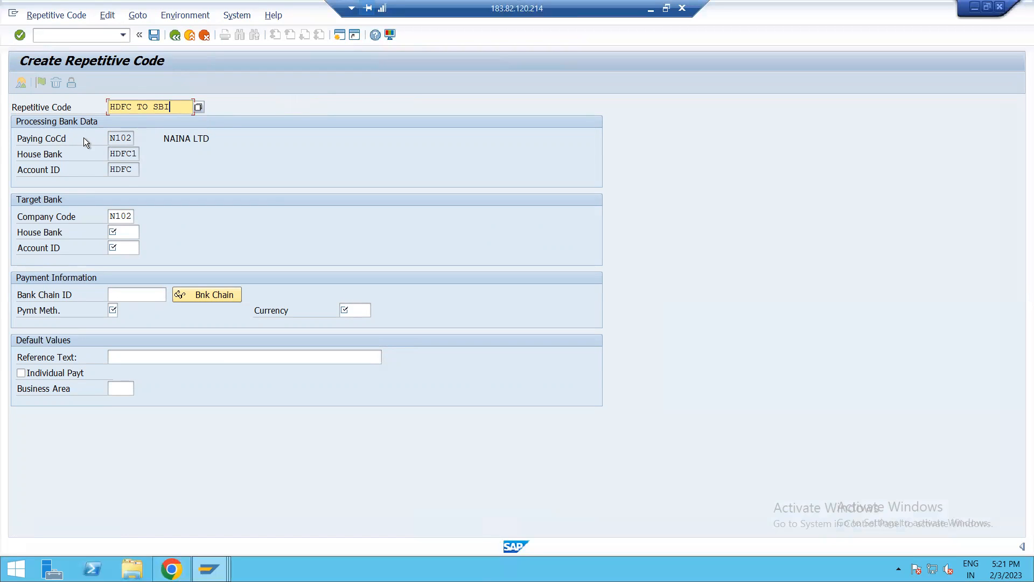
mouse_move(64, 219)
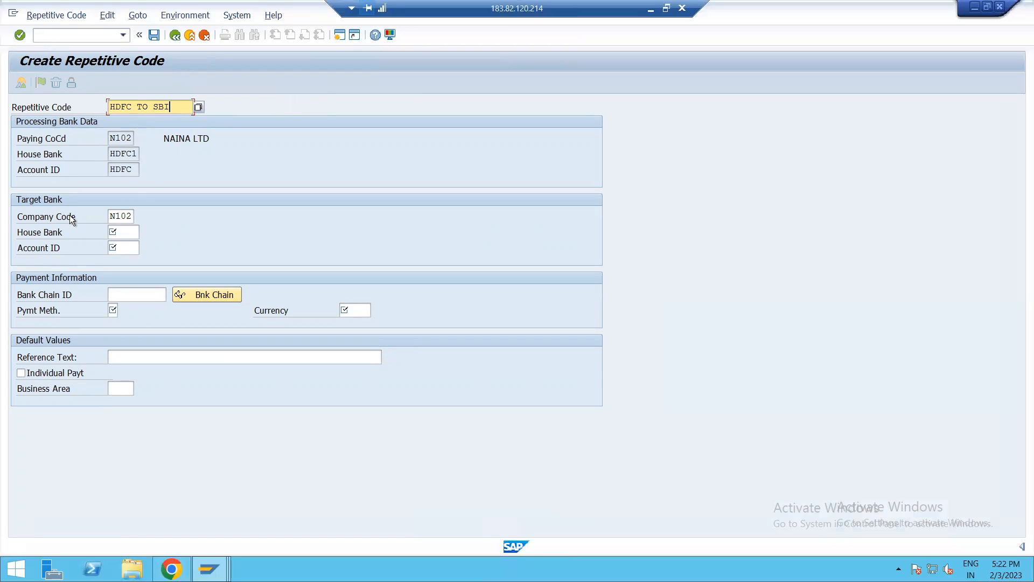
click(121, 231)
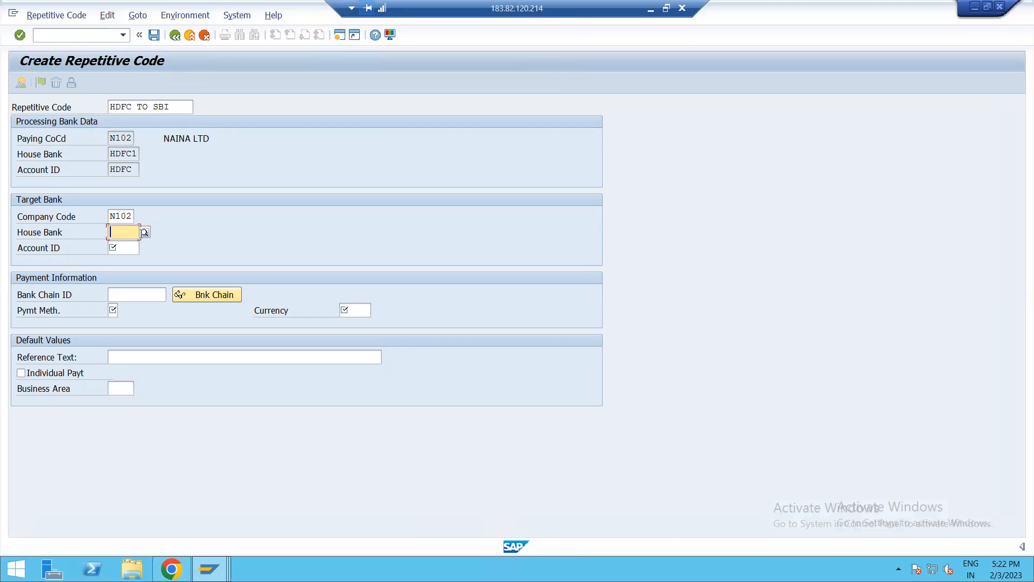
Step: Set target house bank SBI1 with account ID SBI1 and pick payment method T
click(144, 232)
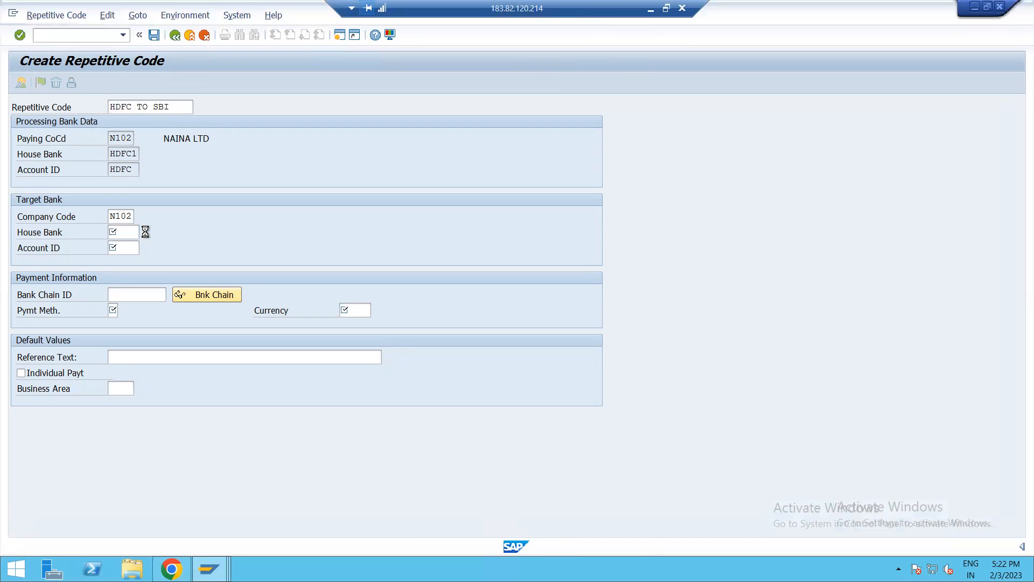
click(145, 232)
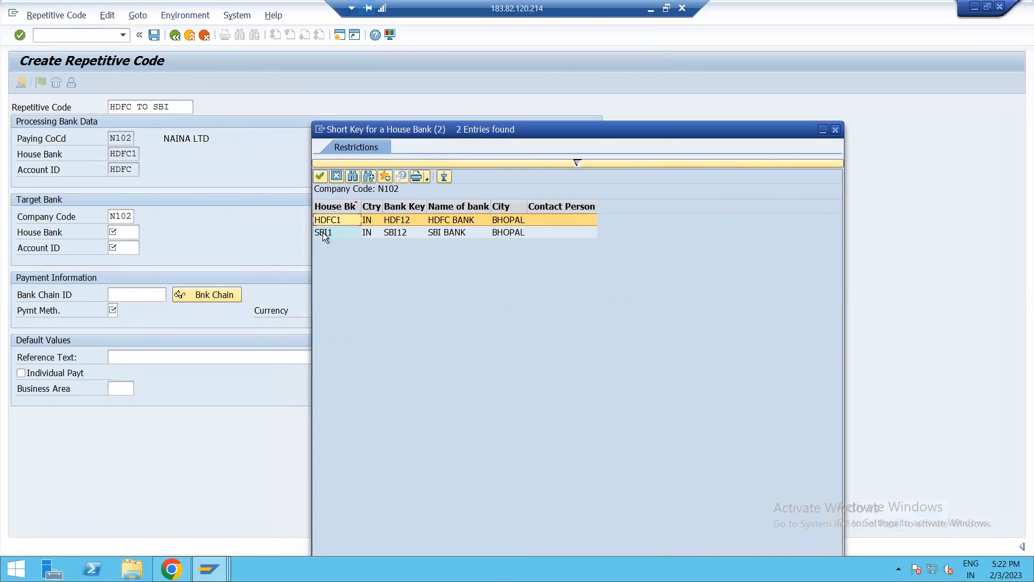
double_click(323, 232)
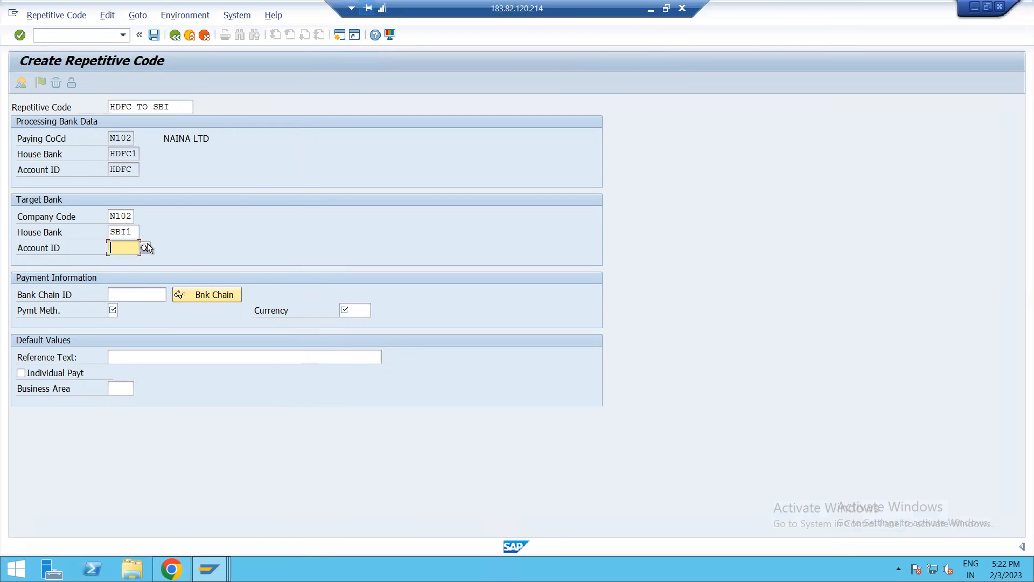
click(145, 248)
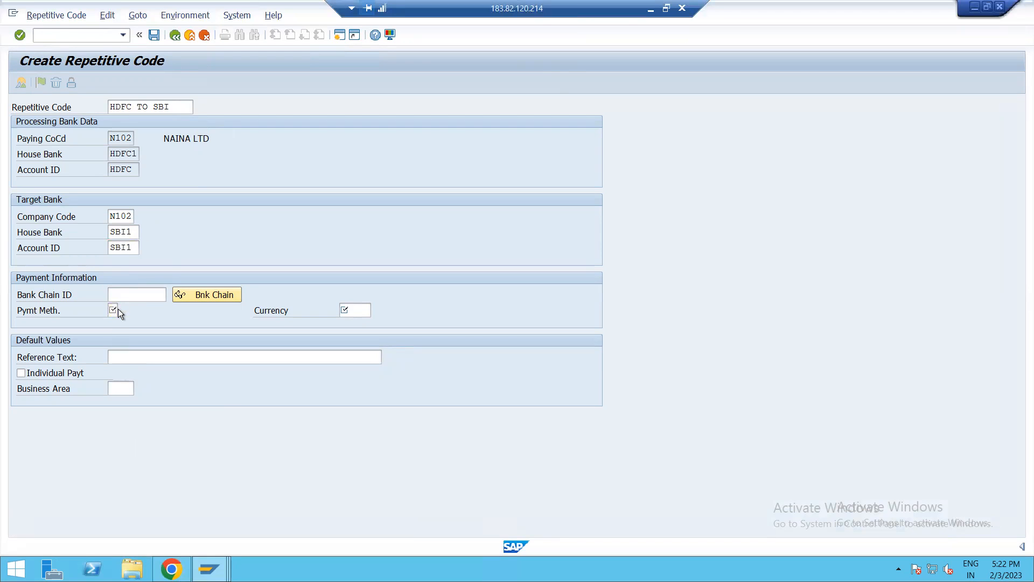
click(113, 309)
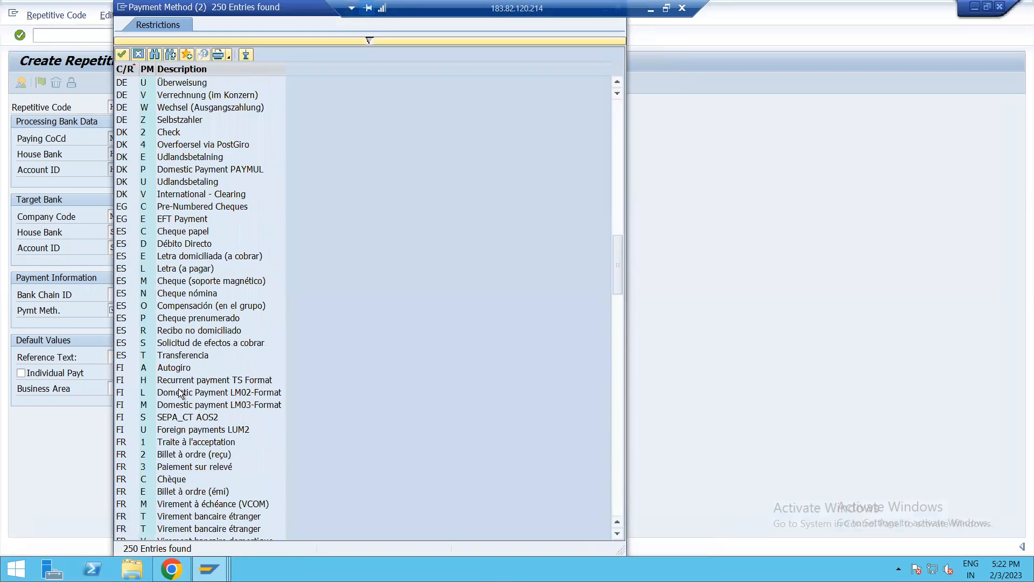
scroll(down, 3)
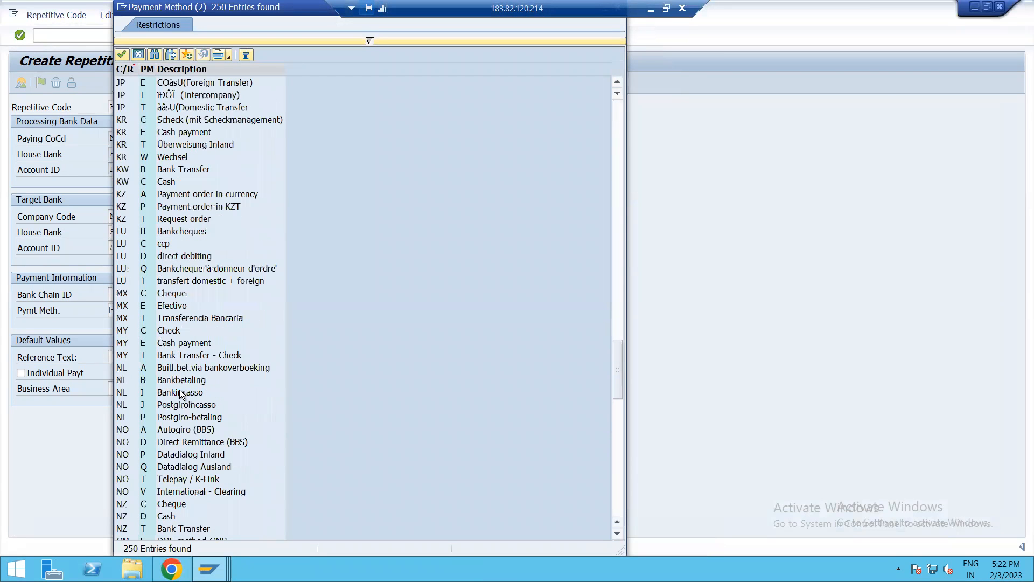
scroll(up, 3)
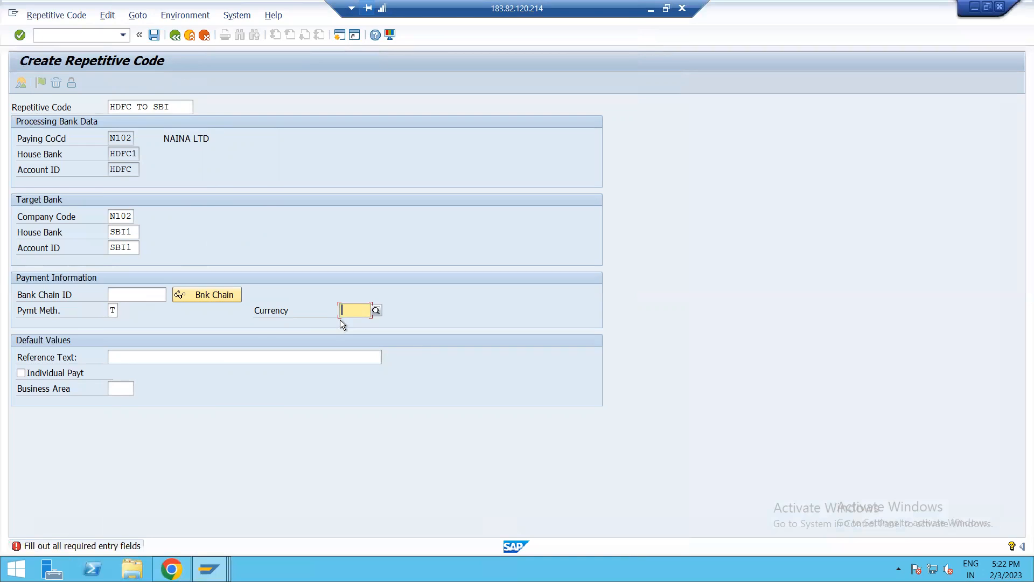
Step: Set currency INR and try saving, which warns HDFC-SBI-N102 has the same attributes
text(INR)
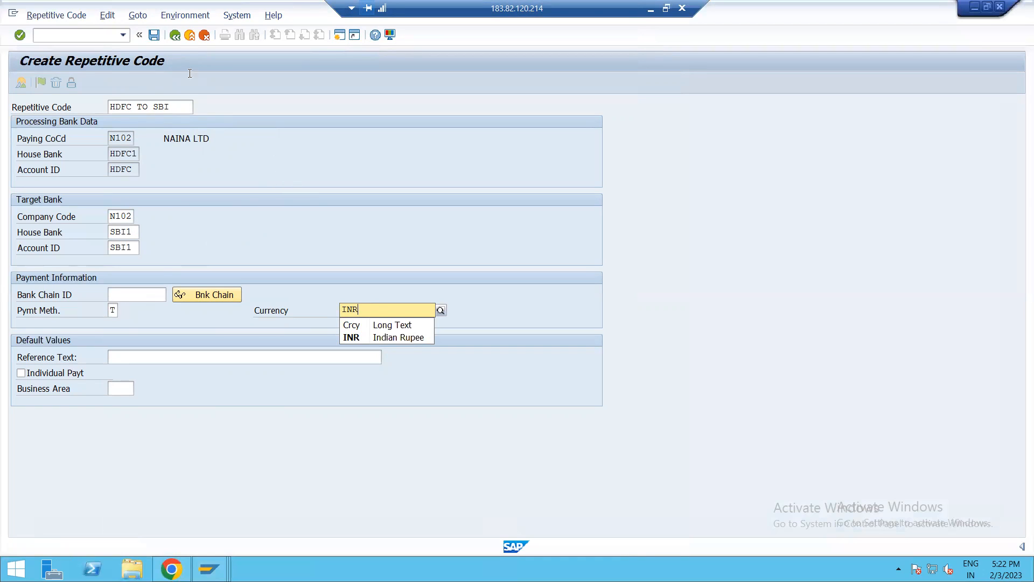
click(351, 337)
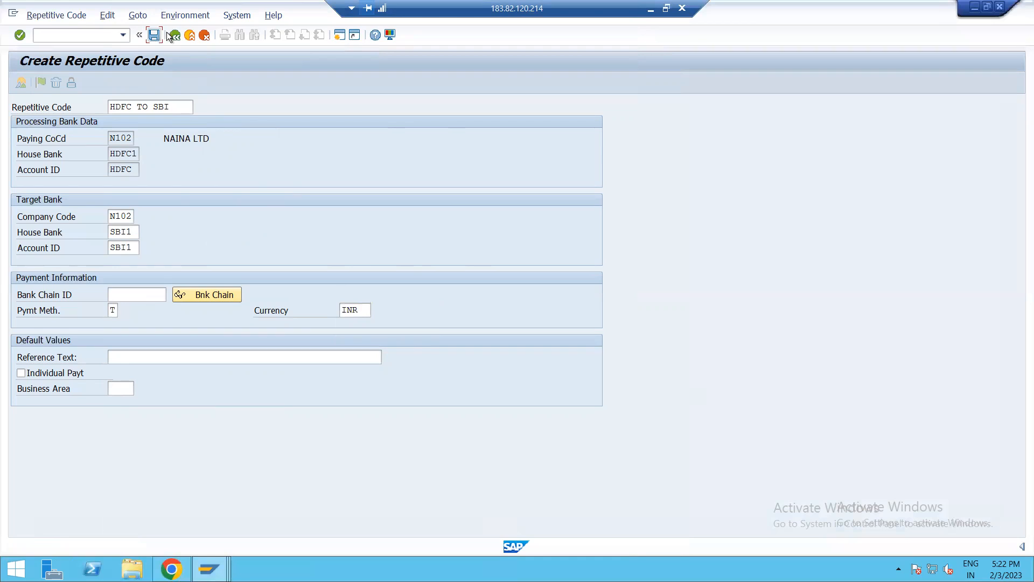
click(157, 34)
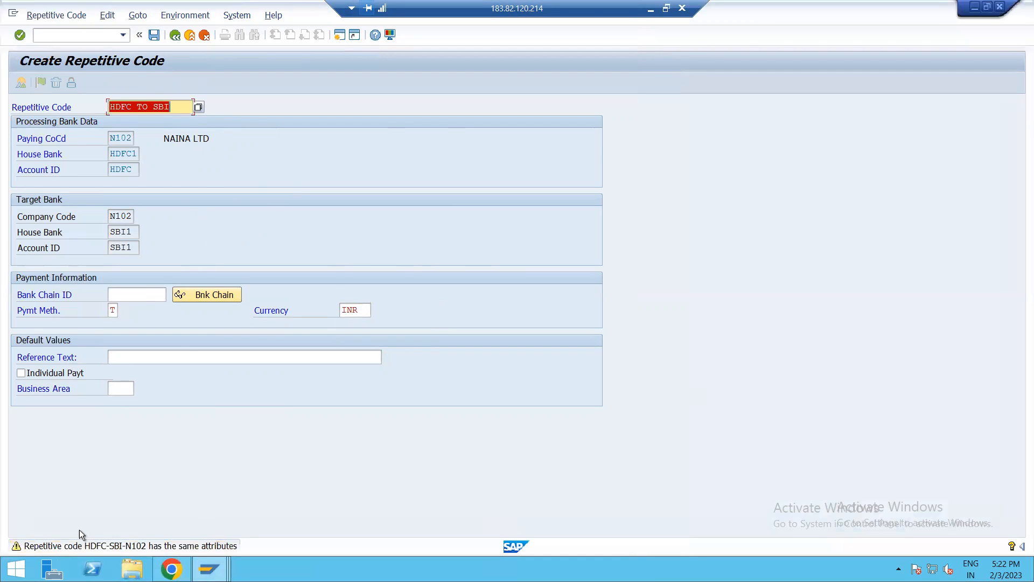
mouse_move(190, 549)
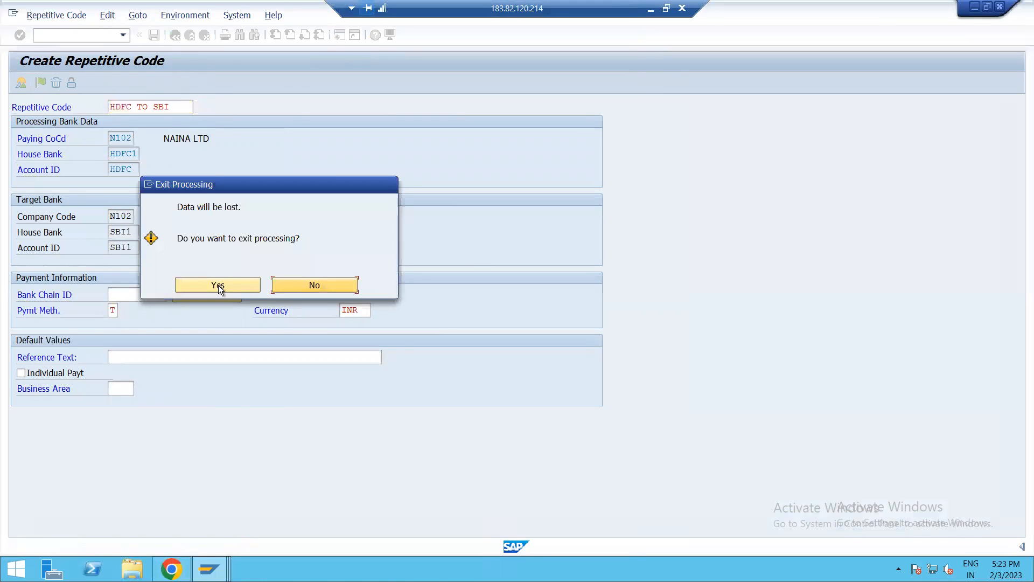
Step: Discard the duplicate draft and relaunch OT84 for N102, HDFC1/HDFC
click(218, 284)
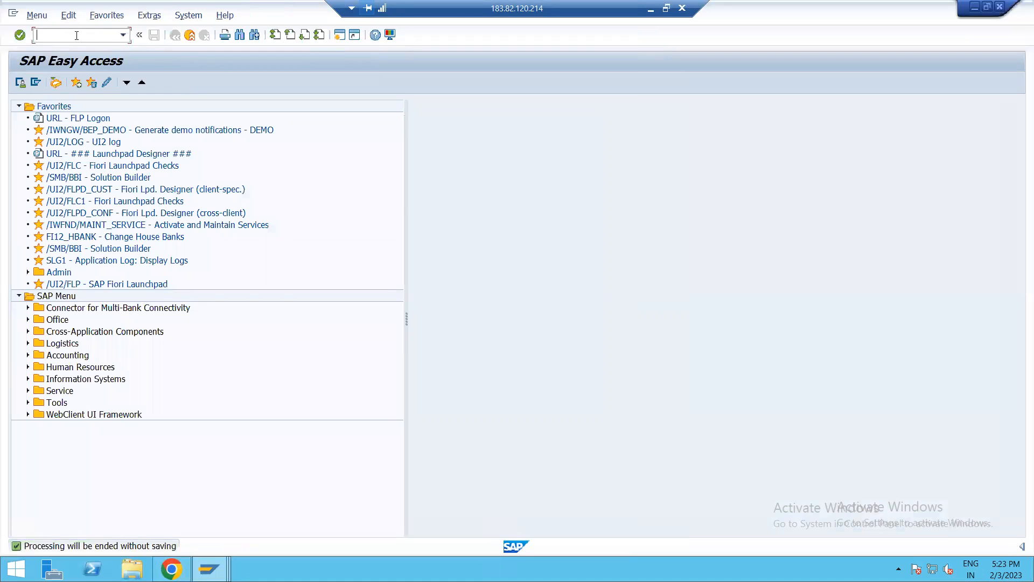
text(OT8)
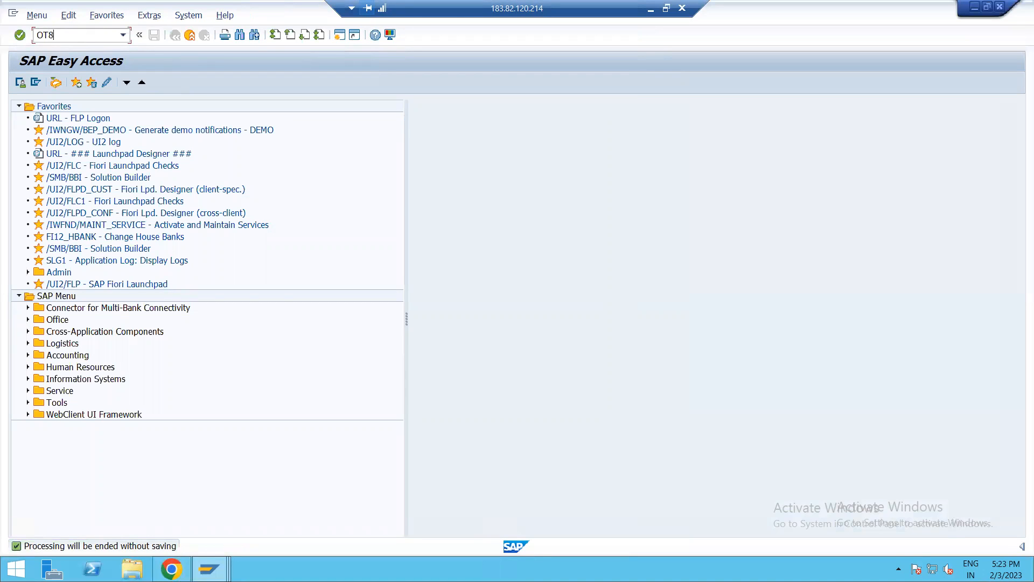
key(Enter)
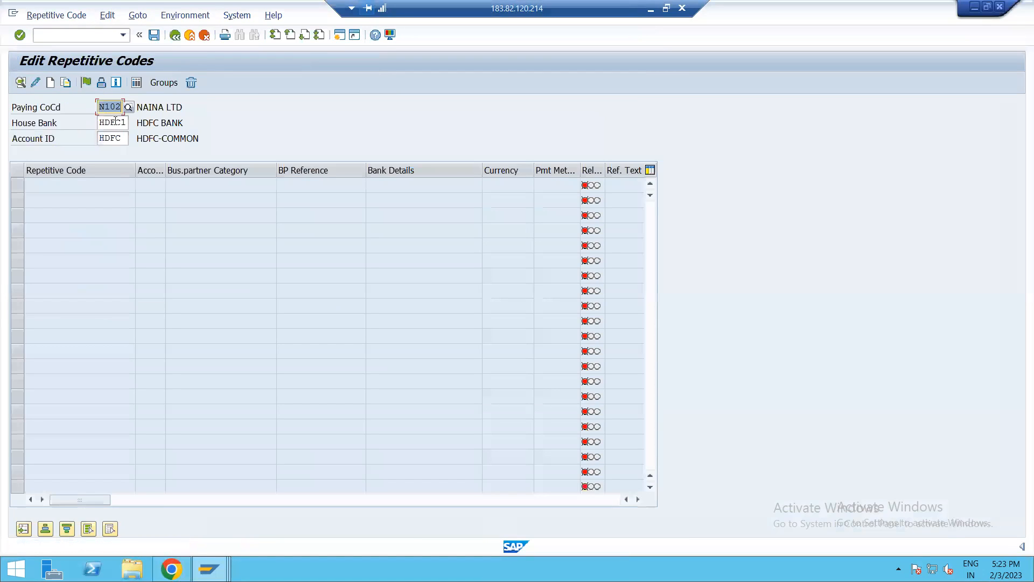
Step: Switch to house bank SBI1 with account ID SBI1 (R&P ACCOUNT) and reload the list
click(110, 122)
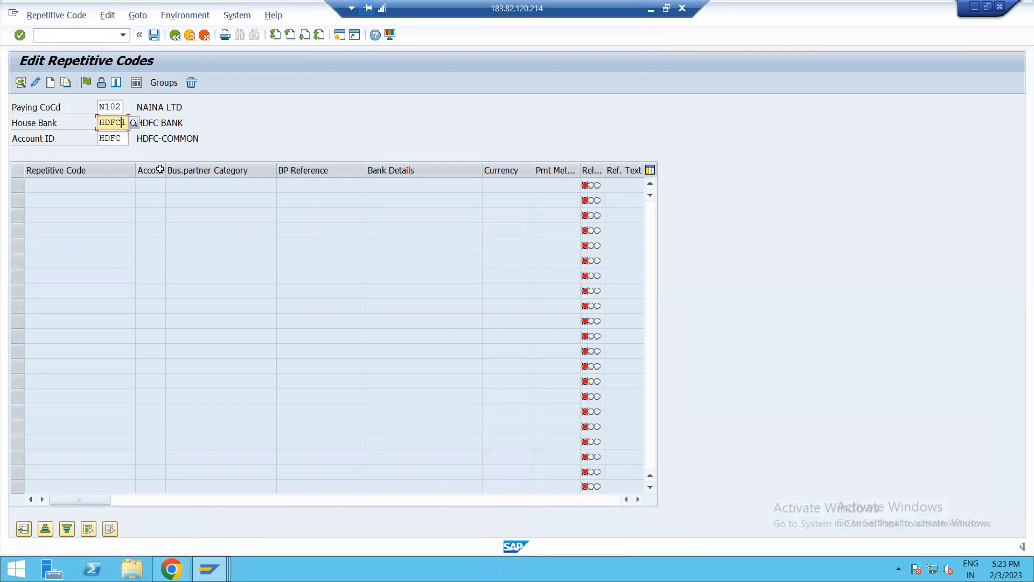
text(SBI)
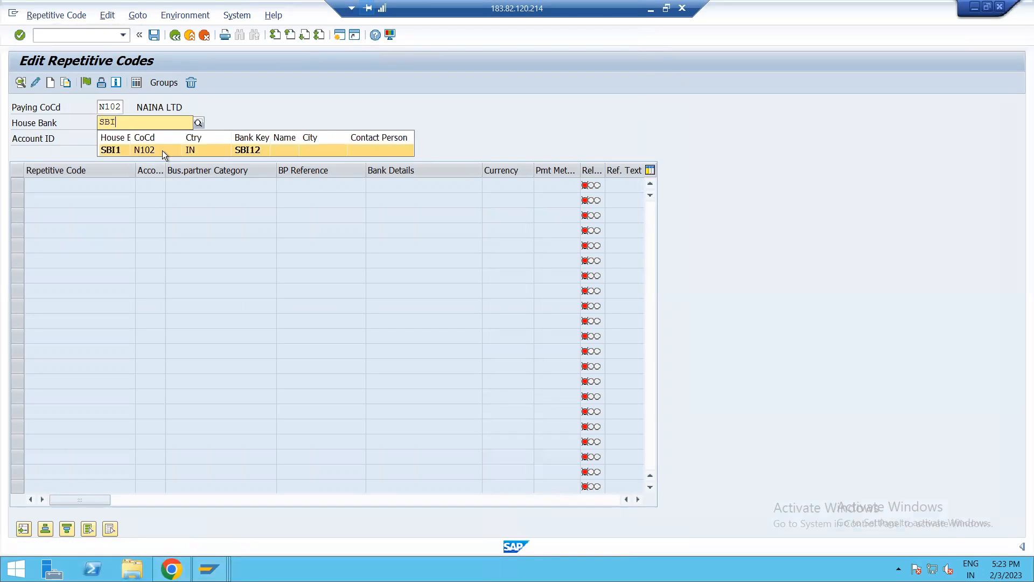
click(111, 149)
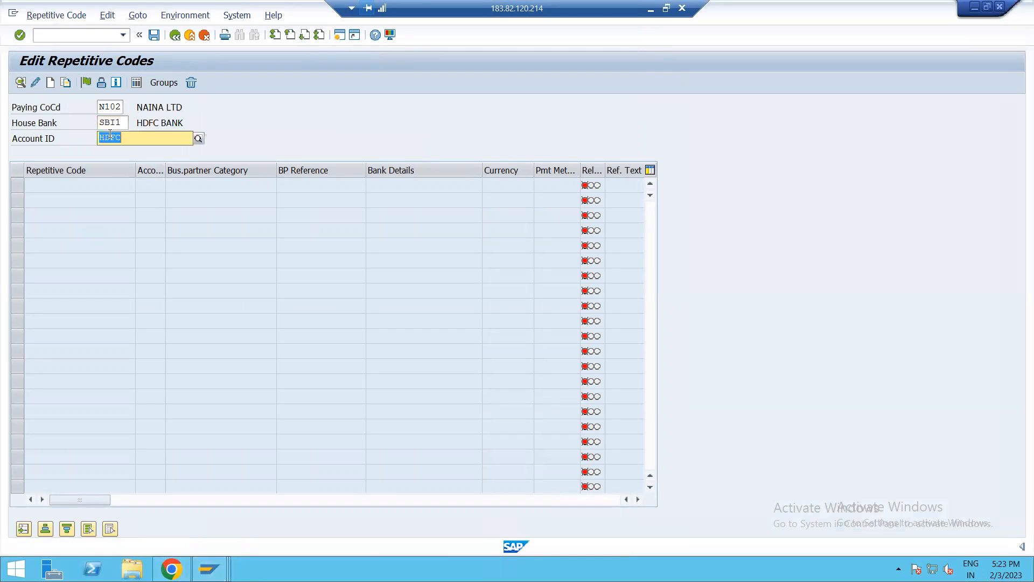
text(SBI1)
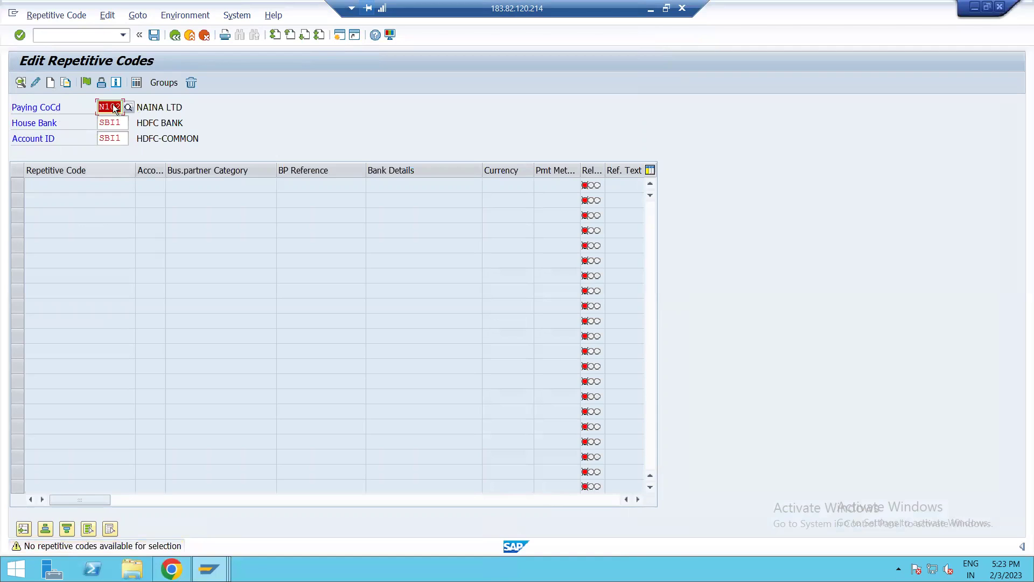
click(110, 122)
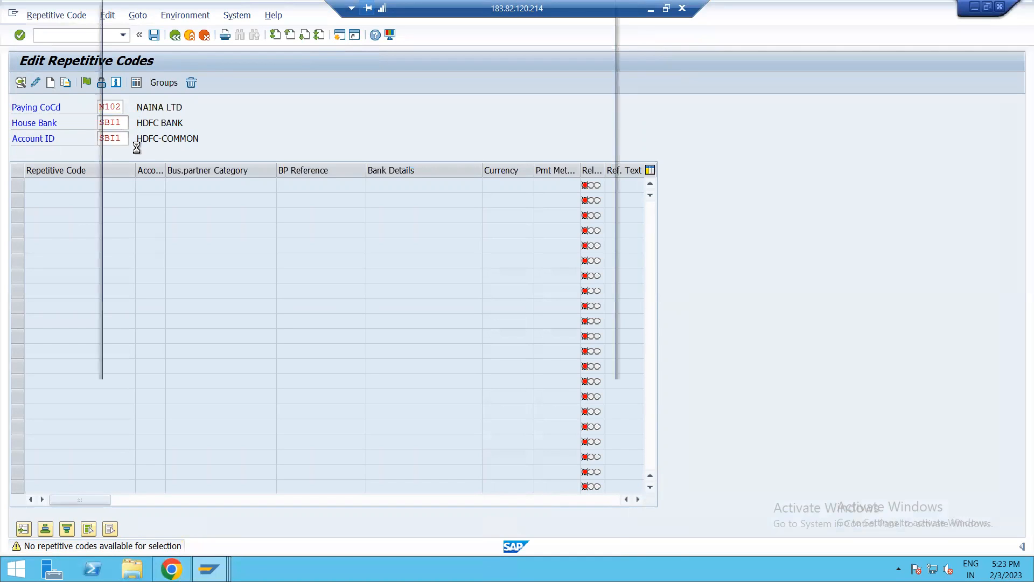
click(125, 138)
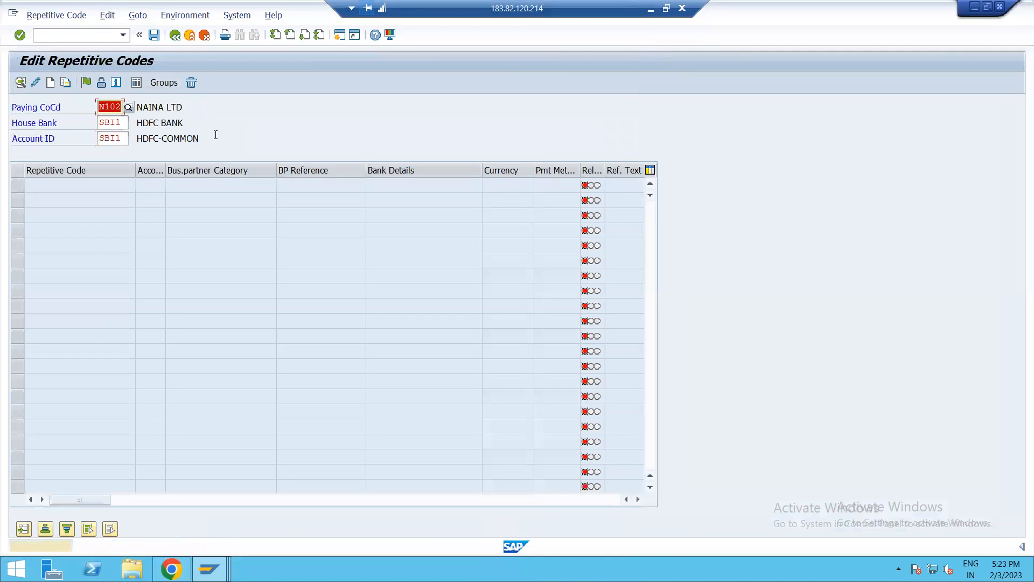
click(112, 122)
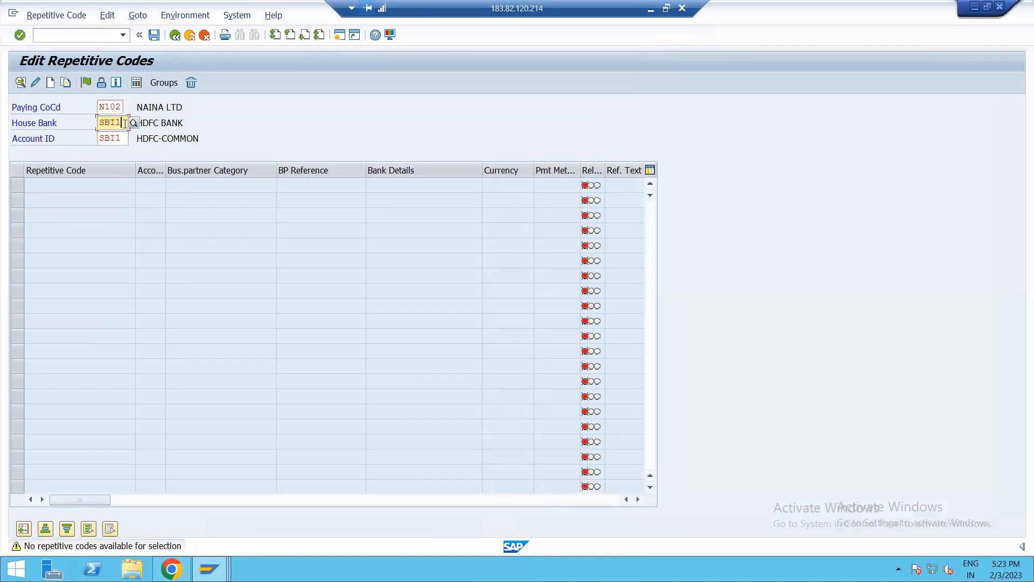
click(133, 122)
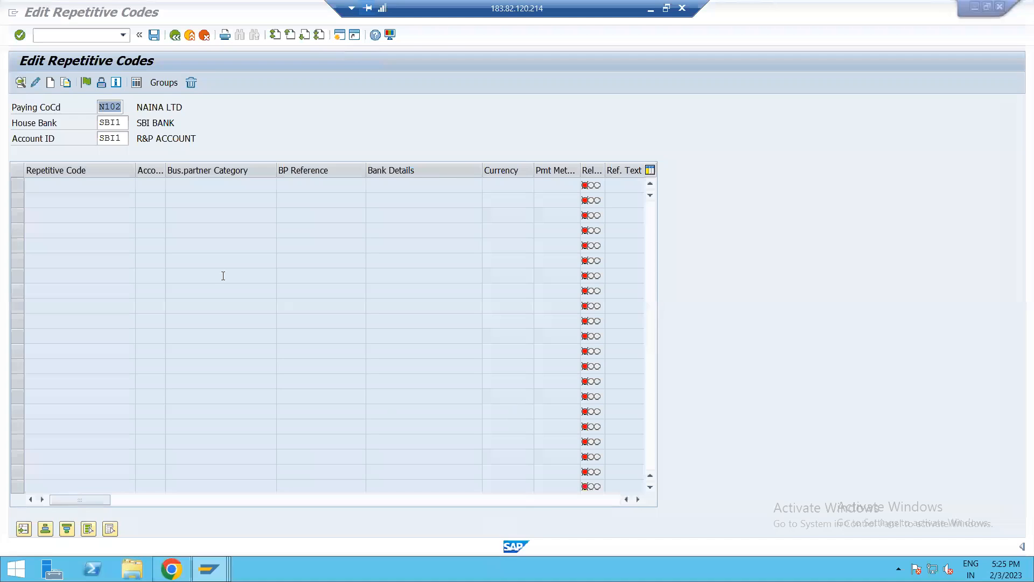
click(112, 123)
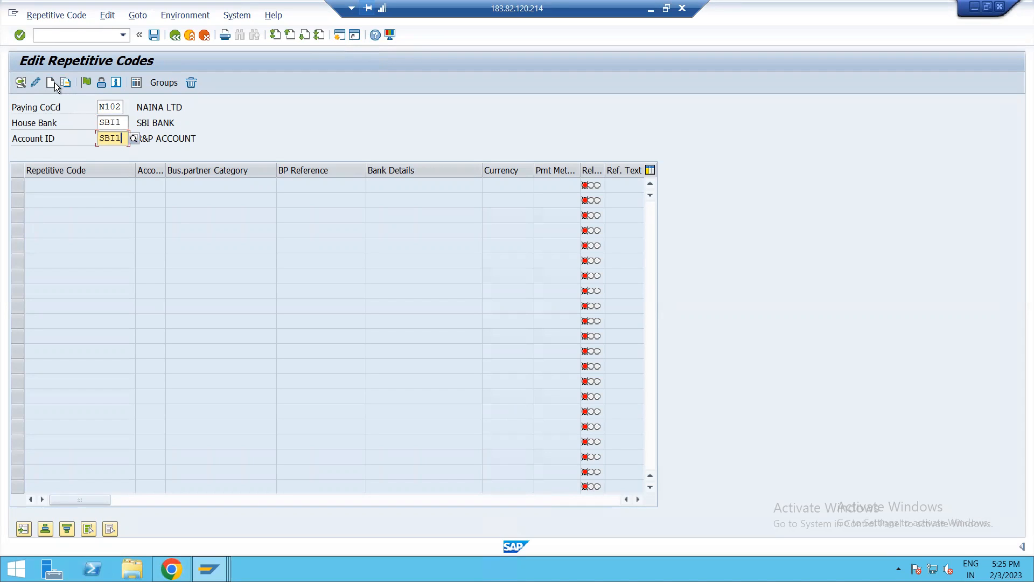
Step: Create a Bank-category repetitive code named 'SBI-HDFC- N102'
click(133, 138)
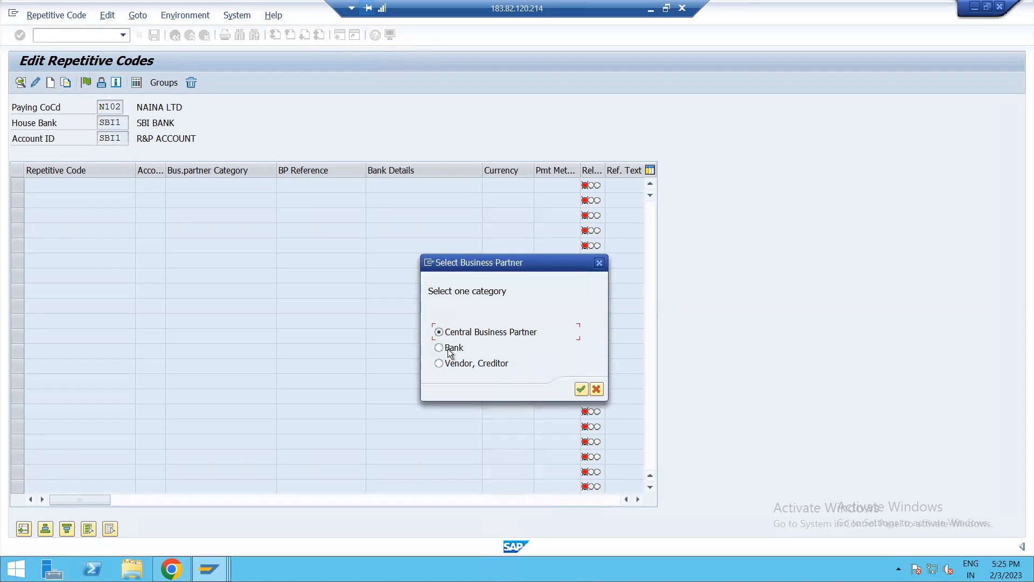
click(582, 389)
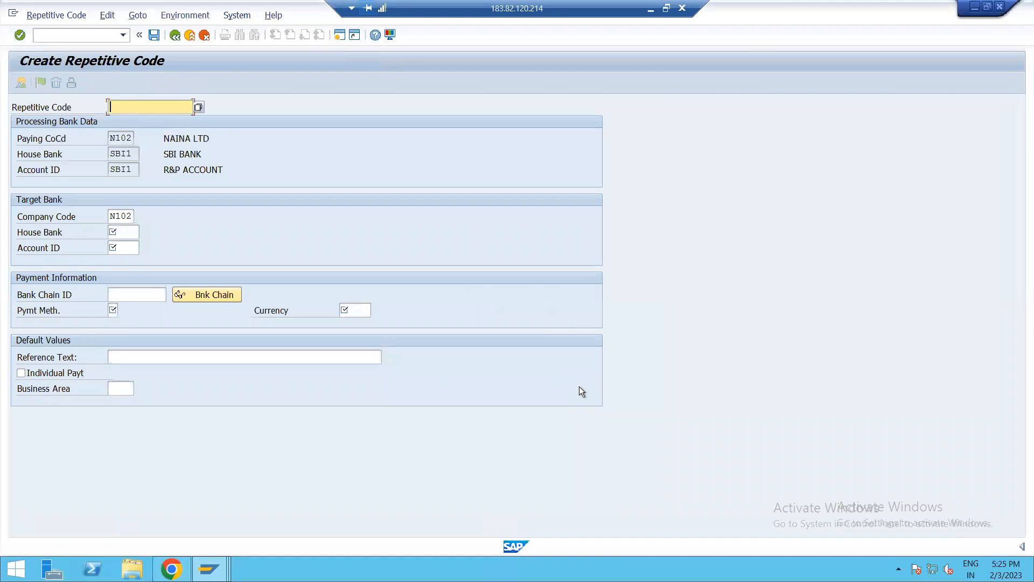
text(SBI-)
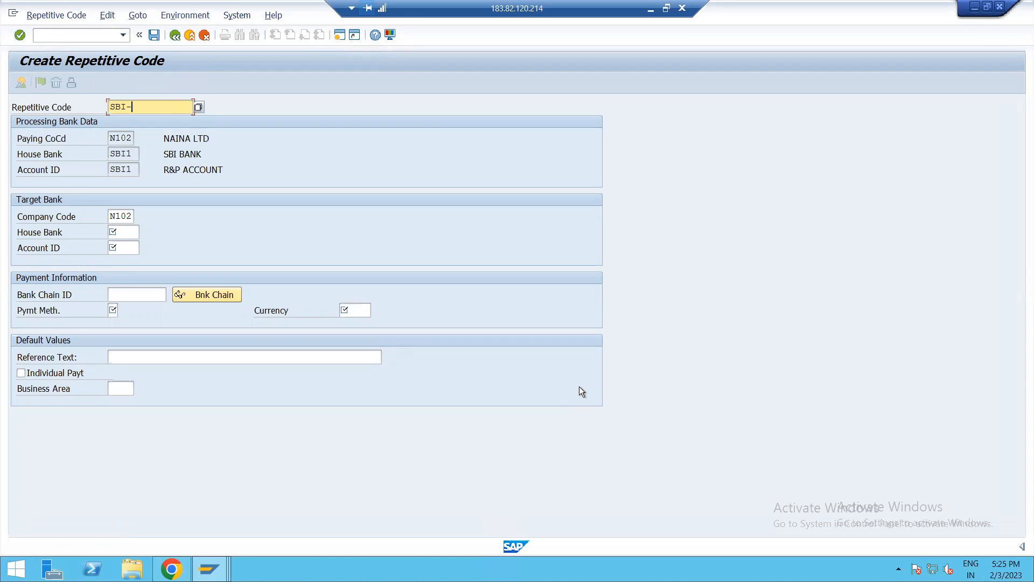
text(HDFC- N)
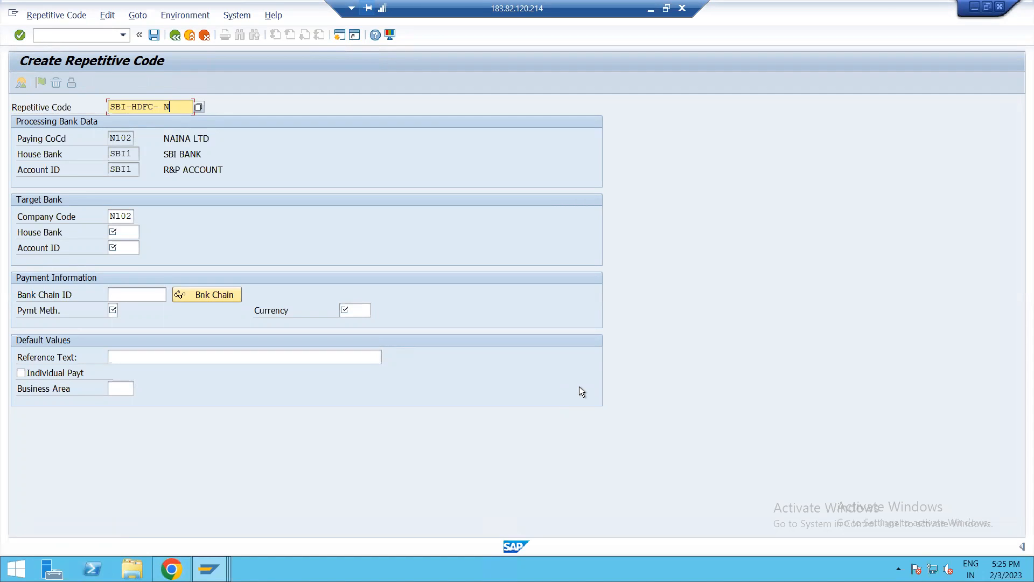
text(102)
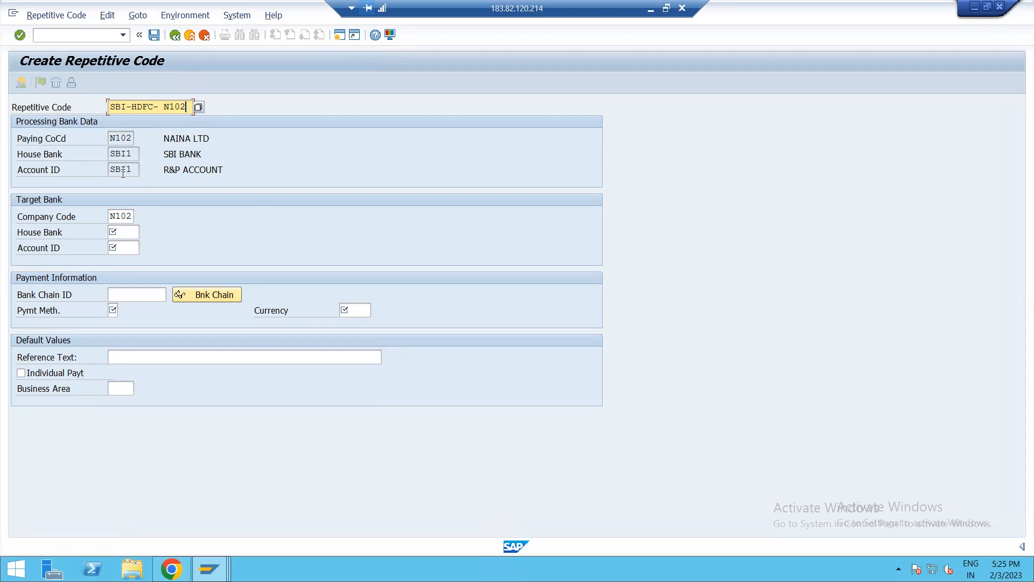
Step: Enter target house bank HDFC1, account HDFC and payment method T
click(123, 232)
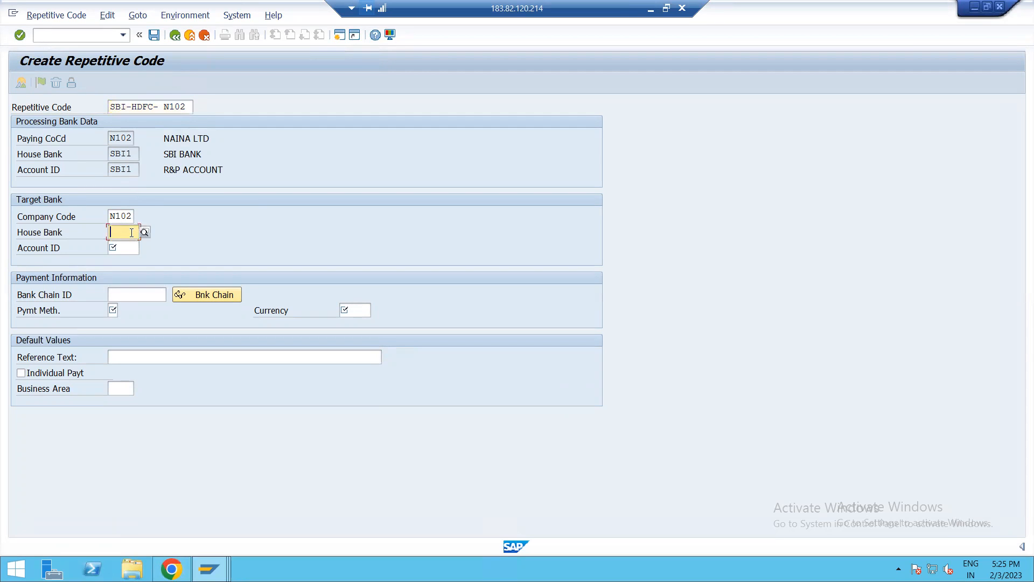
text(HDFC1)
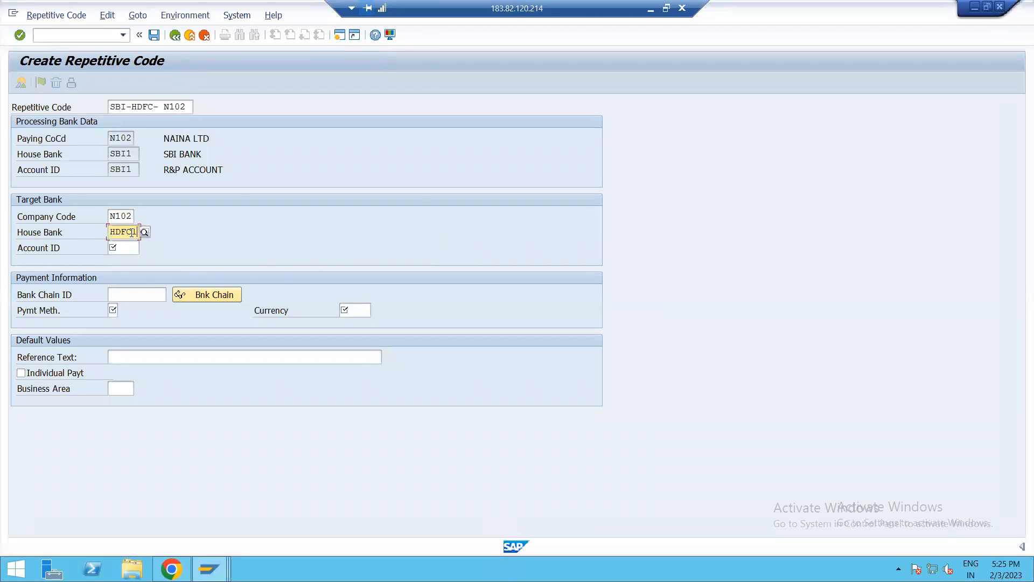
text(HDFC)
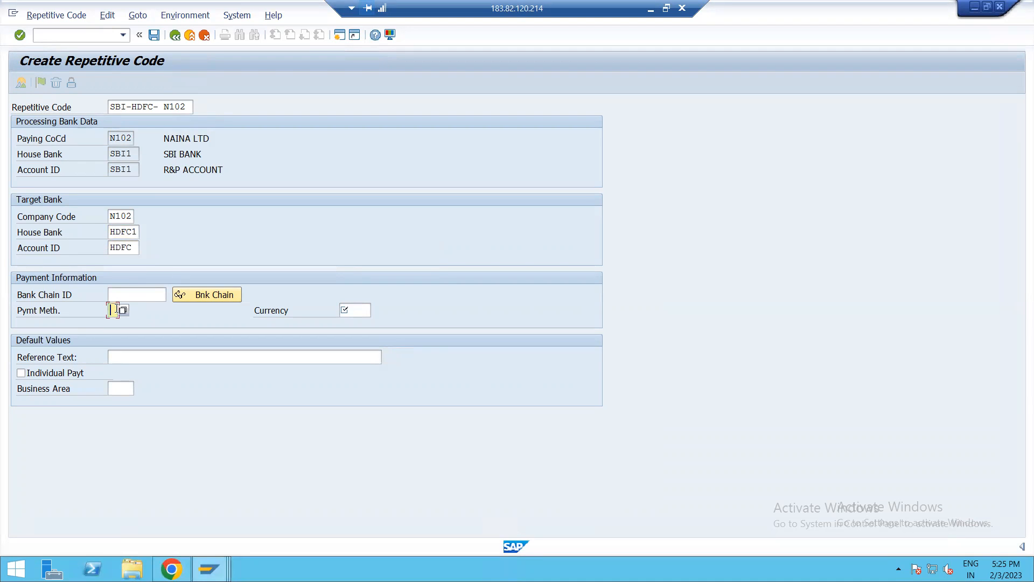
text(T)
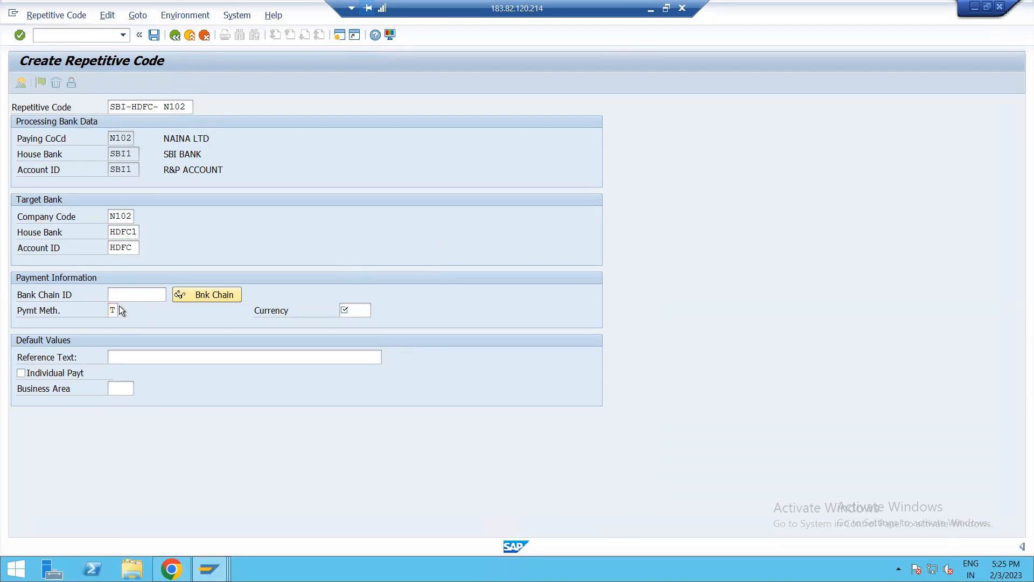
click(122, 310)
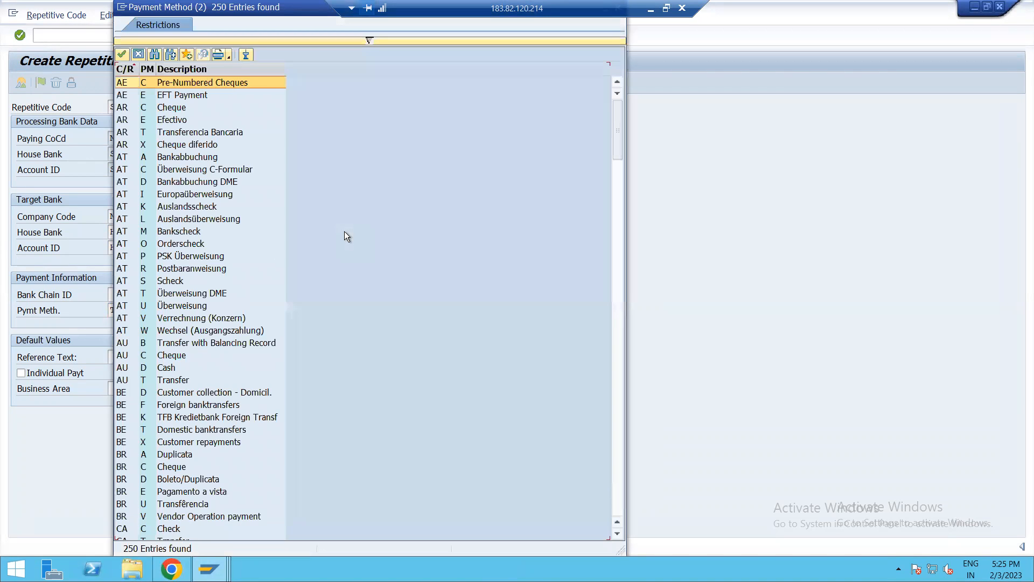
mouse_move(337, 250)
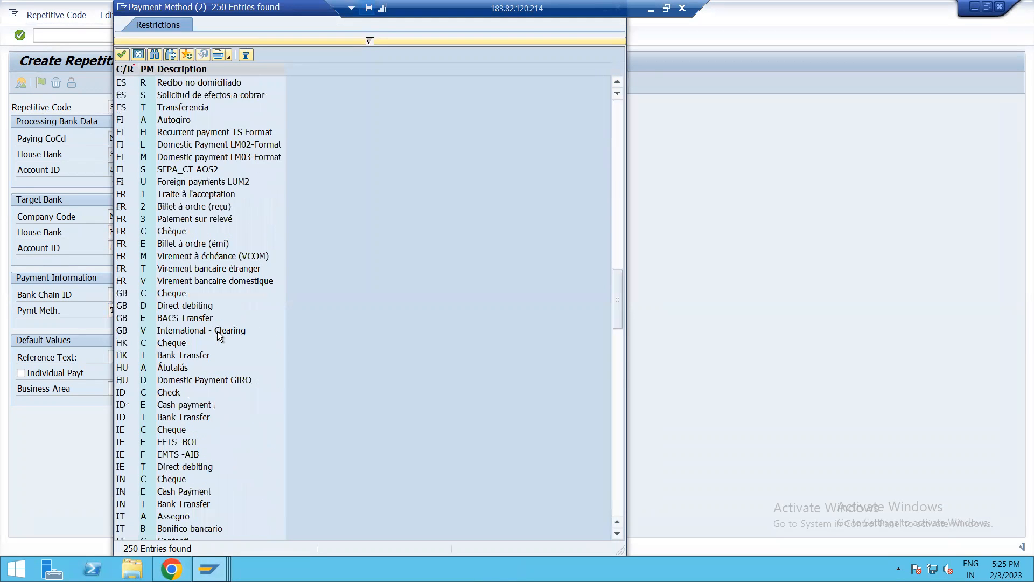
Step: Save repetitive code SBI-HDFC- N102 with payment method T and currency INR
scroll(down, 3)
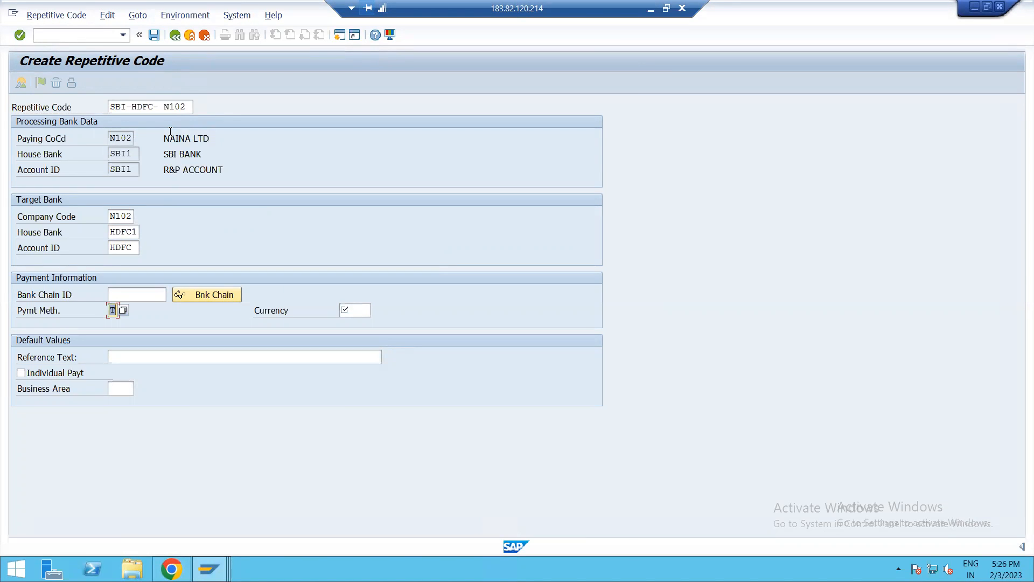
mouse_move(324, 319)
text(INR)
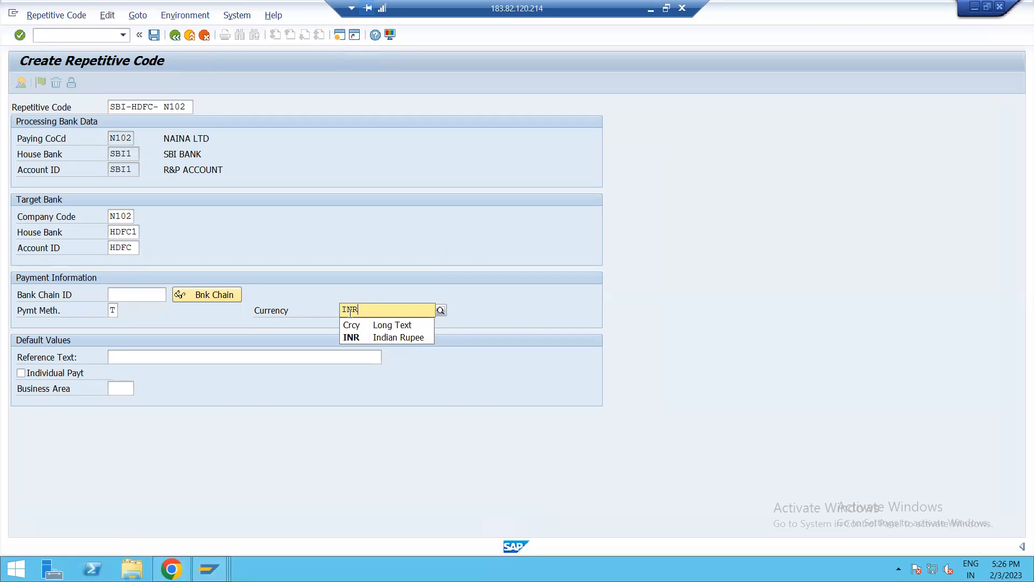
click(352, 338)
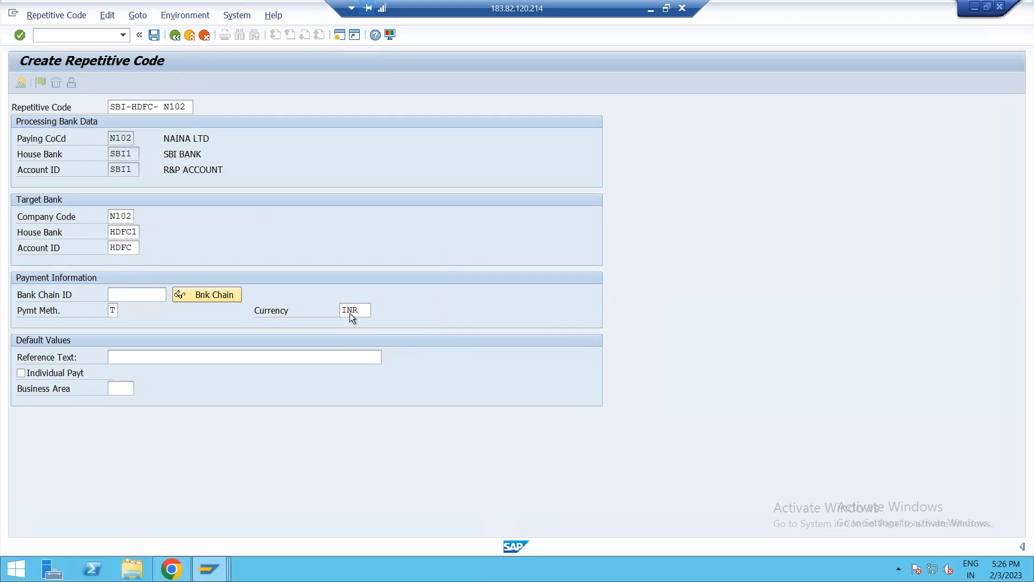
click(155, 35)
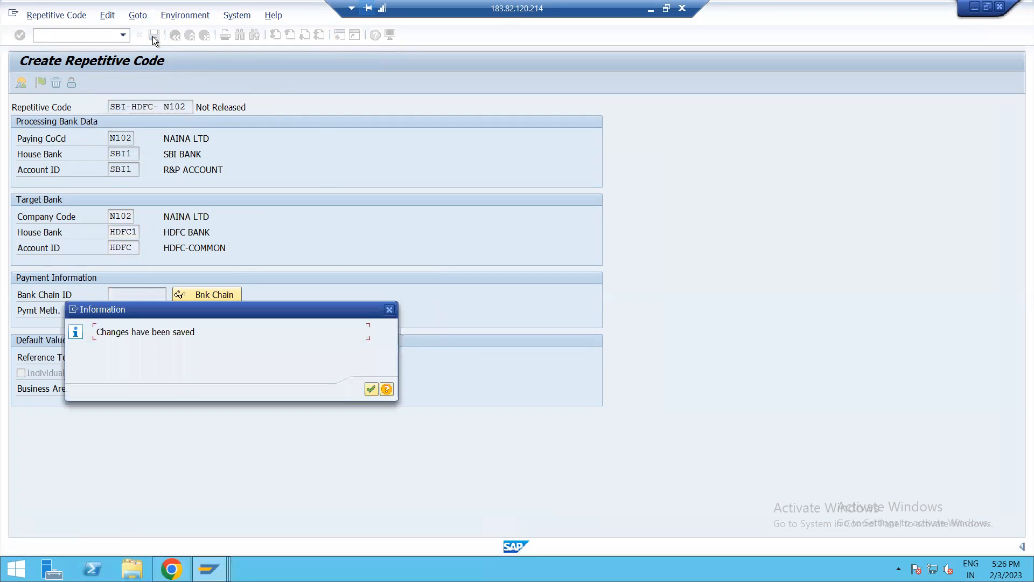
click(371, 389)
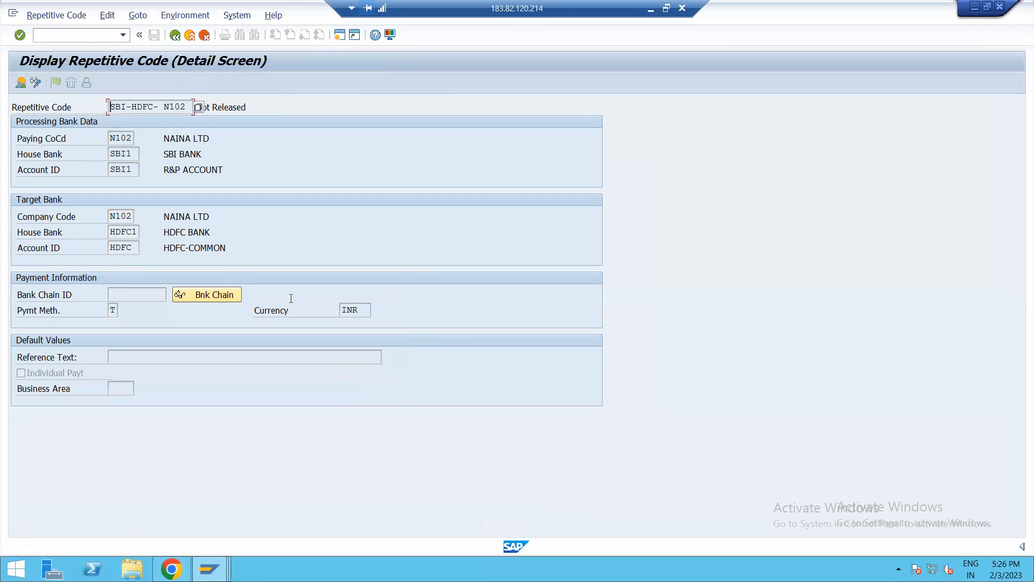
Step: Release code SBI-HDFC- N102 from the repetitive codes list, save, and return to Easy Access
click(174, 34)
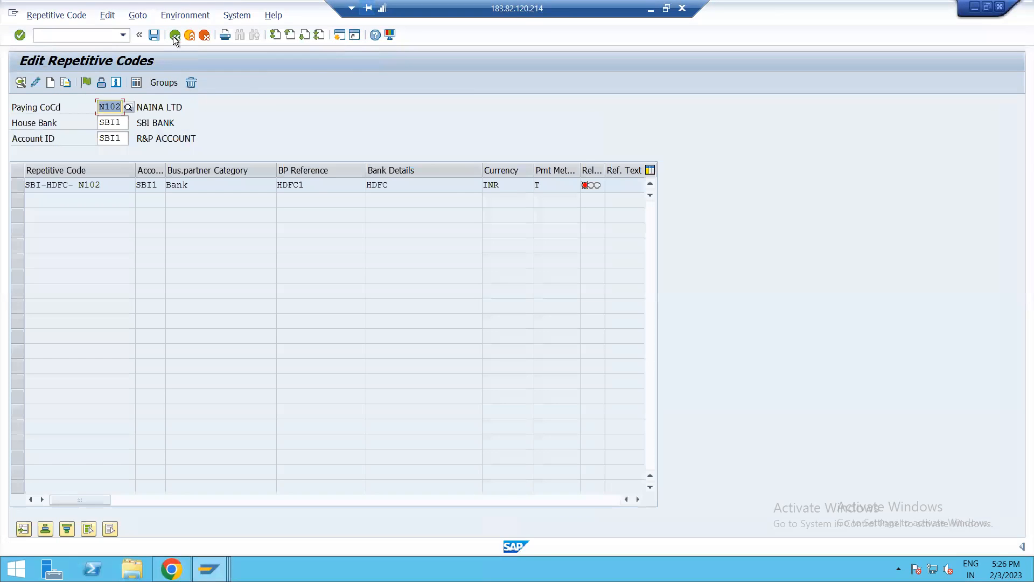
mouse_move(584, 187)
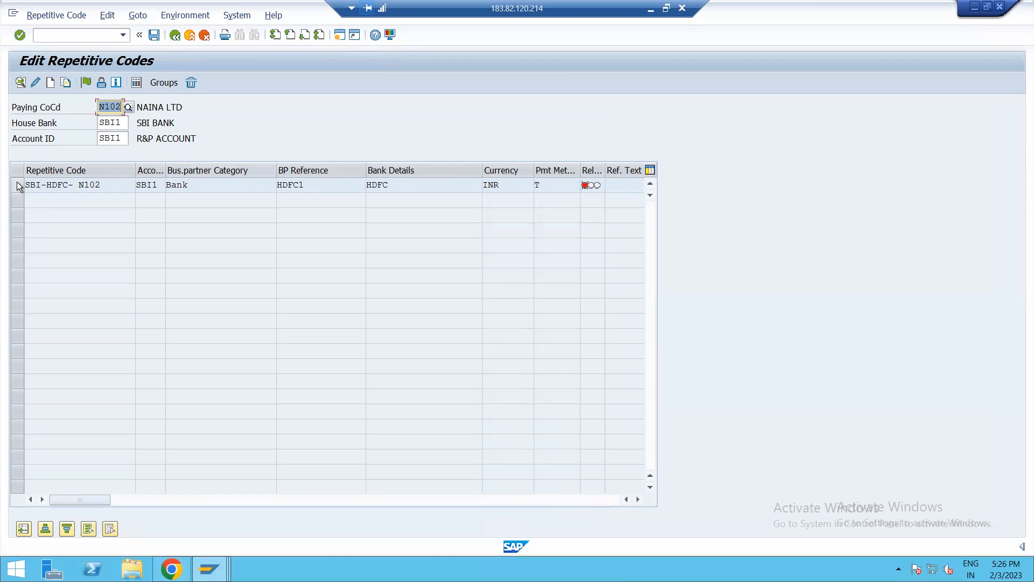
click(13, 184)
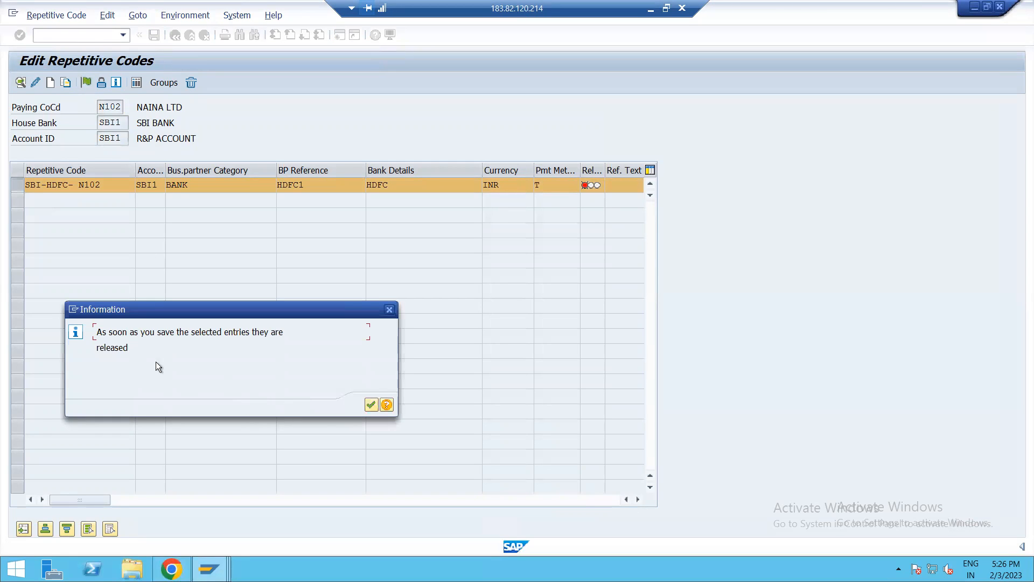
mouse_move(371, 405)
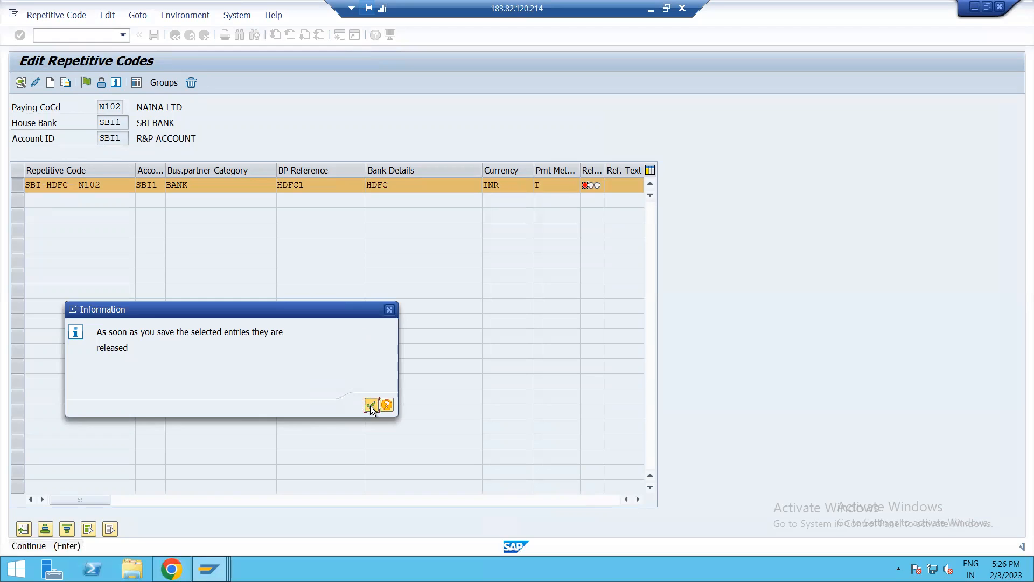
click(372, 406)
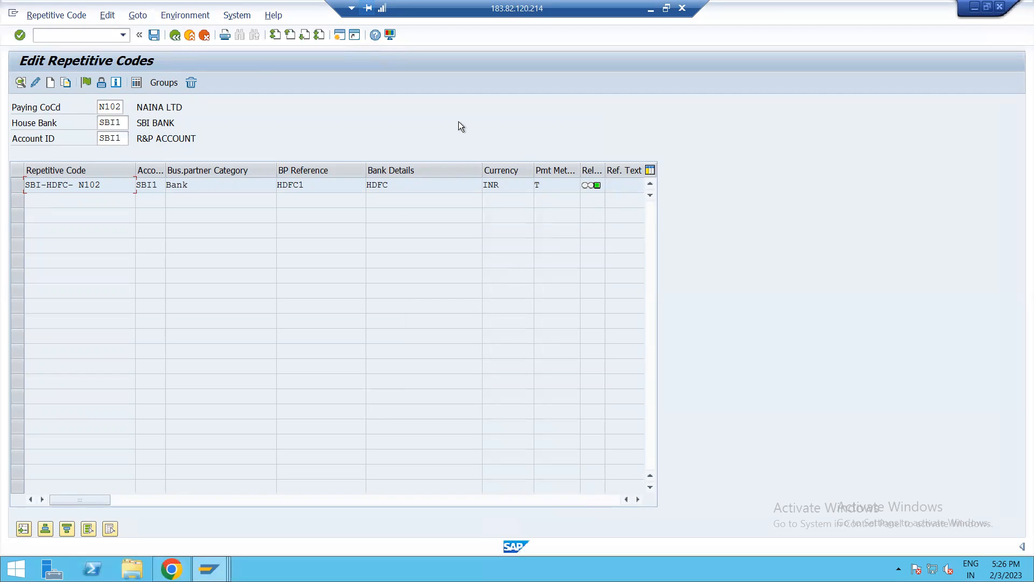
click(155, 34)
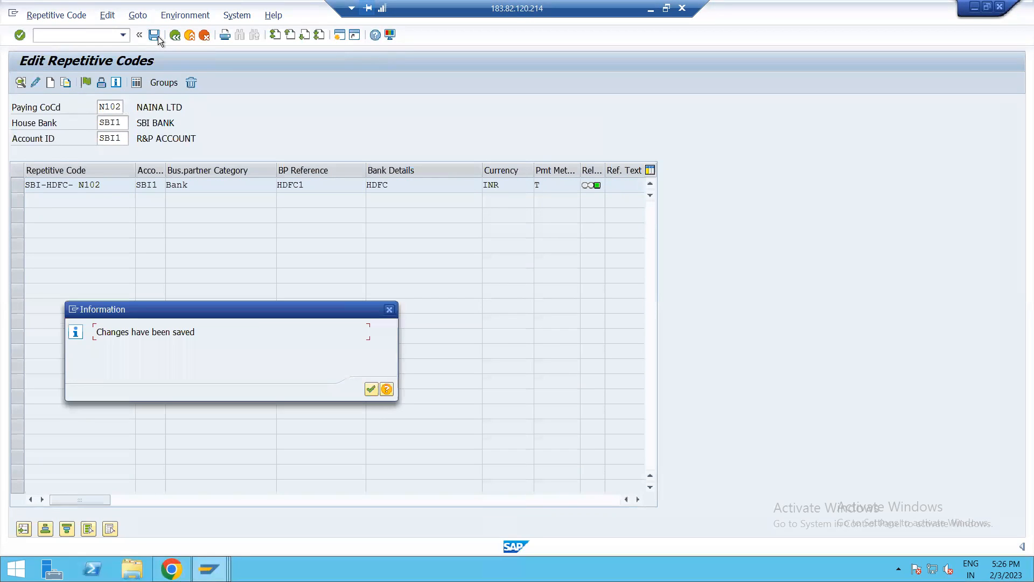
click(371, 389)
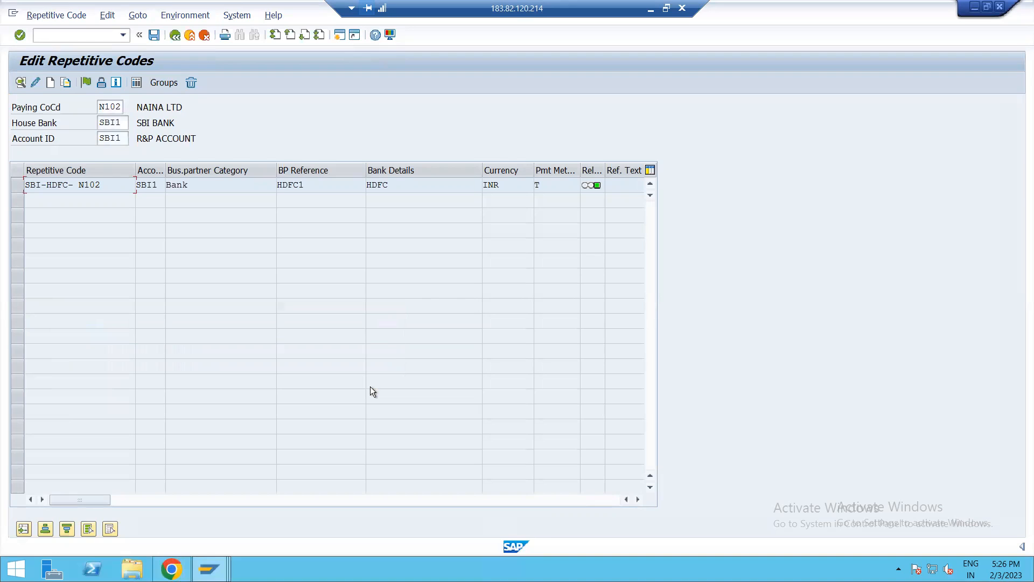
mouse_move(292, 407)
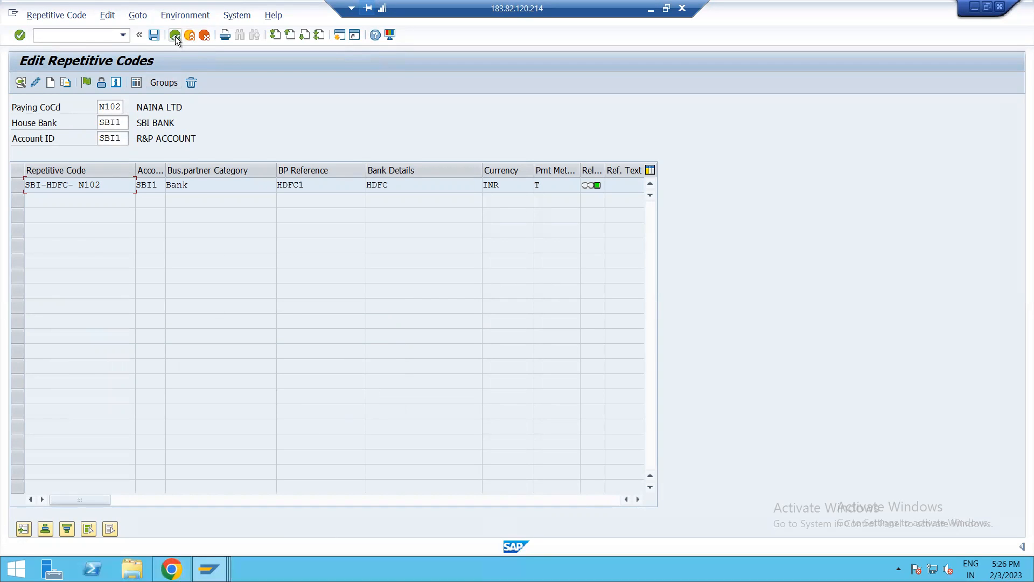
click(176, 34)
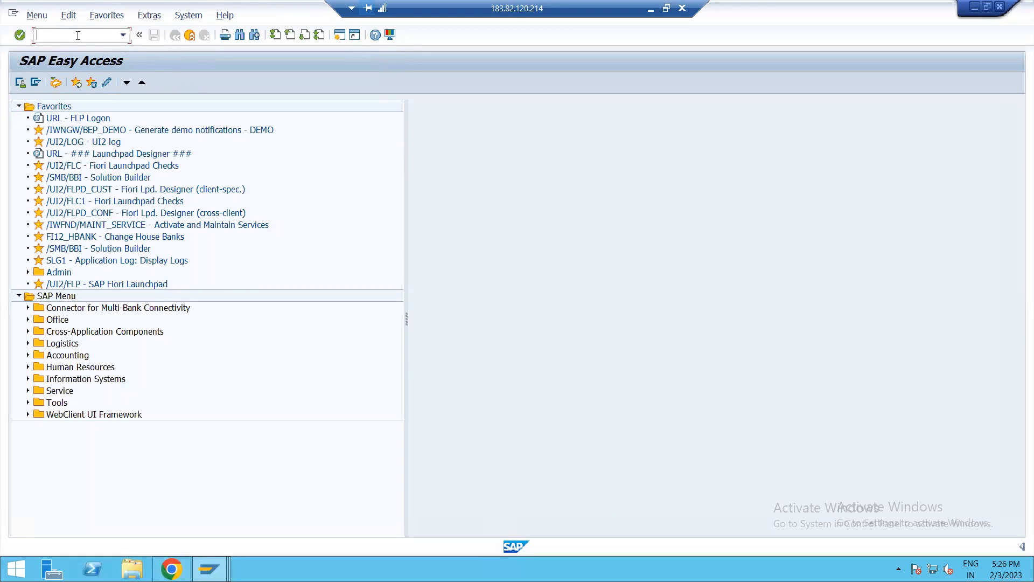
Step: Enter transaction FRFT_B in the SAP command field
text(FRFT)
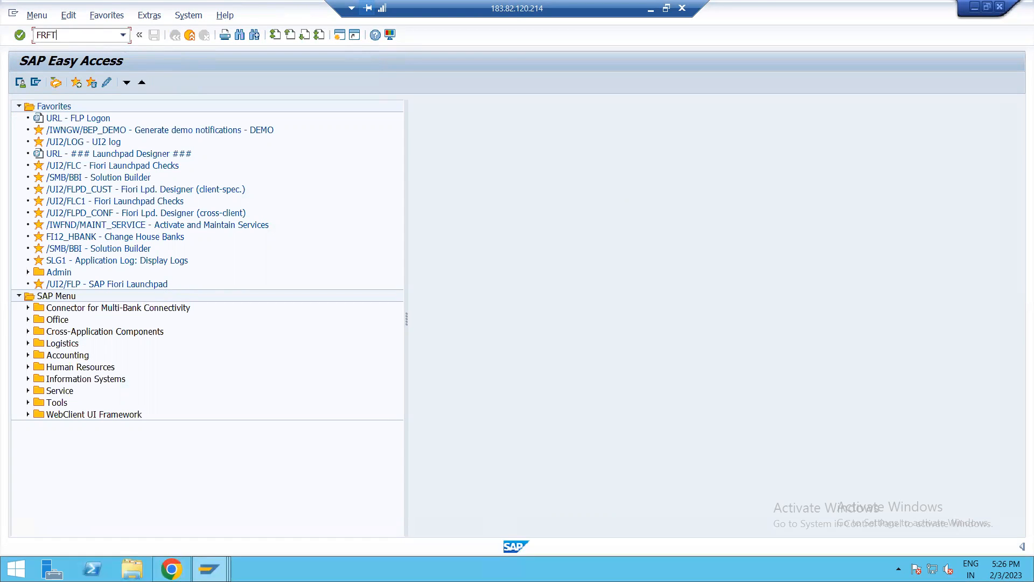
text(_B)
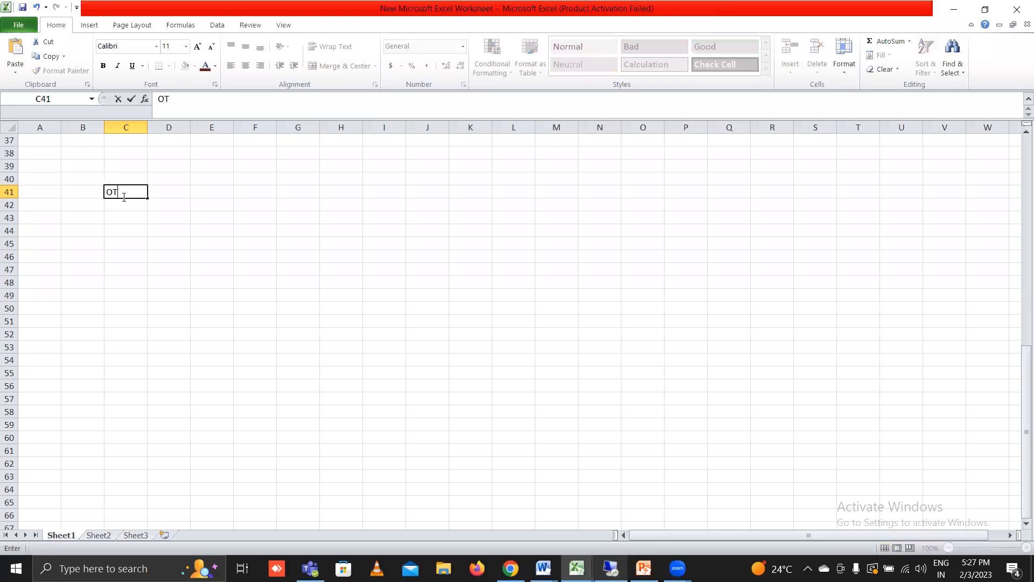
Step: Record note steps 1 OT81 and 2 FRFT_B in Excel rows 41-42
text(81)
click(83, 192)
text(1)
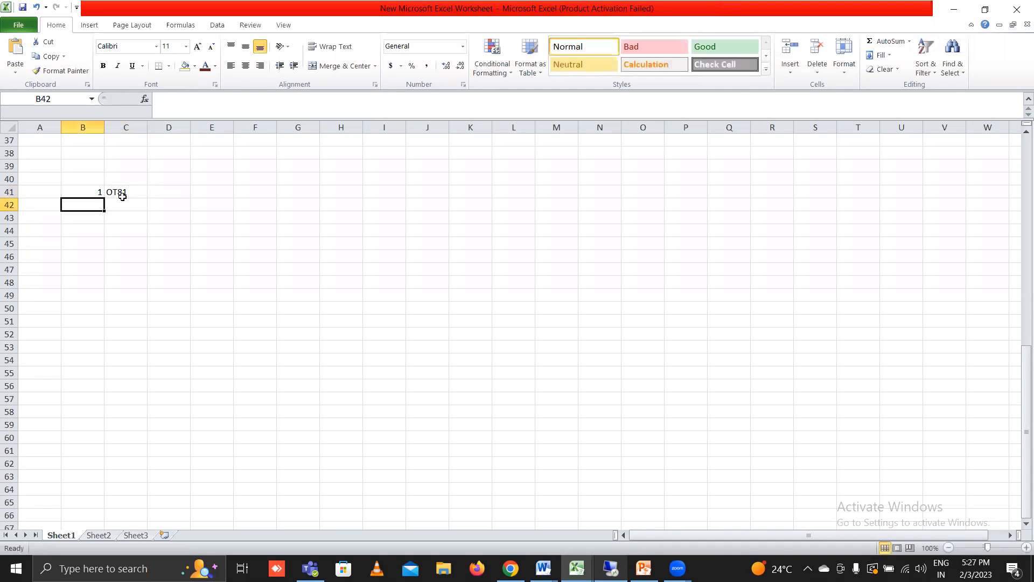
text(2)
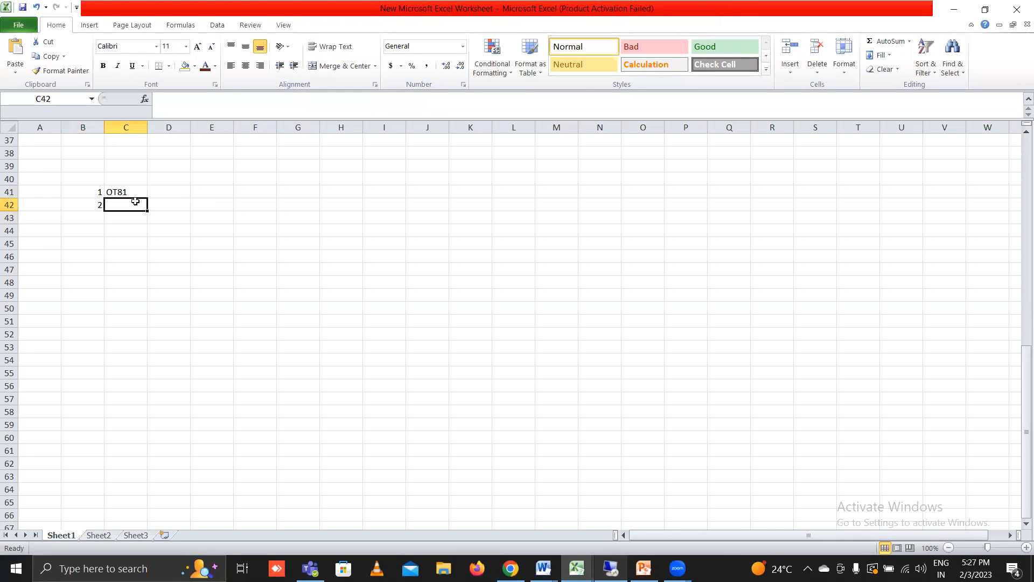
text(F)
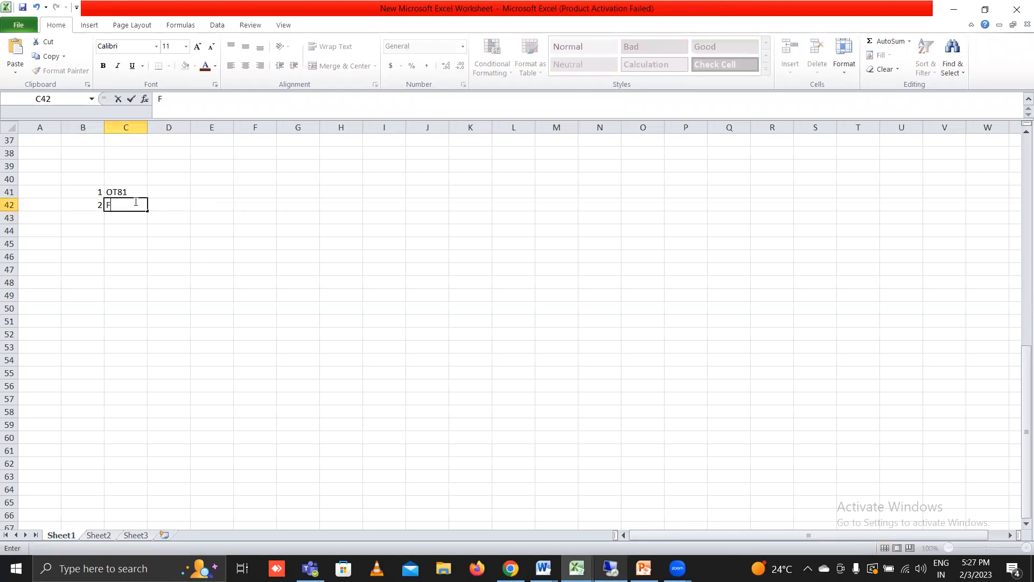
text(RFT_)
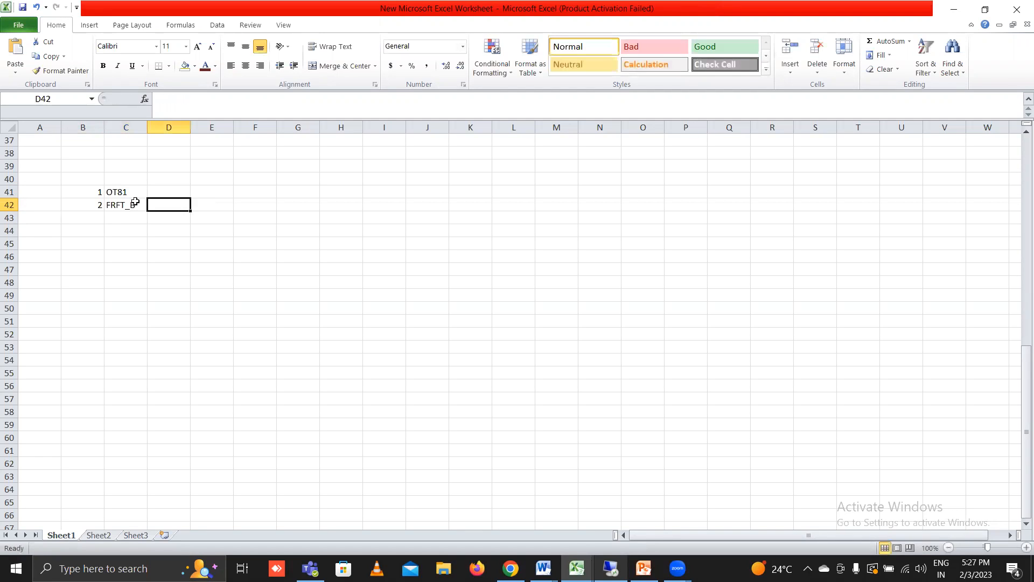
text(B)
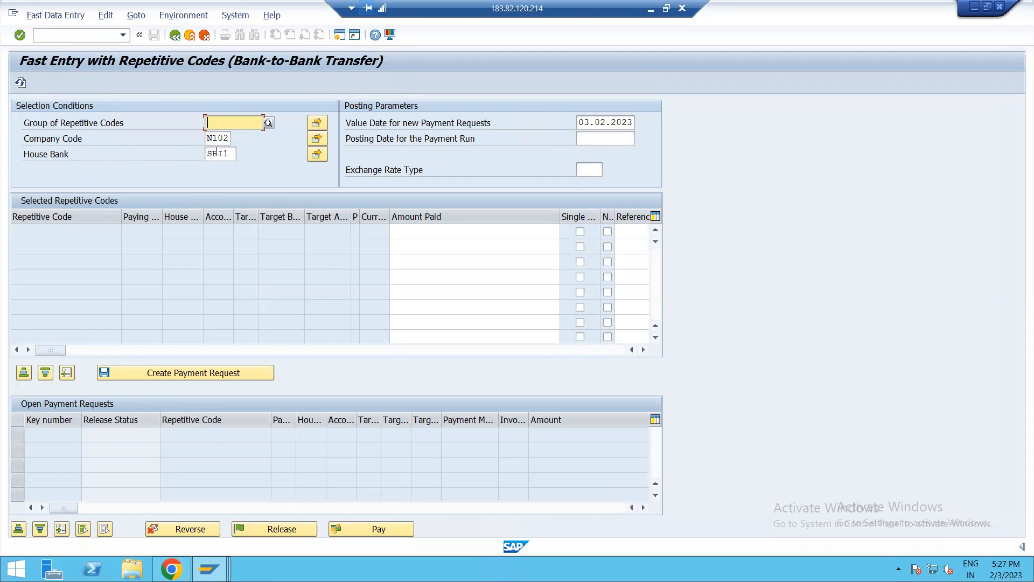
Step: Clear House Bank and create a payment request of 80000 for code SBI-HDFC- N102
click(229, 154)
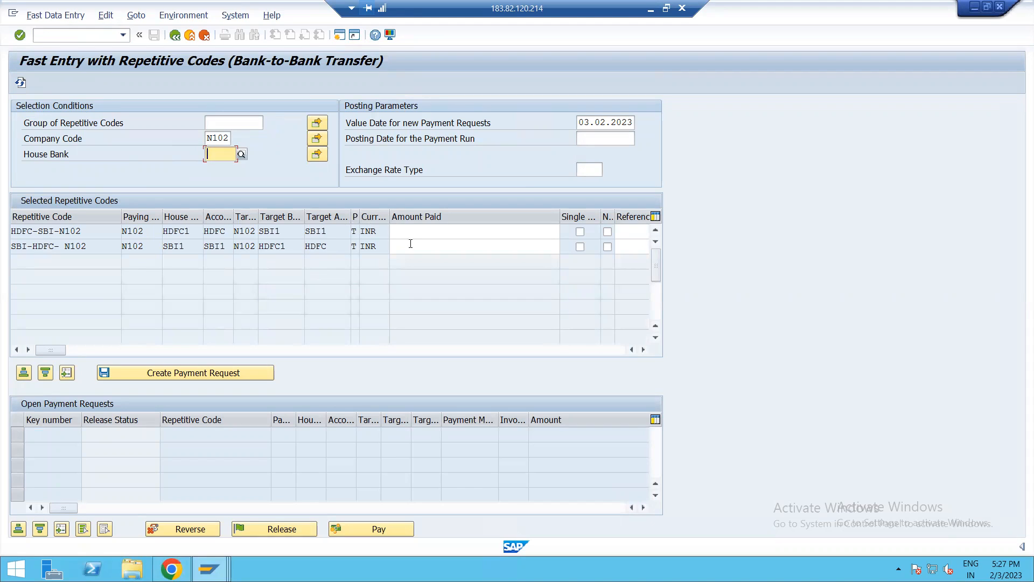
click(474, 246)
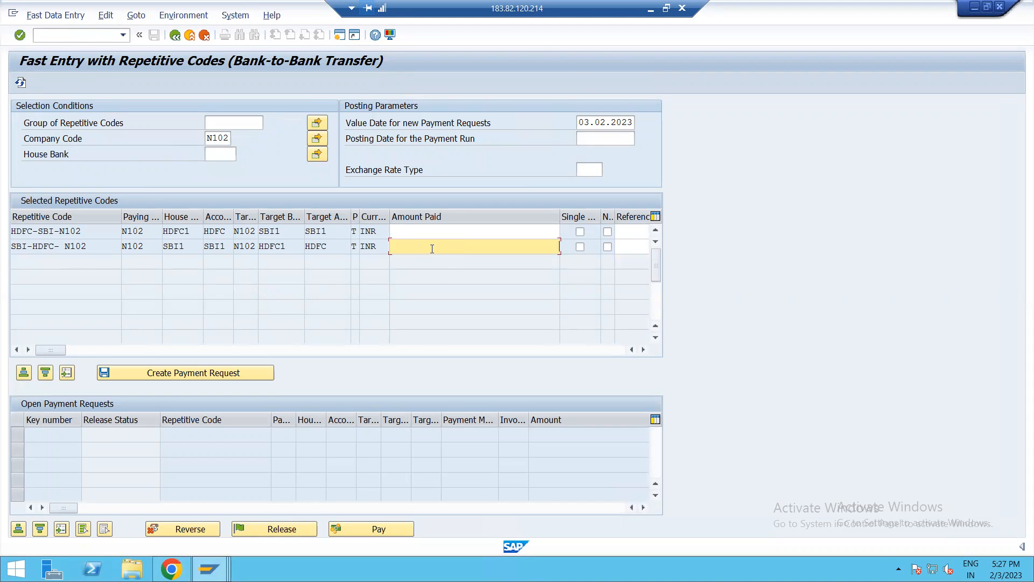
text(8)
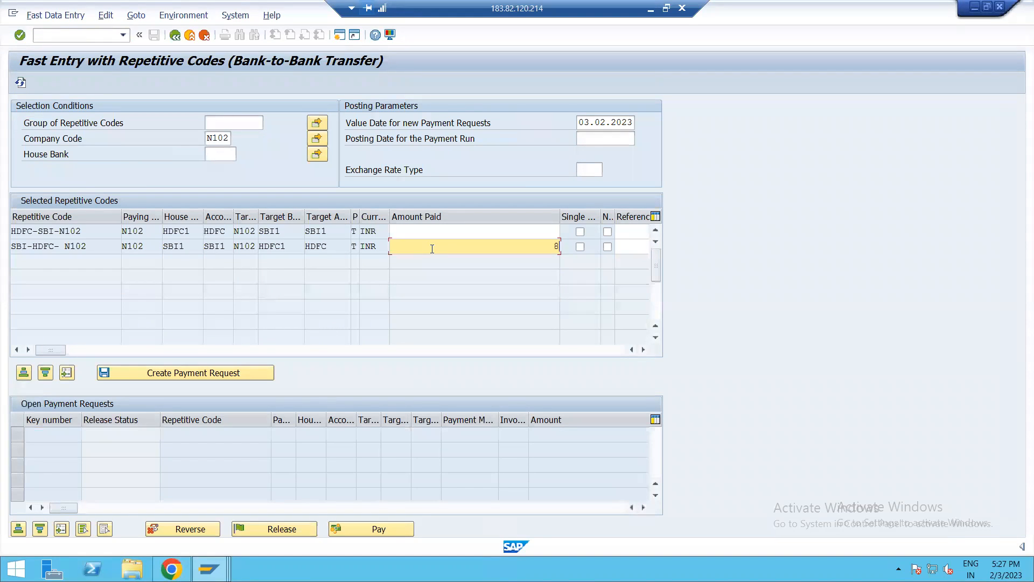
text(0000)
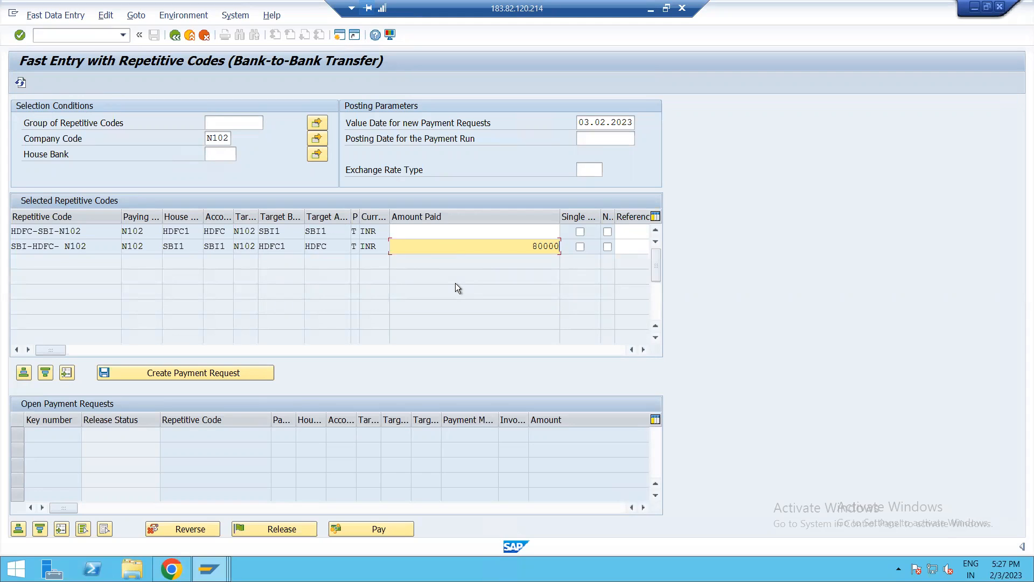
mouse_move(462, 282)
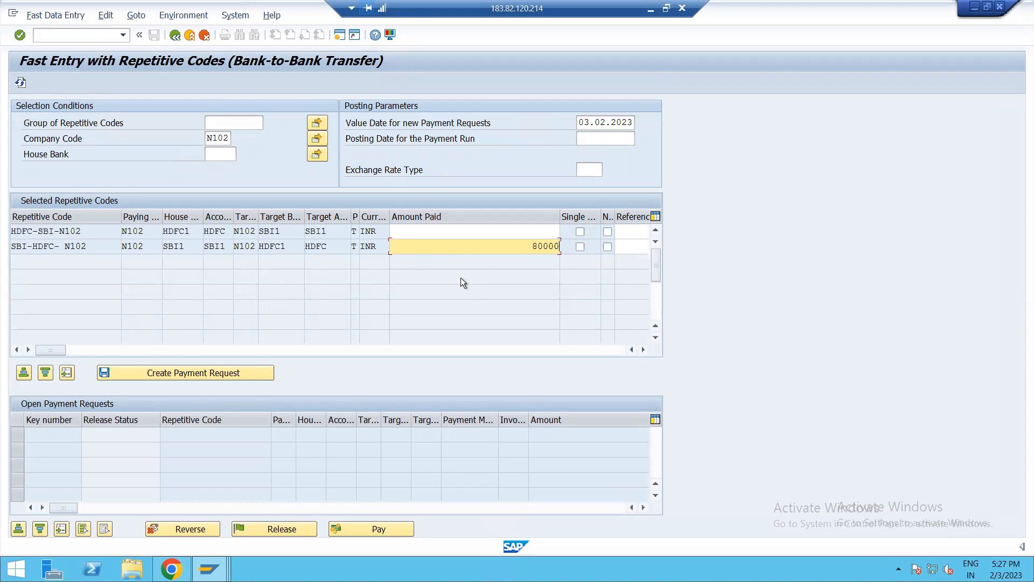
mouse_move(209, 374)
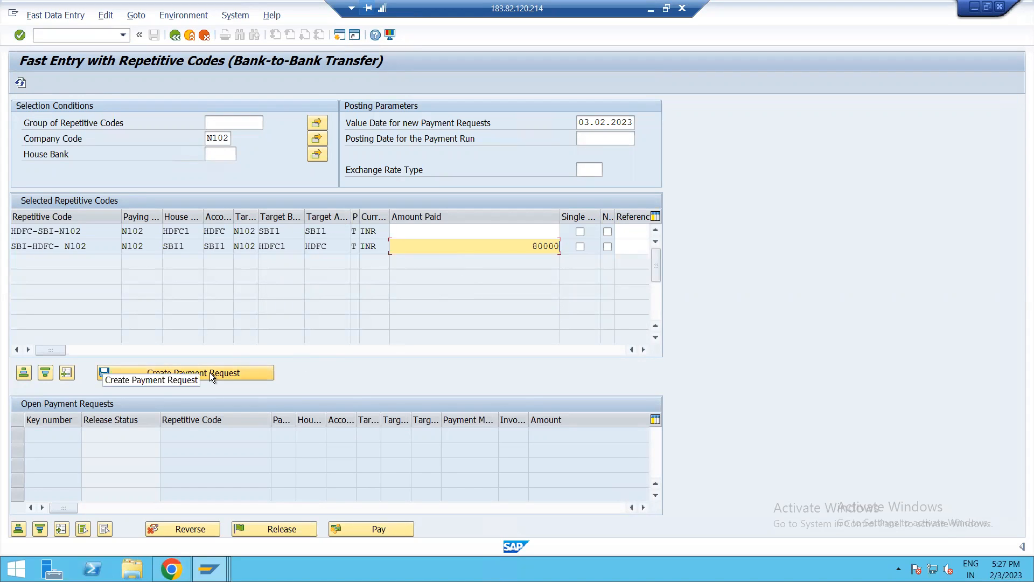
click(185, 372)
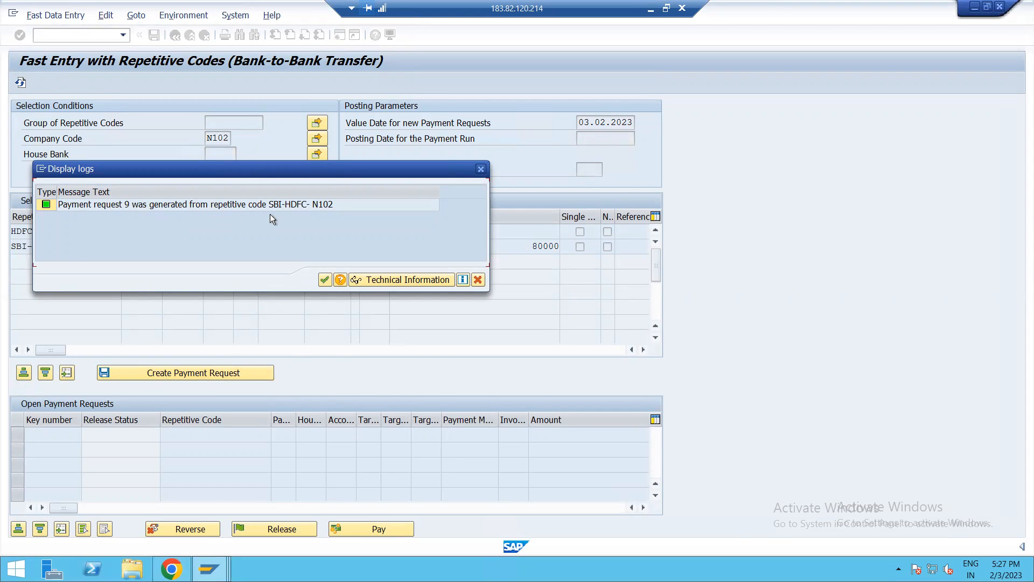
mouse_move(325, 273)
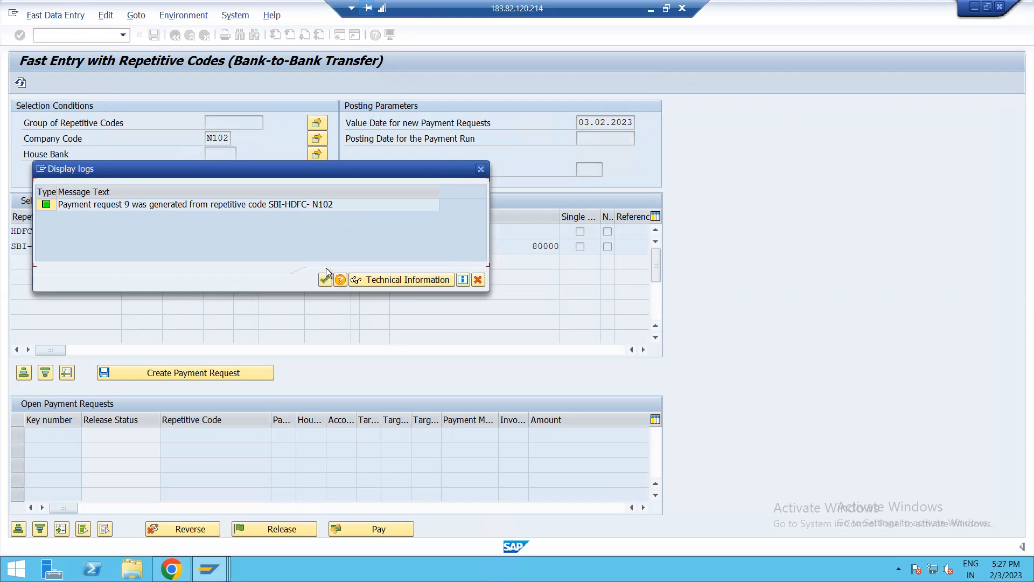
click(324, 280)
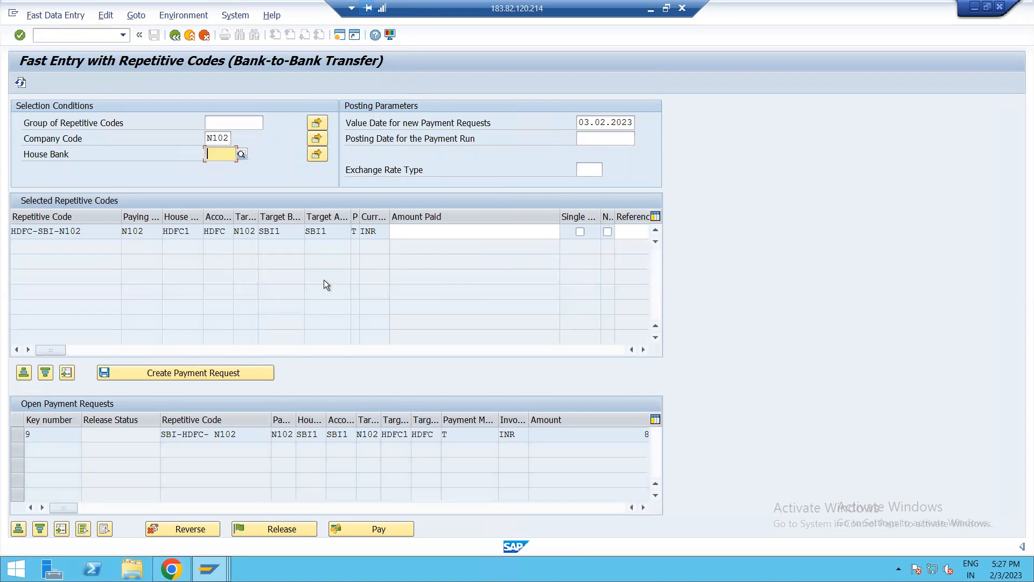
mouse_move(34, 451)
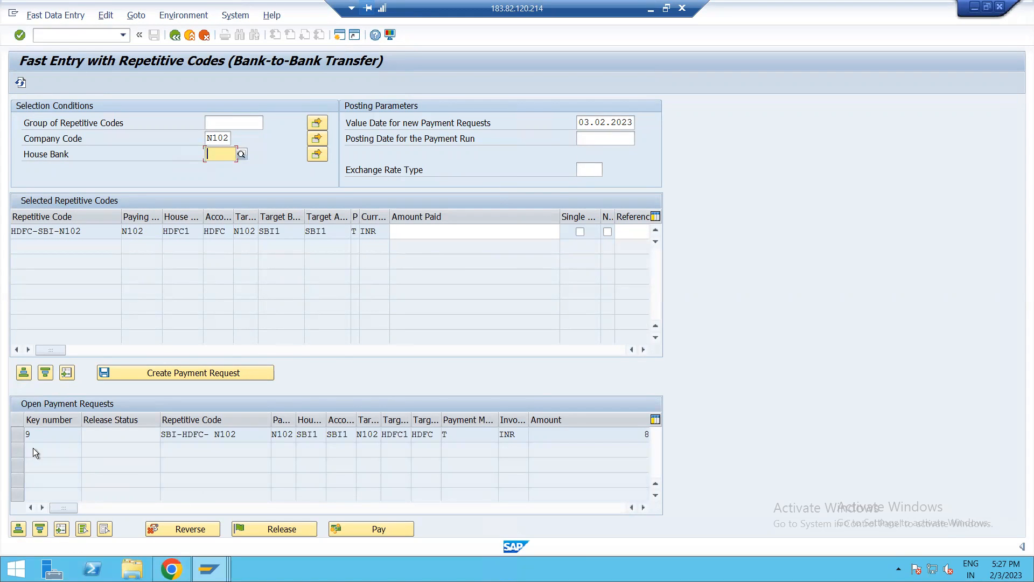
Step: Release and pay payment request 9, creating payment run 03.02.2023 / 00002R
click(46, 434)
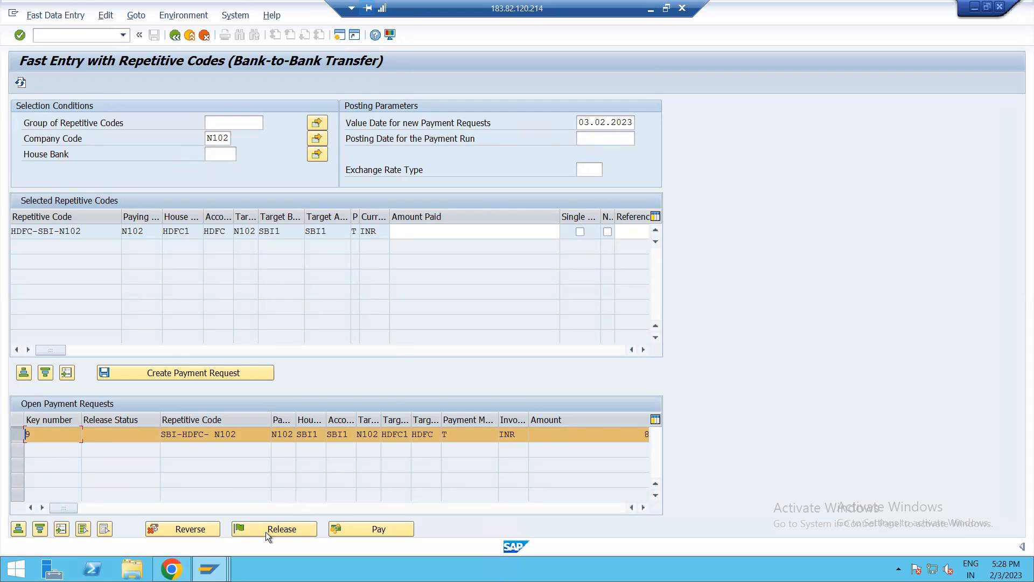
click(275, 528)
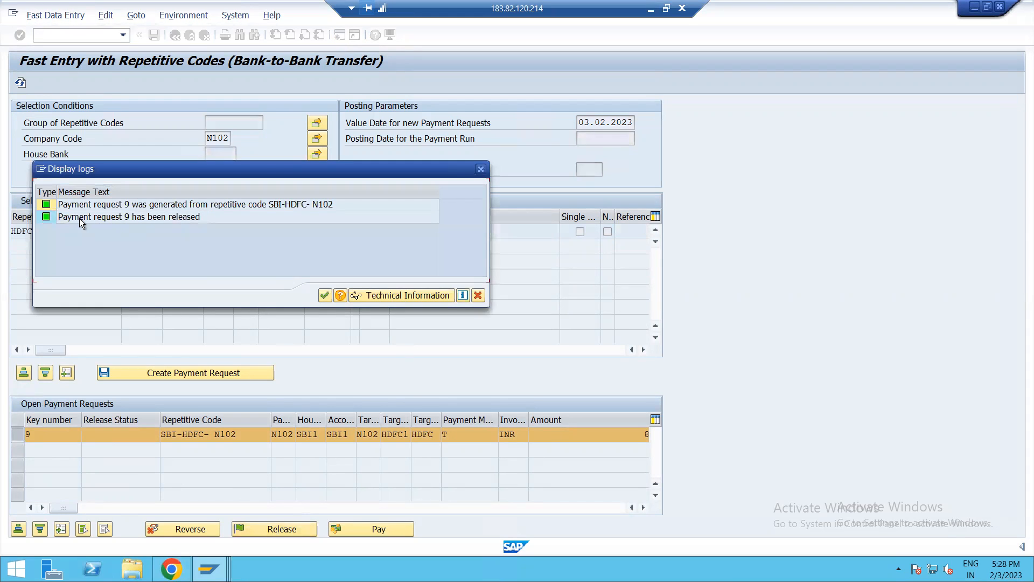
mouse_move(325, 295)
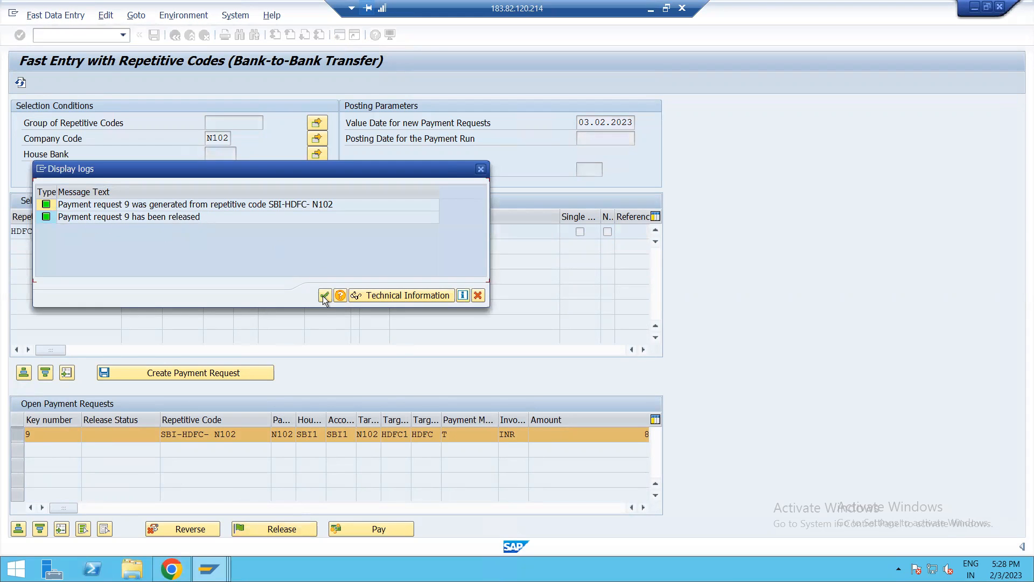
click(325, 295)
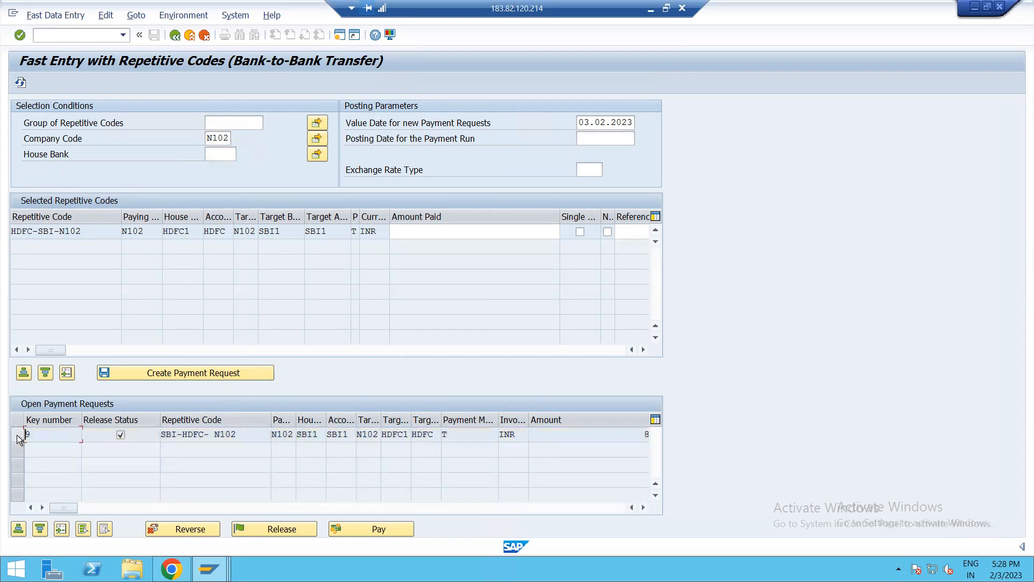
click(13, 435)
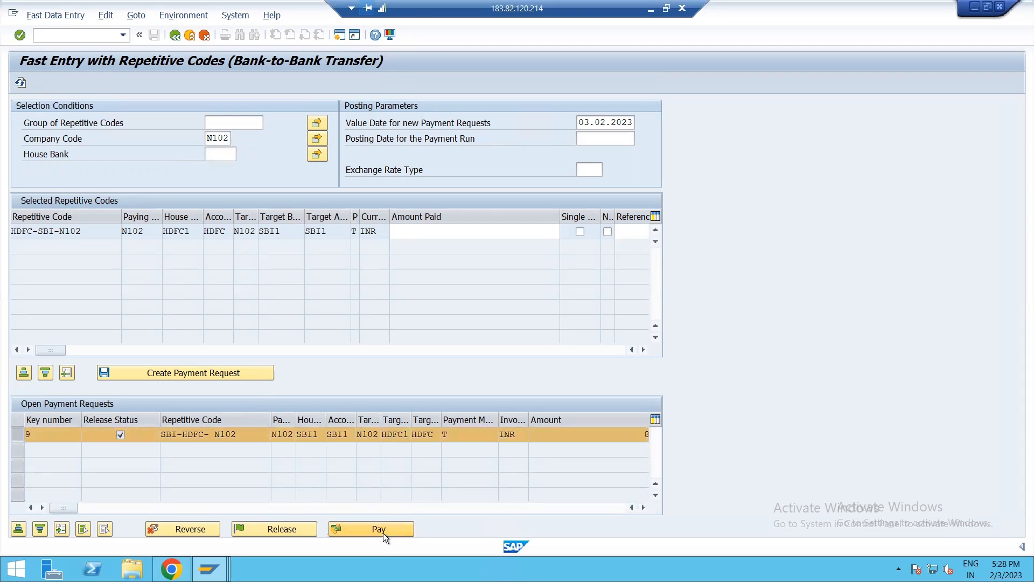
click(378, 529)
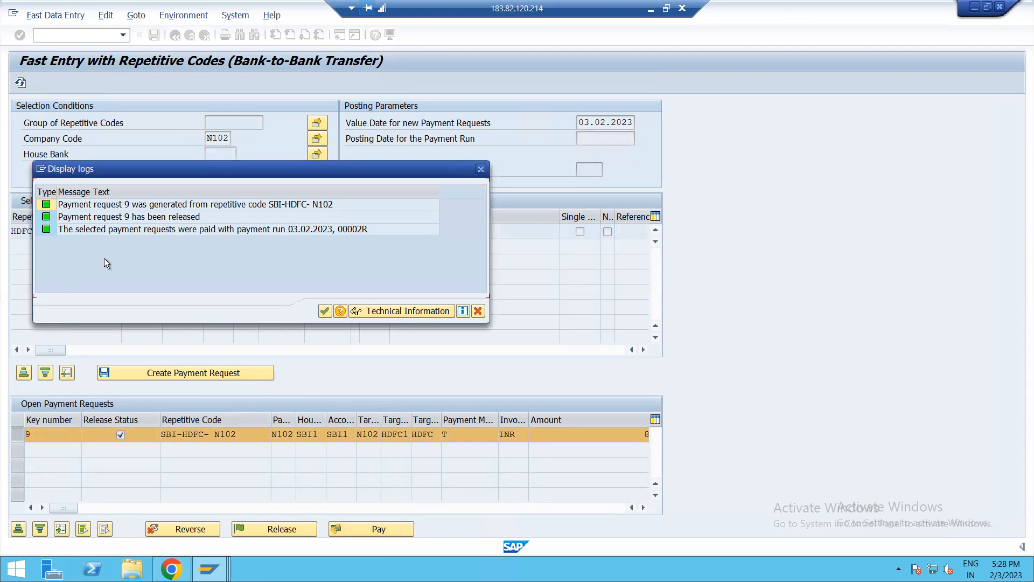
mouse_move(235, 239)
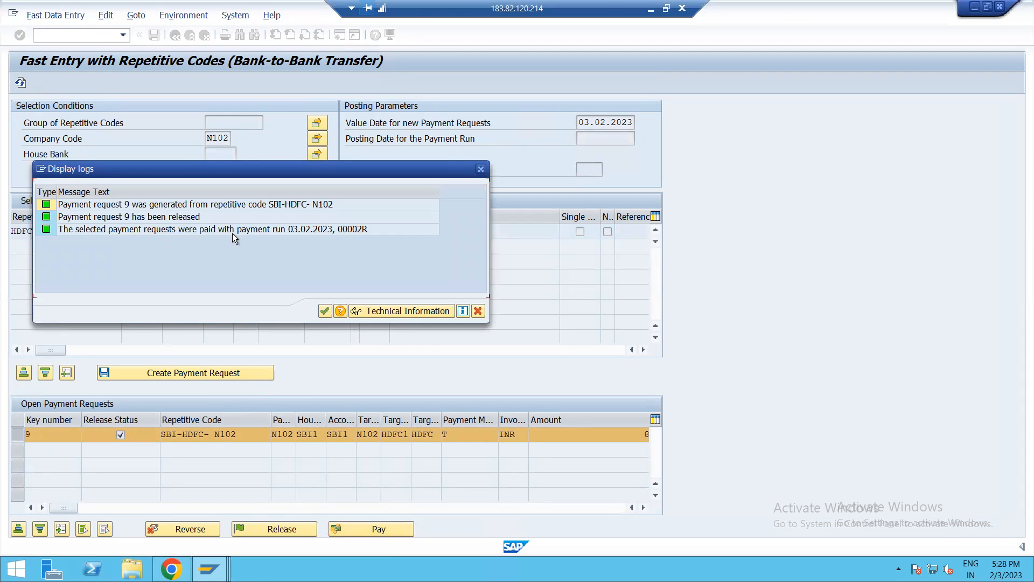
mouse_move(353, 254)
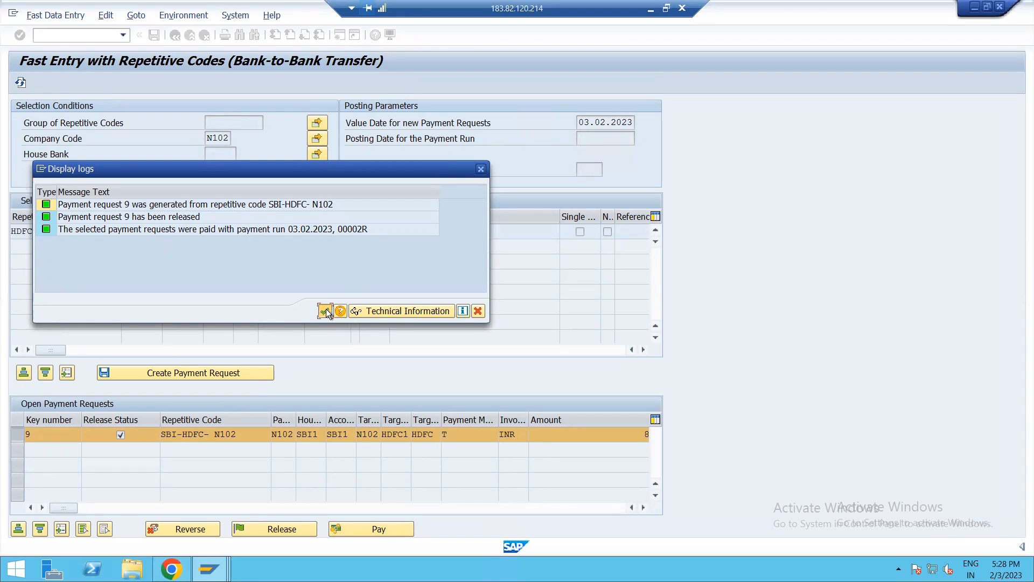
click(327, 311)
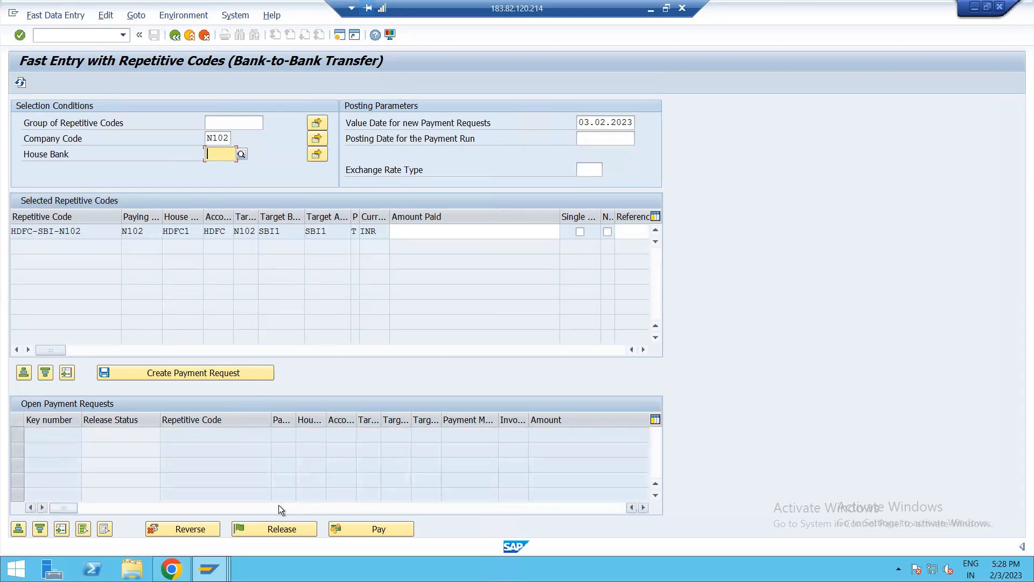
mouse_move(282, 509)
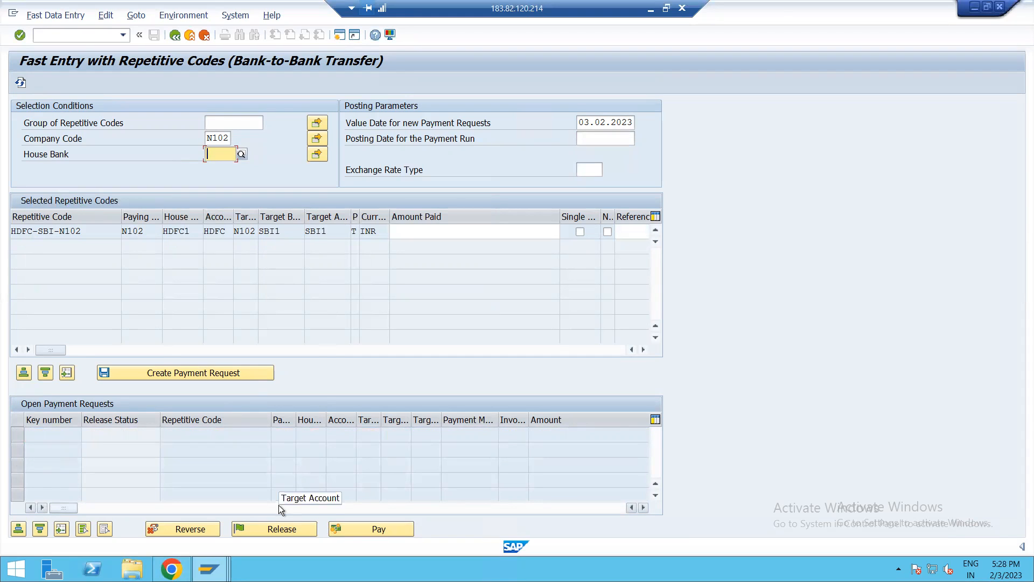
mouse_move(206, 315)
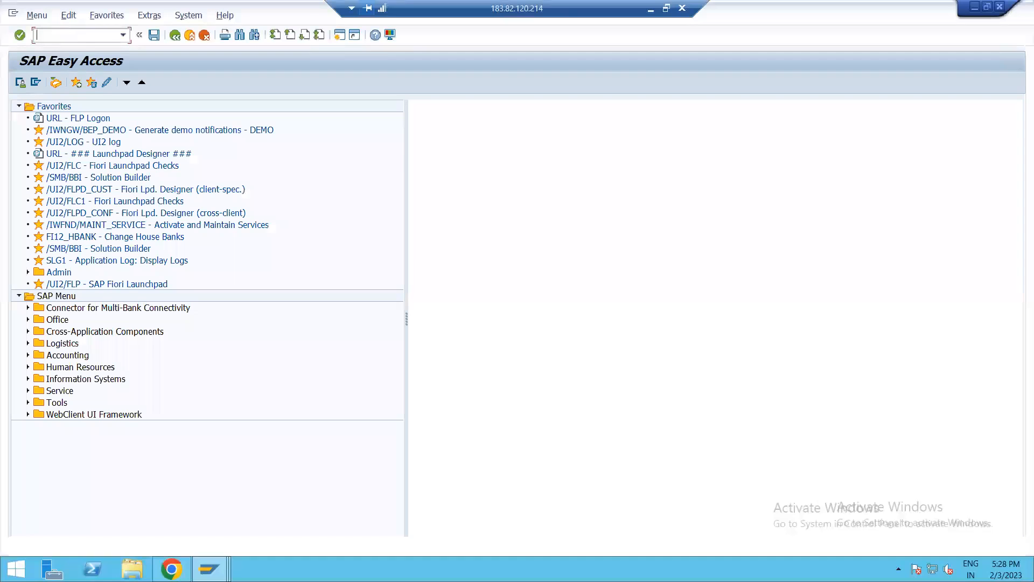
Step: Check the F111 status of payment run 03.02.2023 / 00002
text(F111)
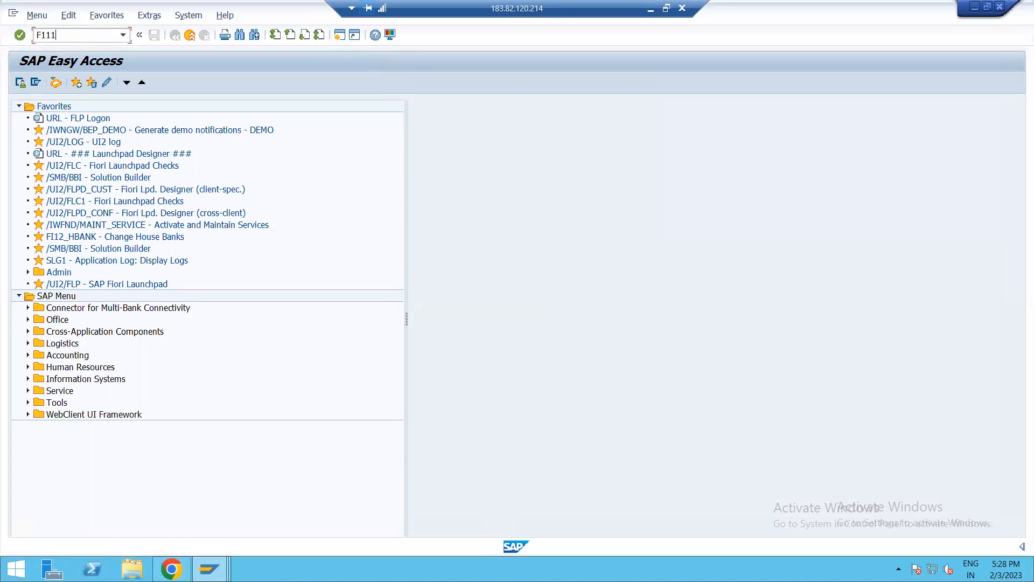
key(Backspace)
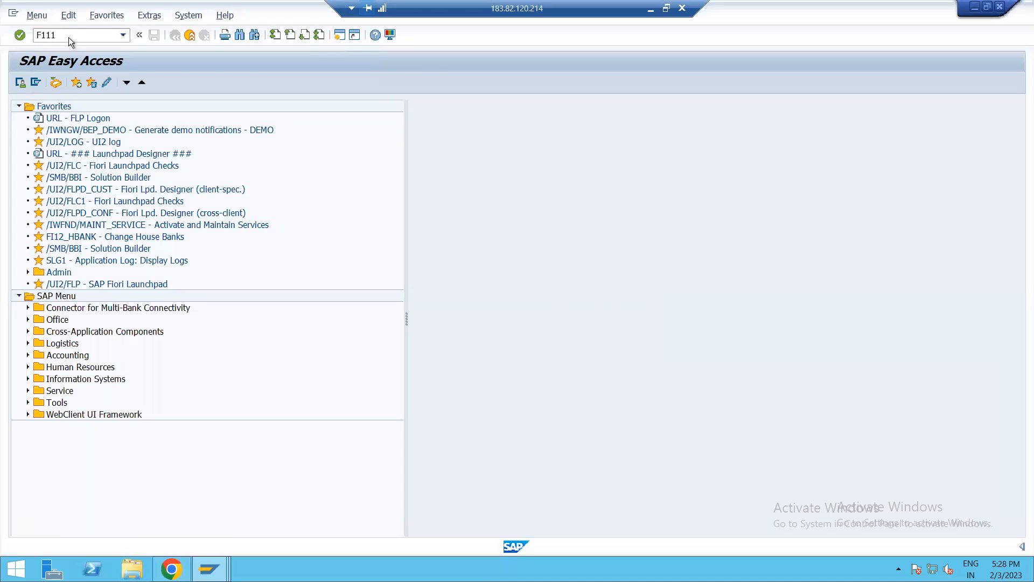
key(Enter)
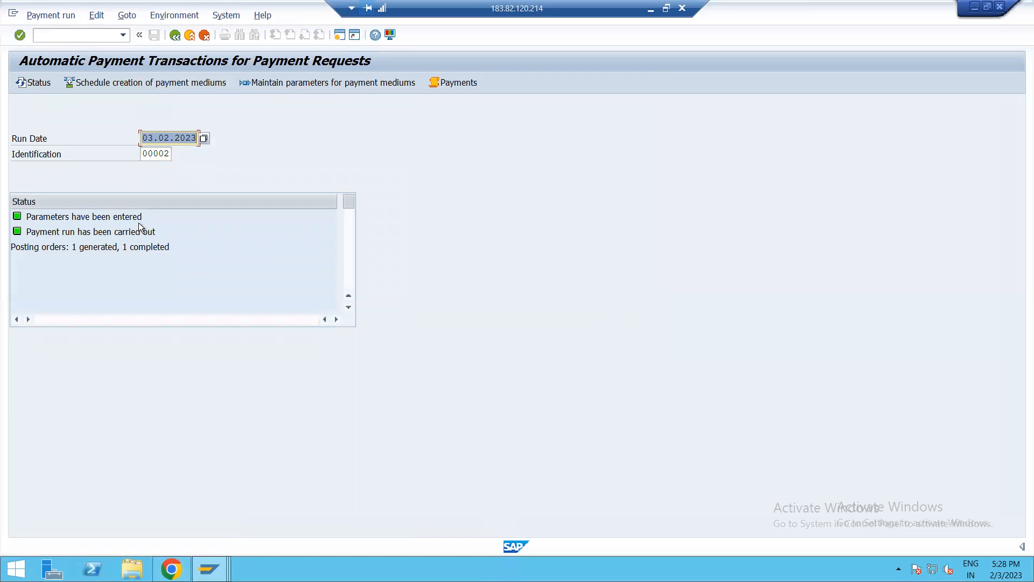
mouse_move(174, 240)
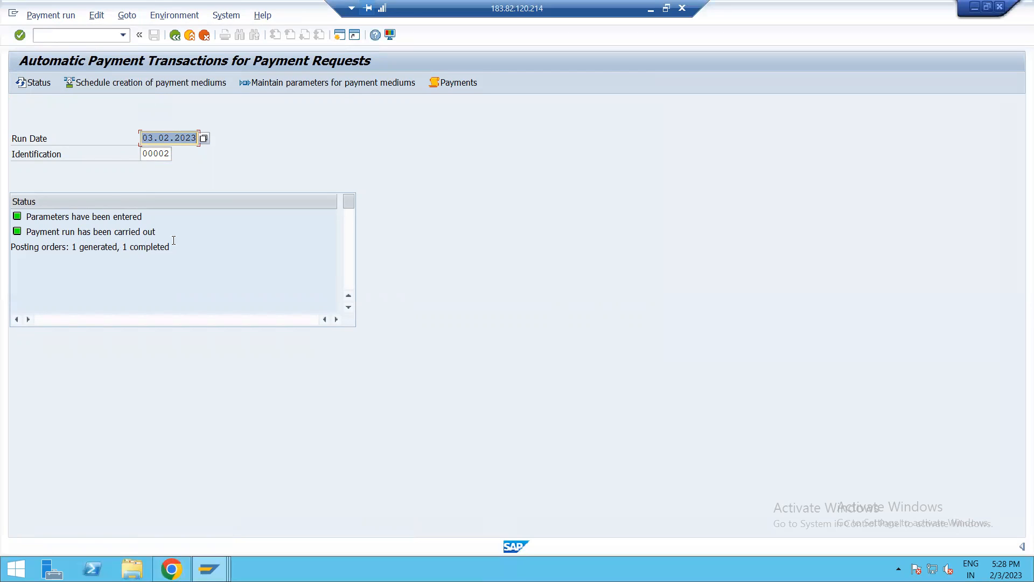
mouse_move(98, 261)
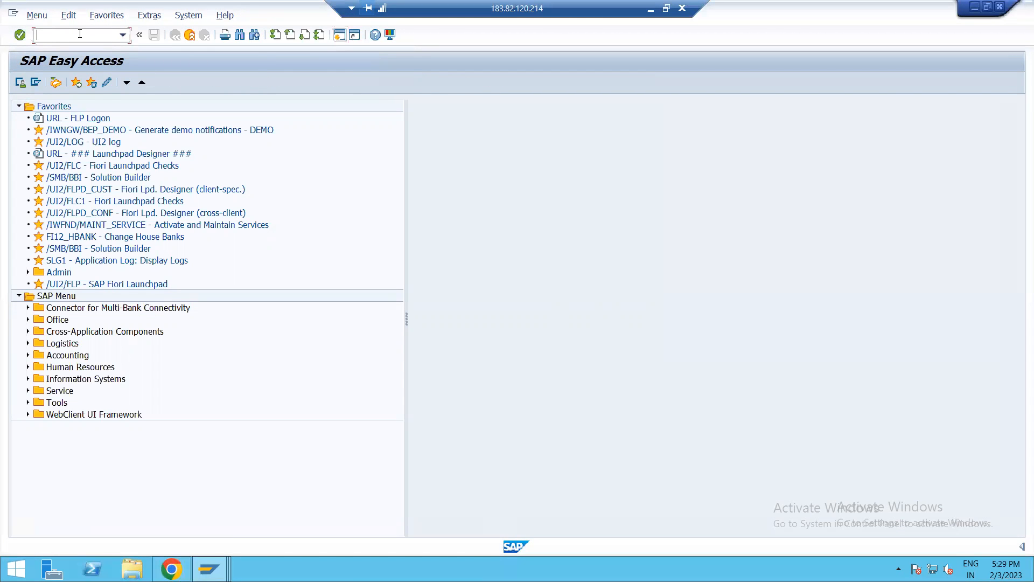
text(FBL3N)
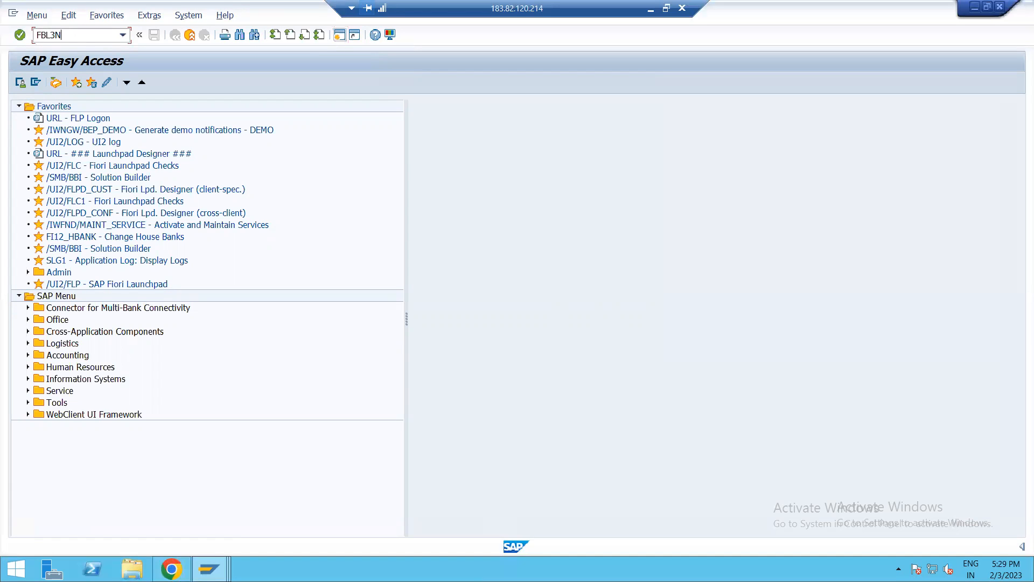
key(Enter)
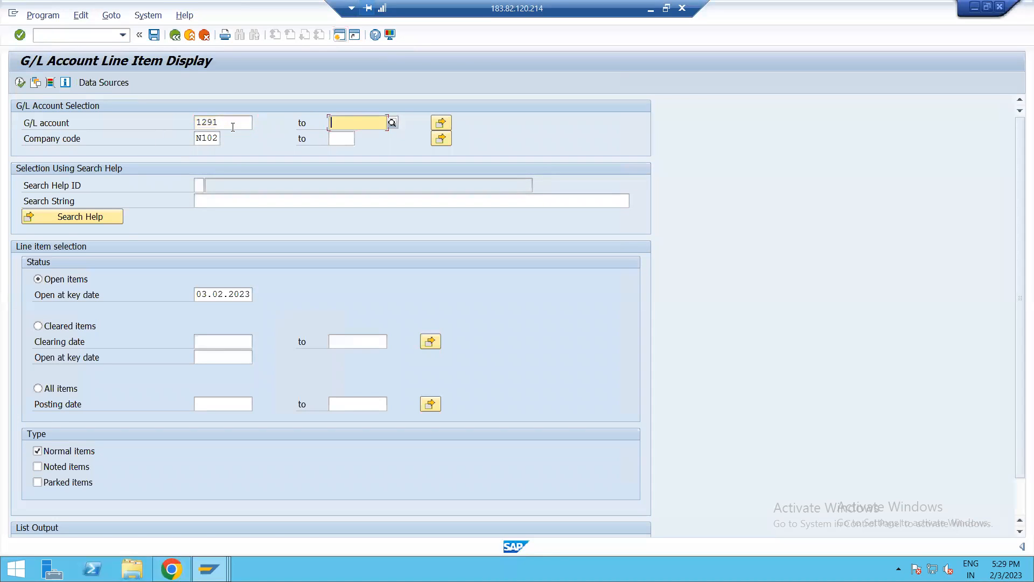
text(1292)
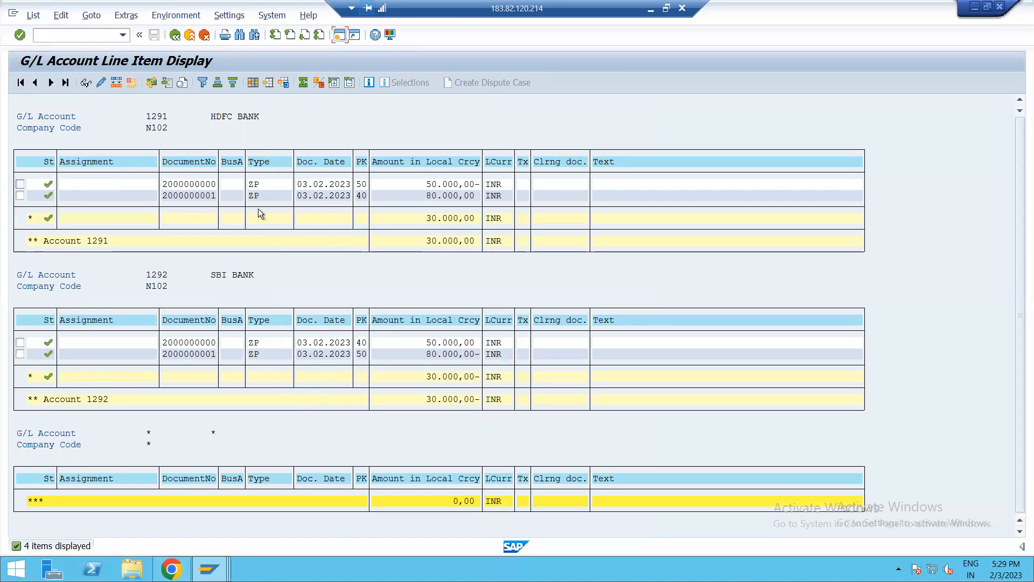
mouse_move(227, 122)
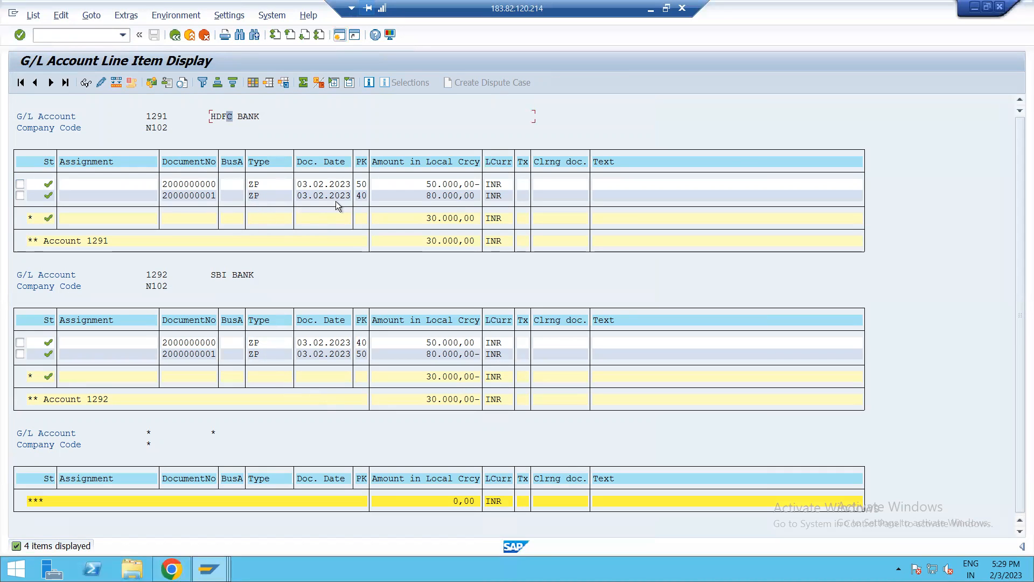
mouse_move(594, 62)
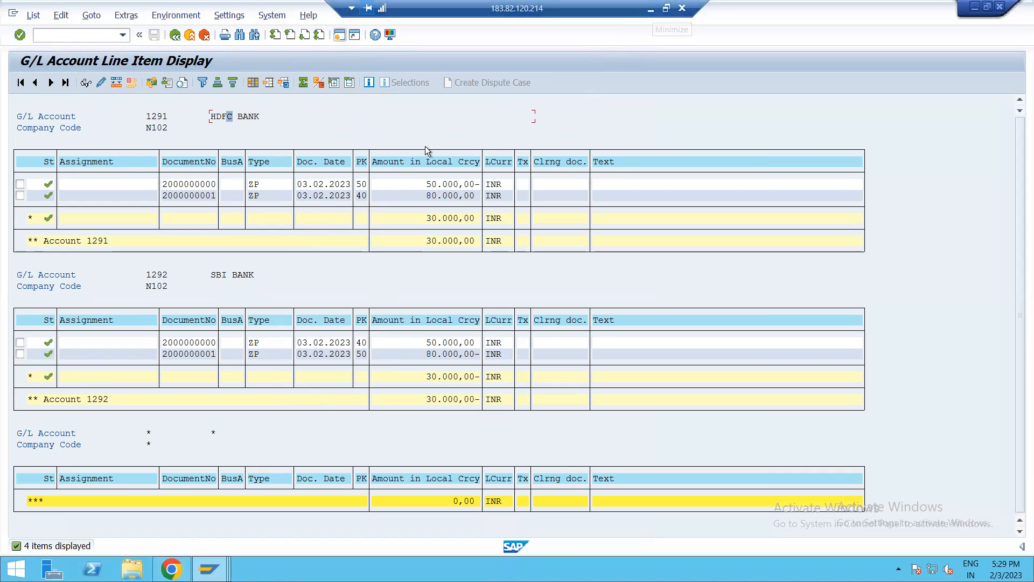
mouse_move(362, 201)
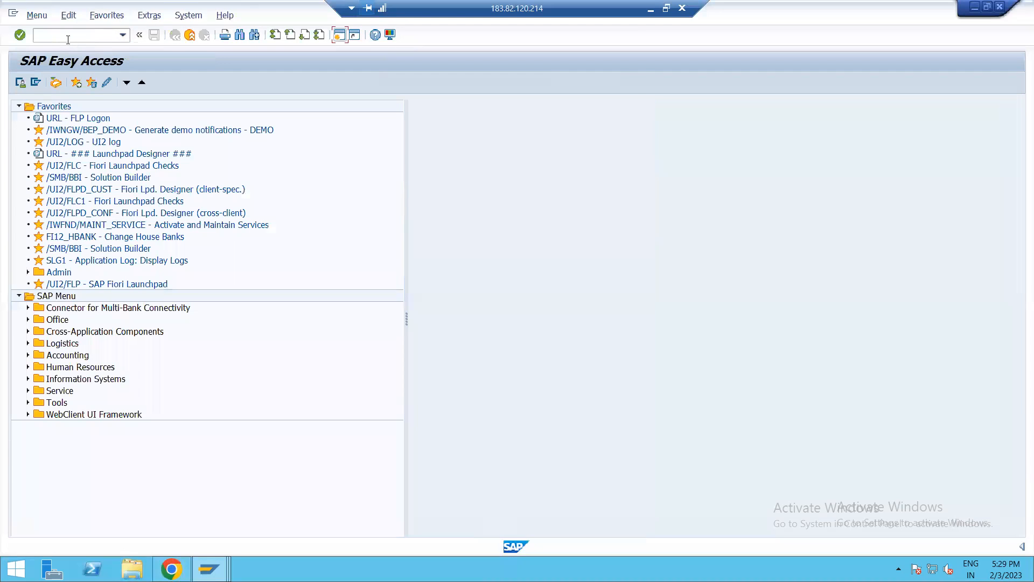
Step: Display FS10 balances for SBI account 1292 (30,000 credit) and HDFC account 1291 (30,000 debit)
text(FS10)
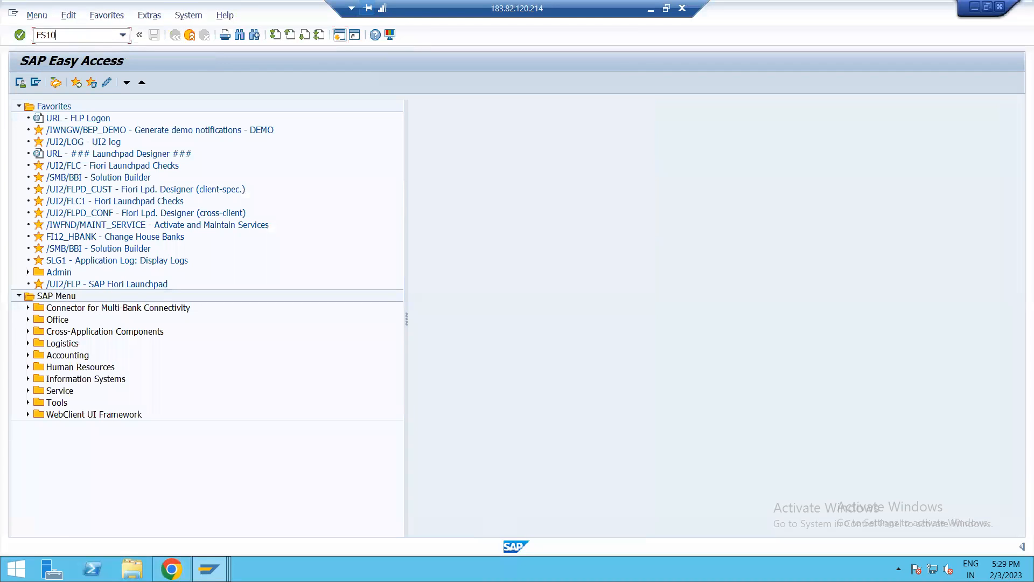
key(Enter)
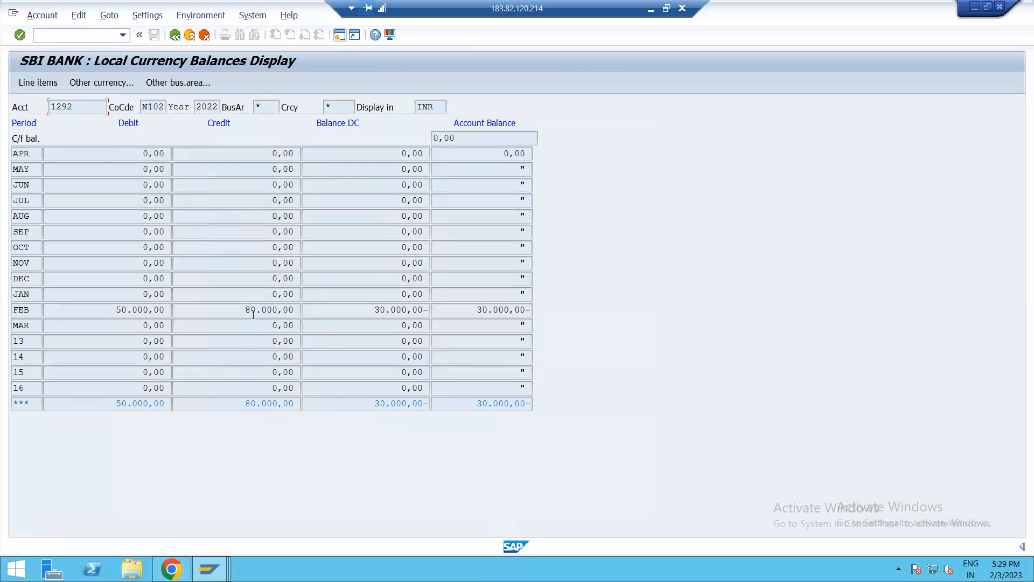
double_click(269, 310)
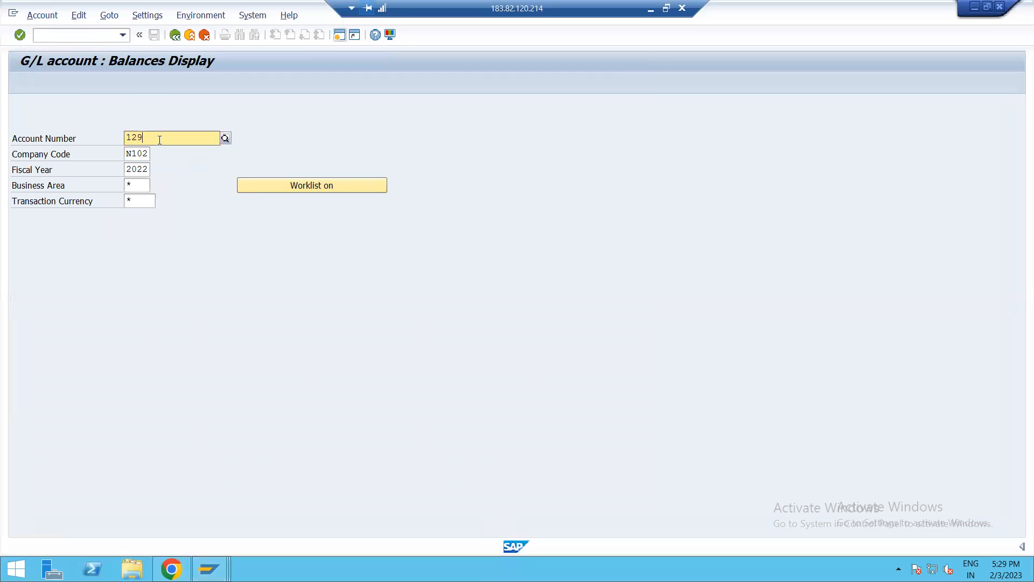
key(Enter)
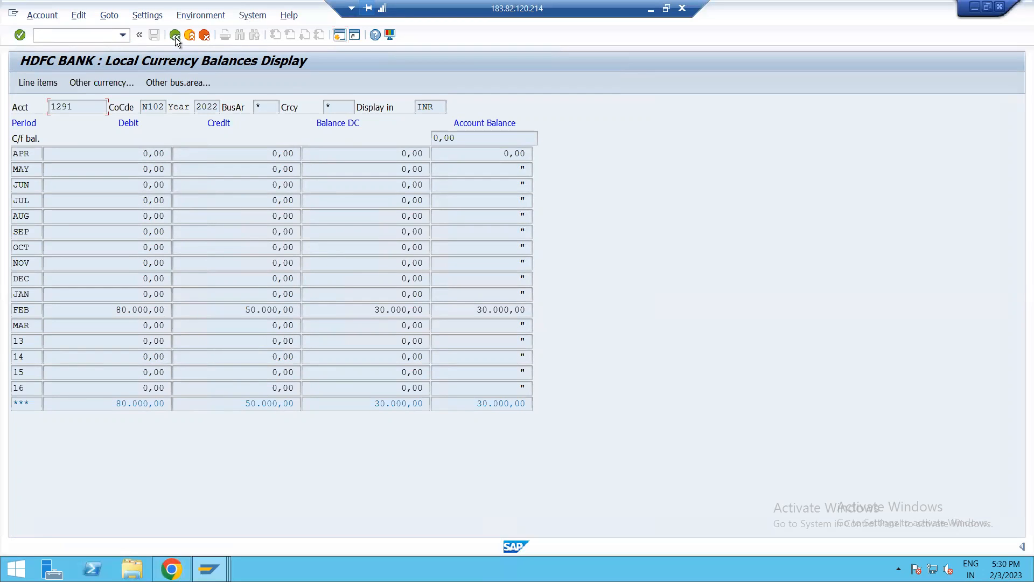
click(175, 34)
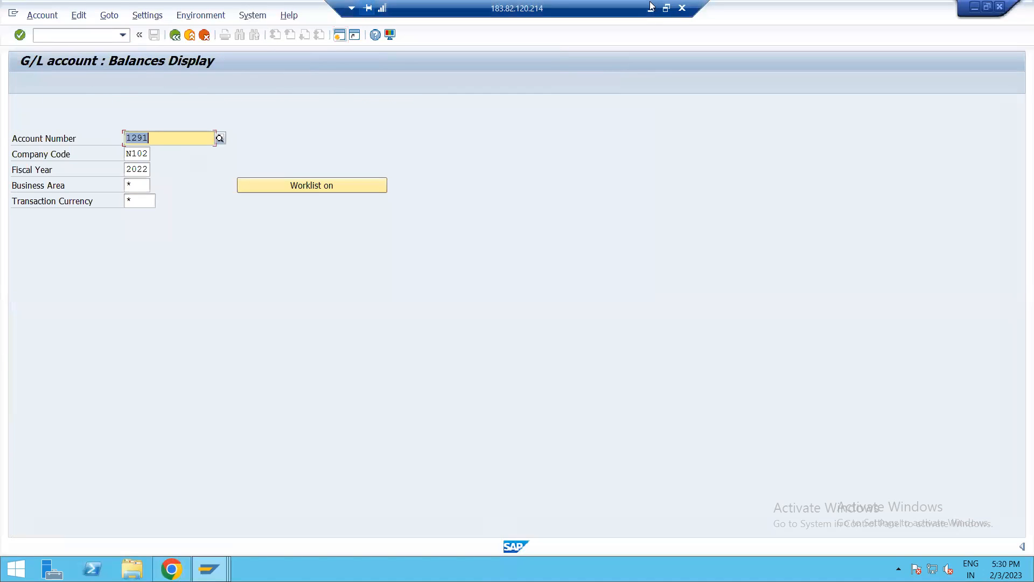
mouse_move(647, 10)
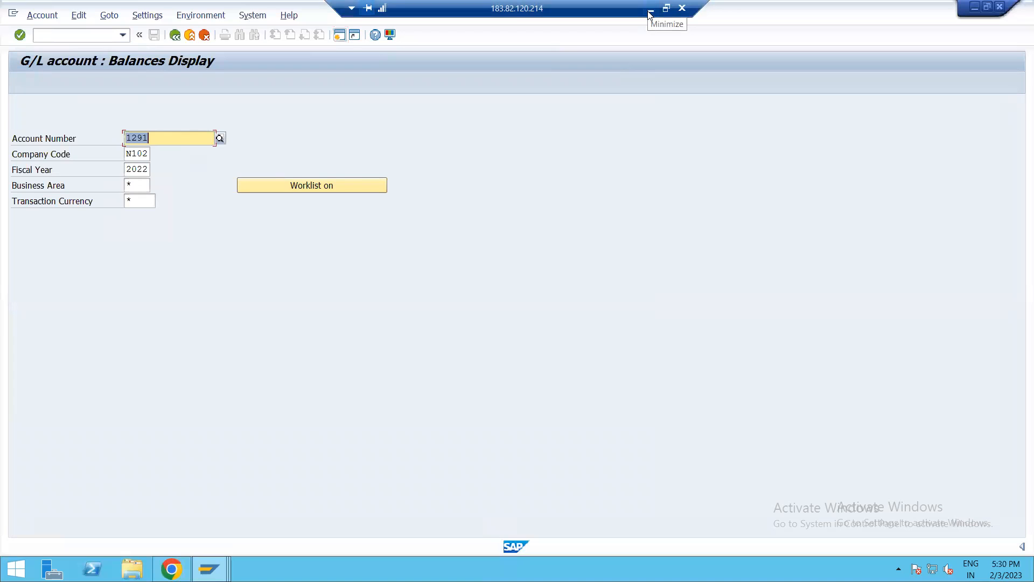